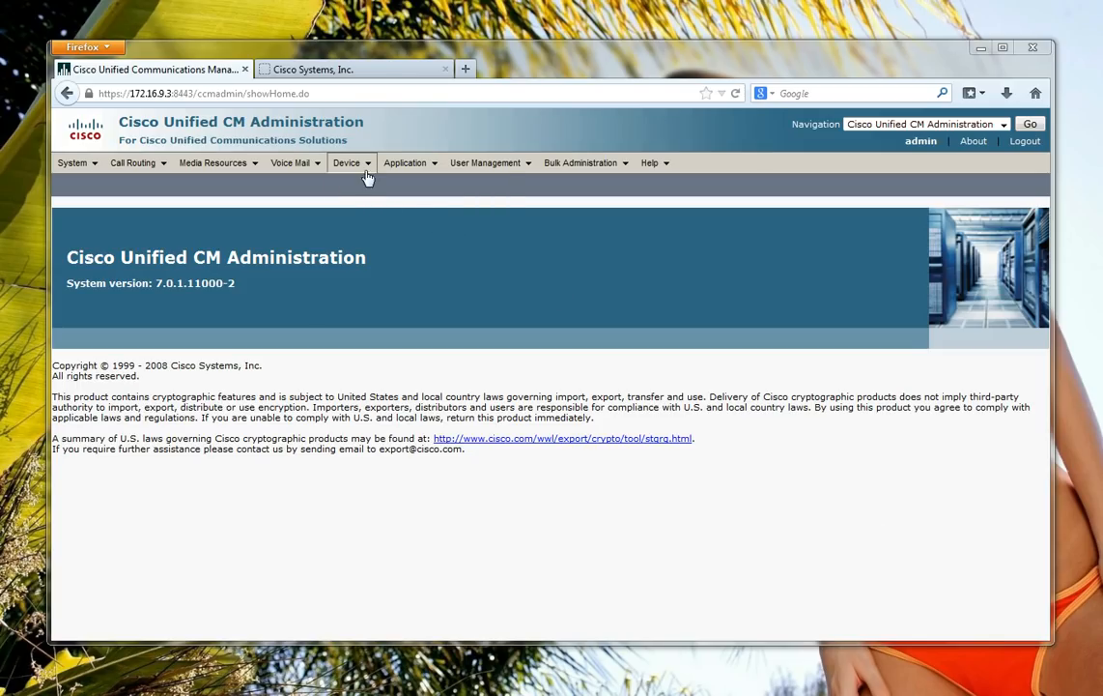
pyautogui.moveTo(625, 317)
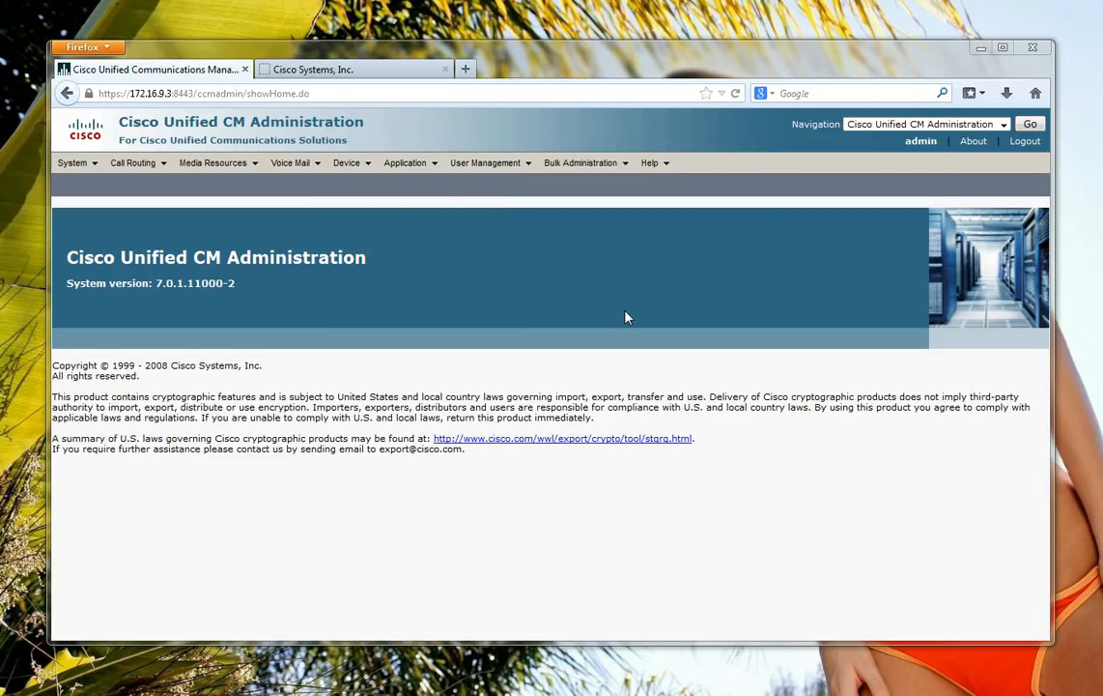
pyautogui.moveTo(600, 307)
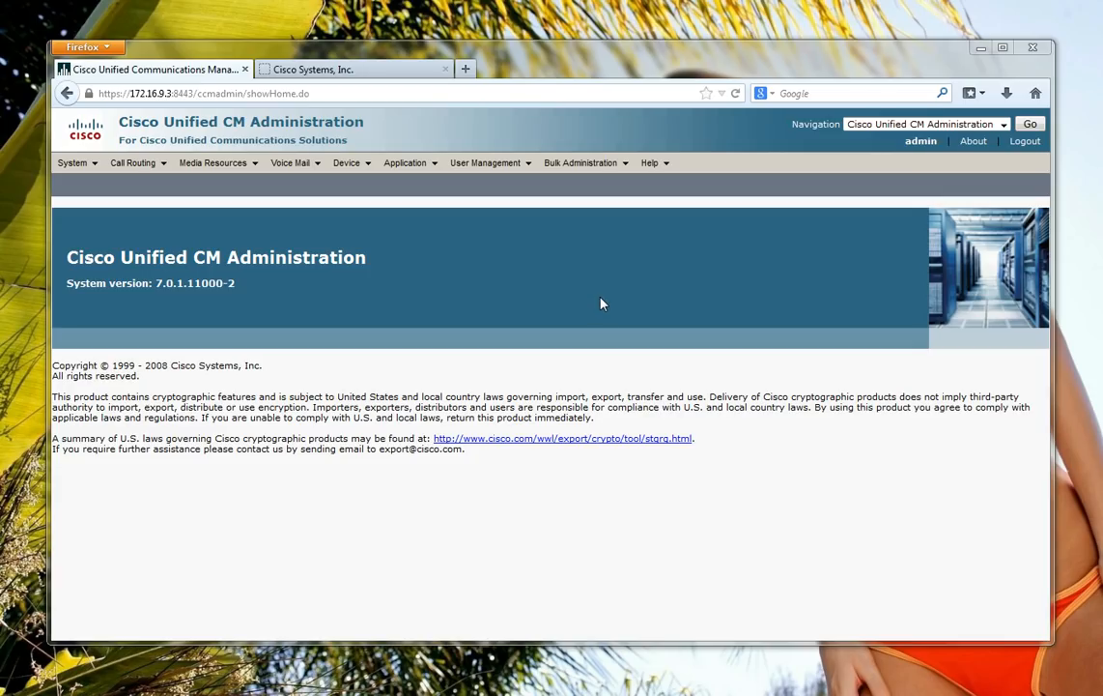
# - Open the Desk Phone SEP0015C6CEACBB configuration from the phone list
pyautogui.click(347, 163)
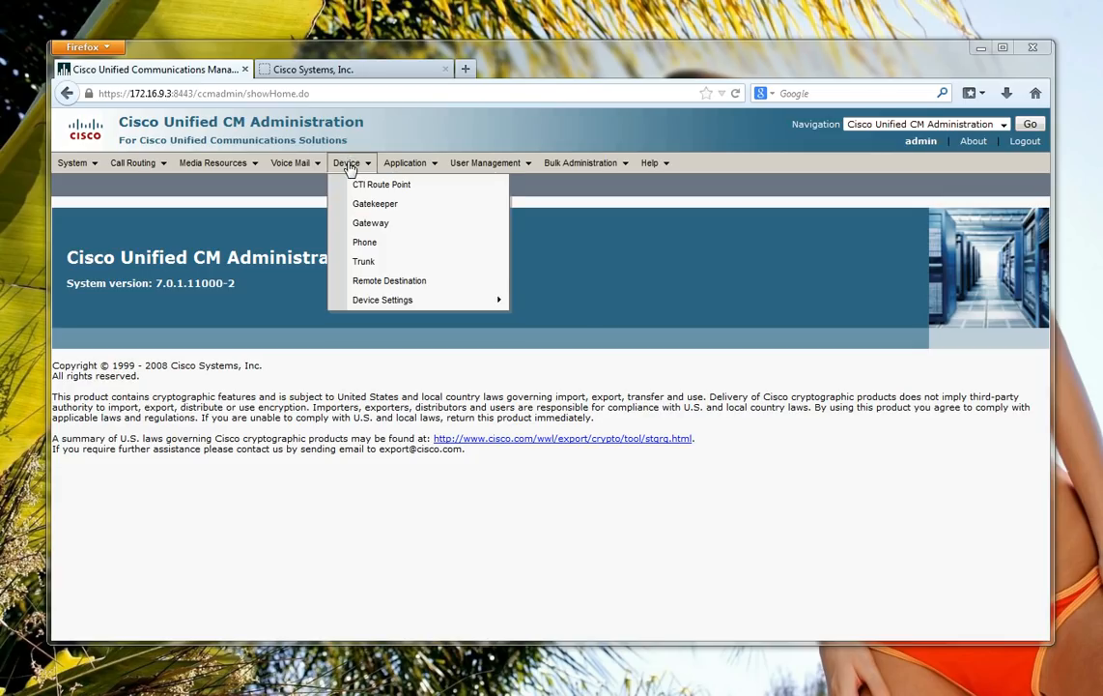
pyautogui.click(365, 242)
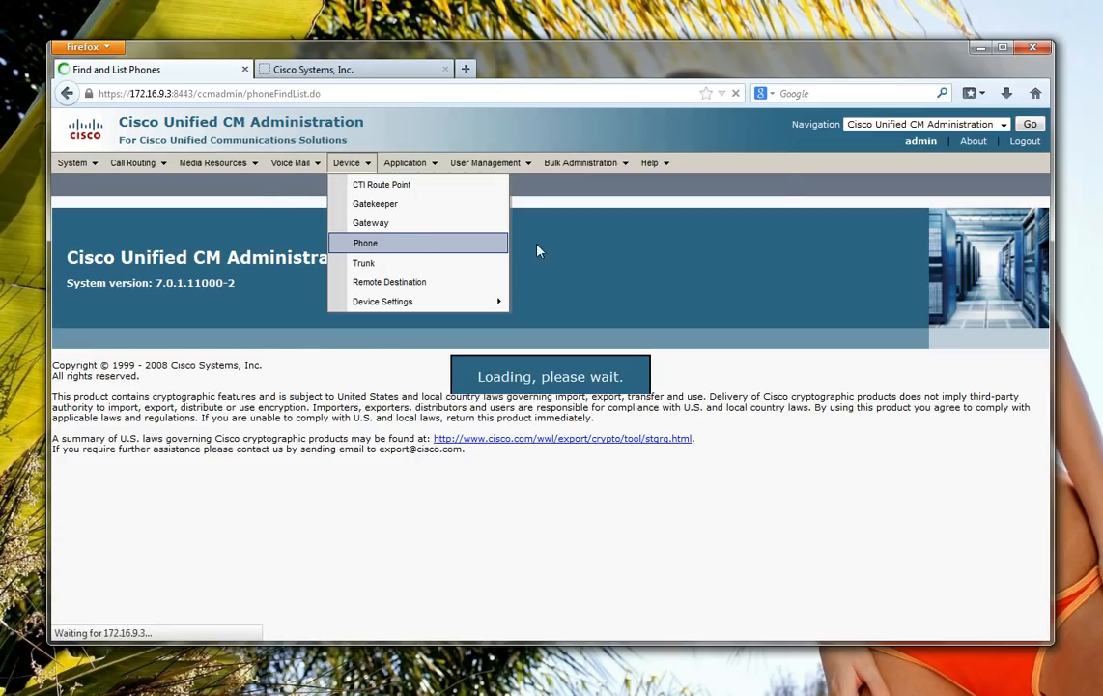
pyautogui.click(365, 242)
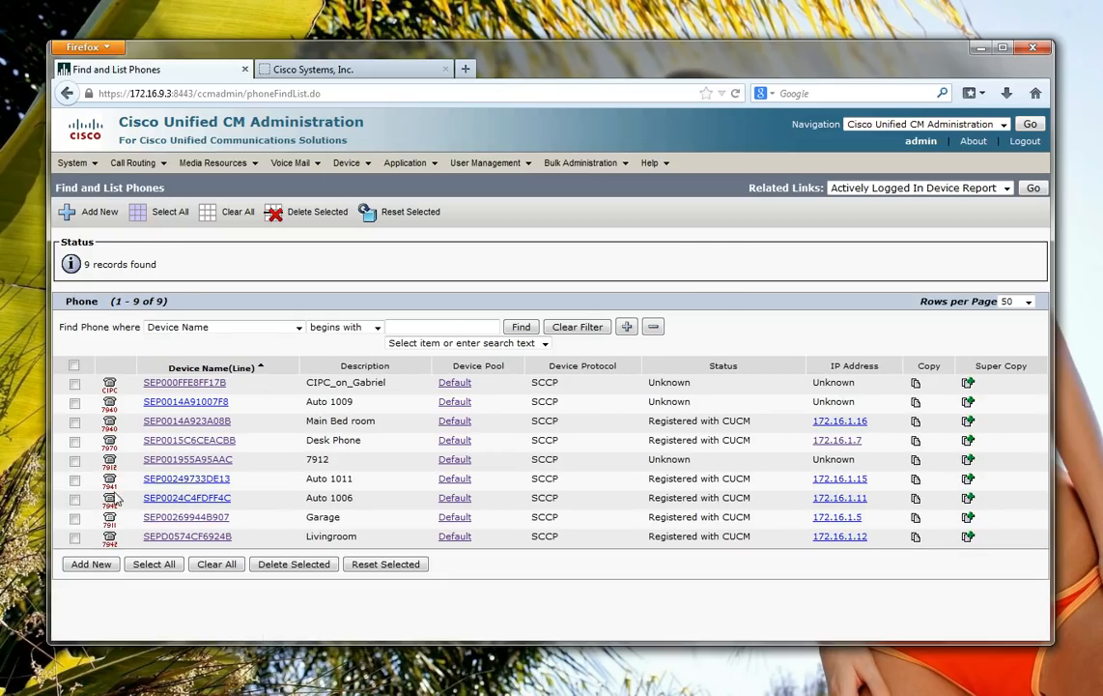
pyautogui.moveTo(200, 447)
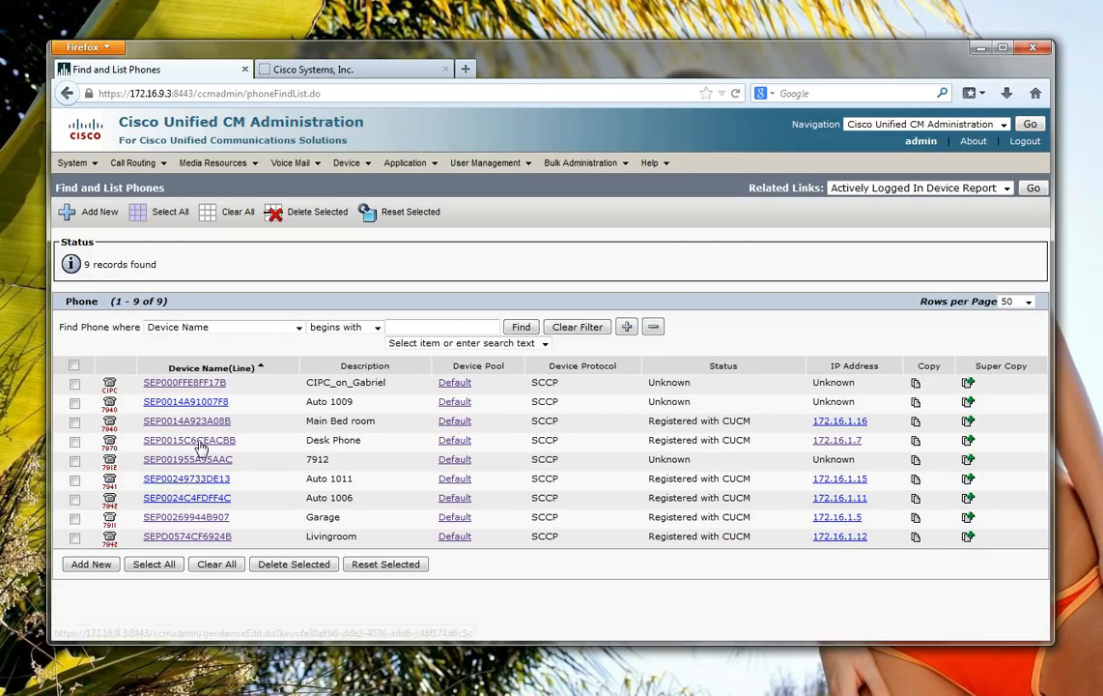
pyautogui.click(189, 440)
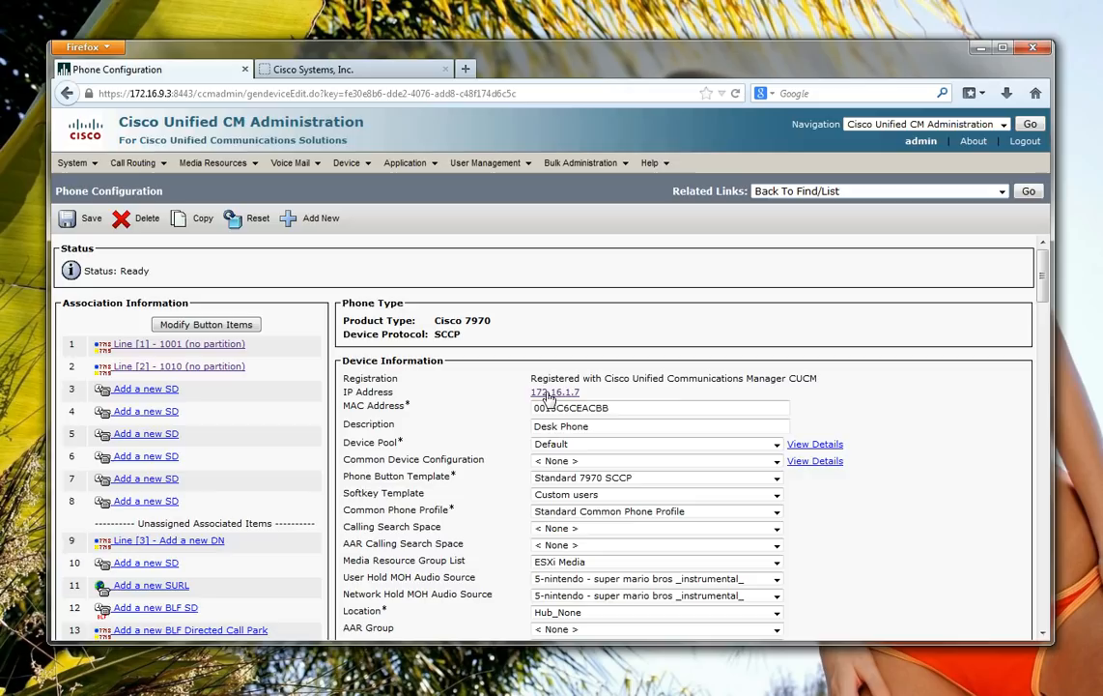
# - View the 7970 phone's web page firmware version, then close the extra tabs
pyautogui.click(554, 391)
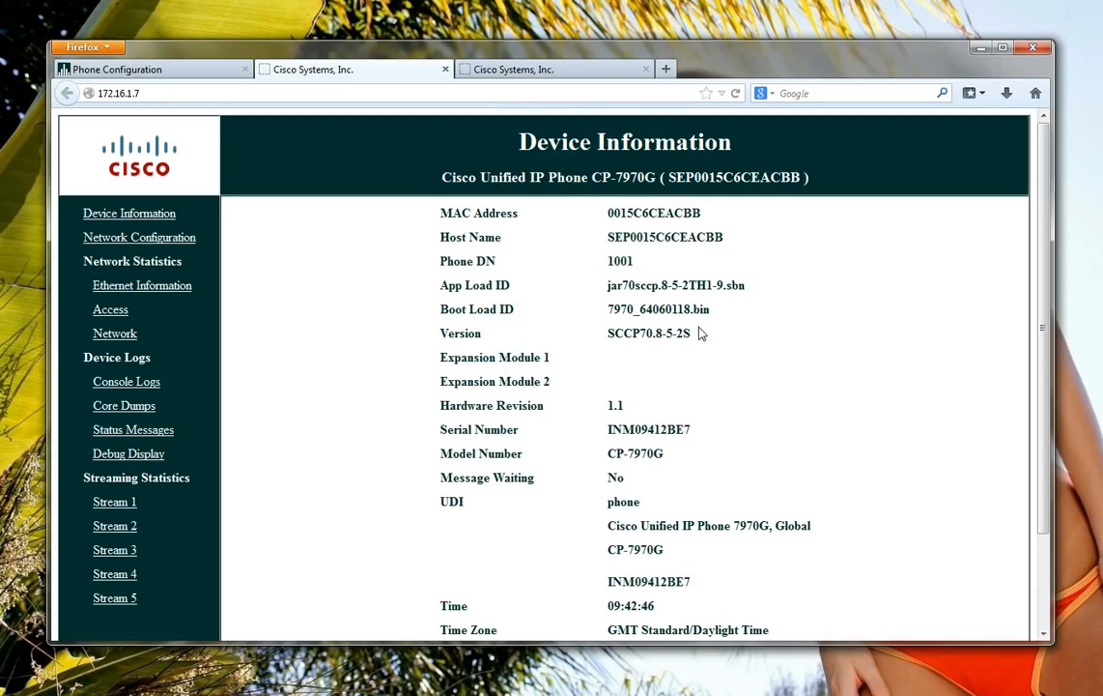
pyautogui.moveTo(652, 285); pyautogui.dragTo(744, 285)
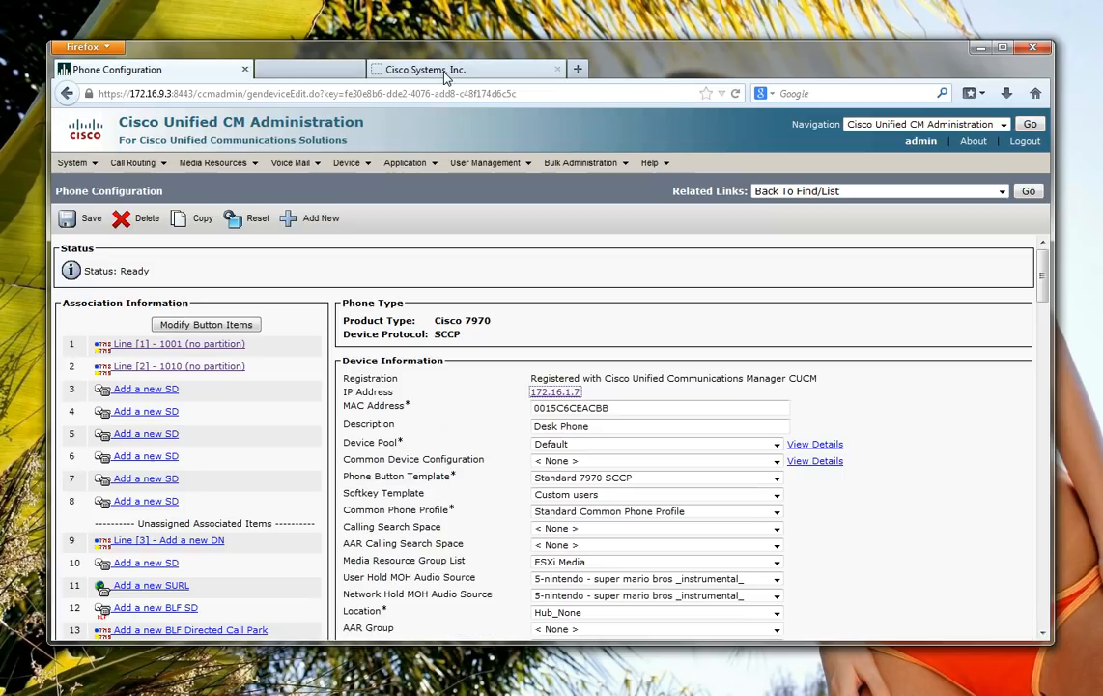
pyautogui.click(557, 69)
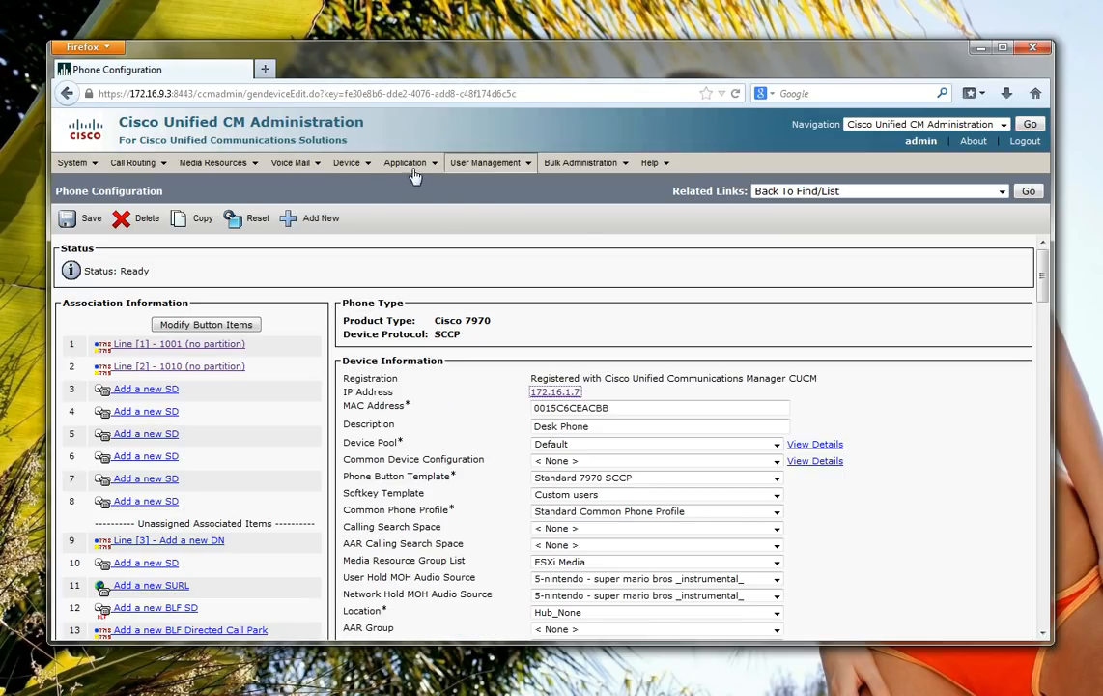
# - Open Device Defaults and select the Cisco 7970 SCCP load SCCP70.8-5-2S
pyautogui.click(347, 162)
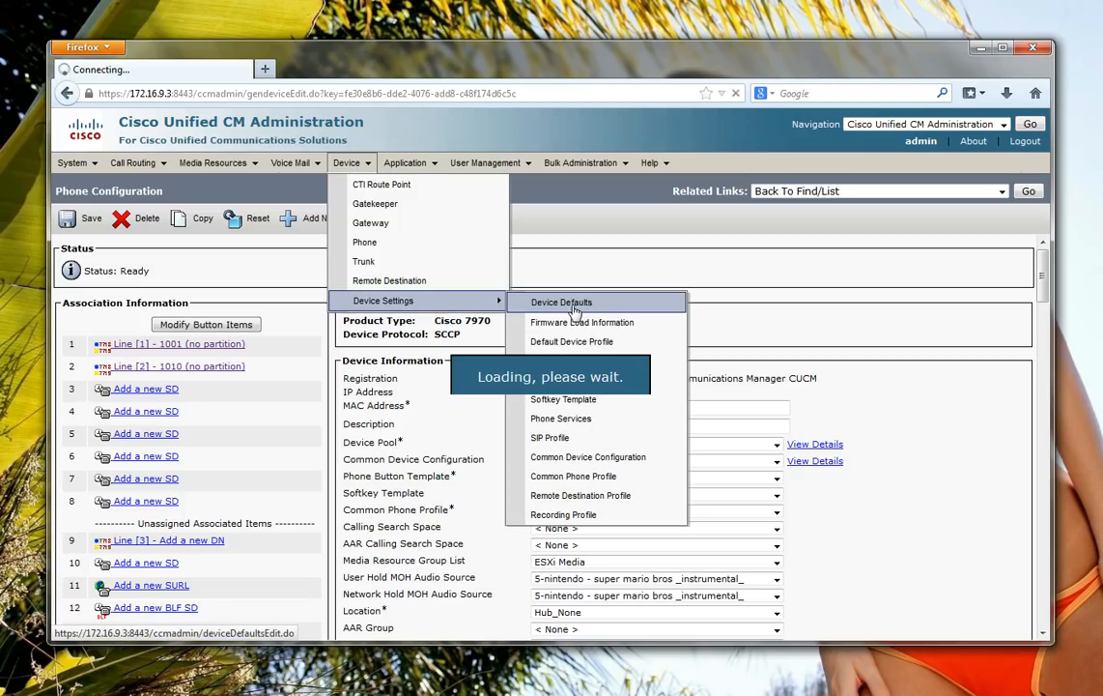
pyautogui.click(561, 302)
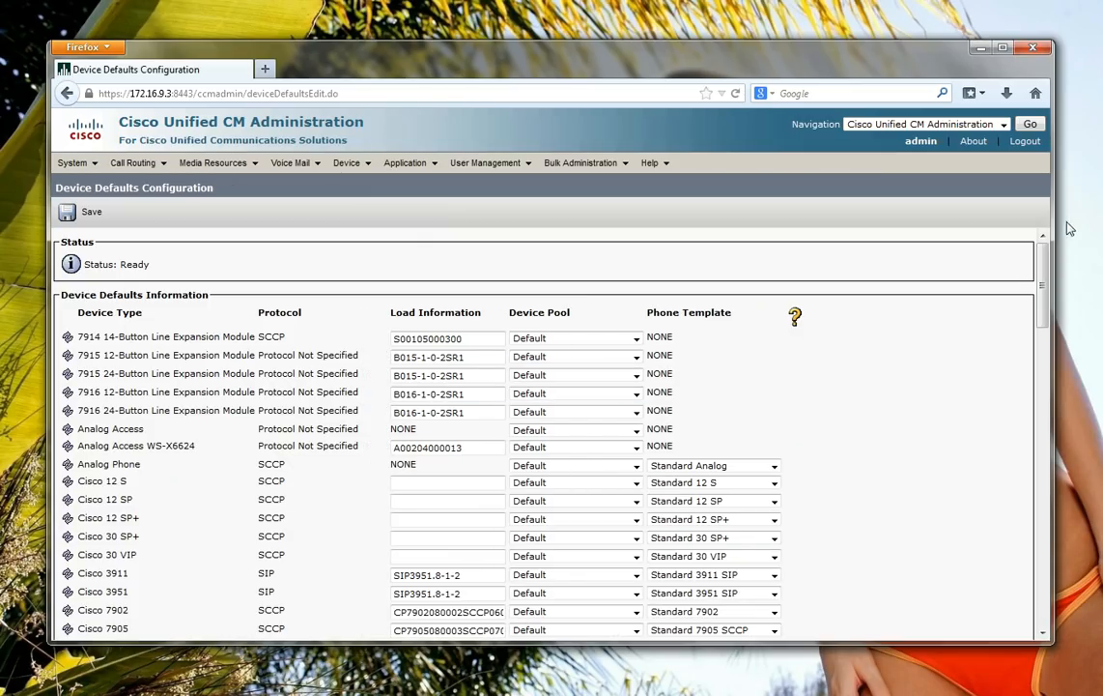
pyautogui.scroll(-3)
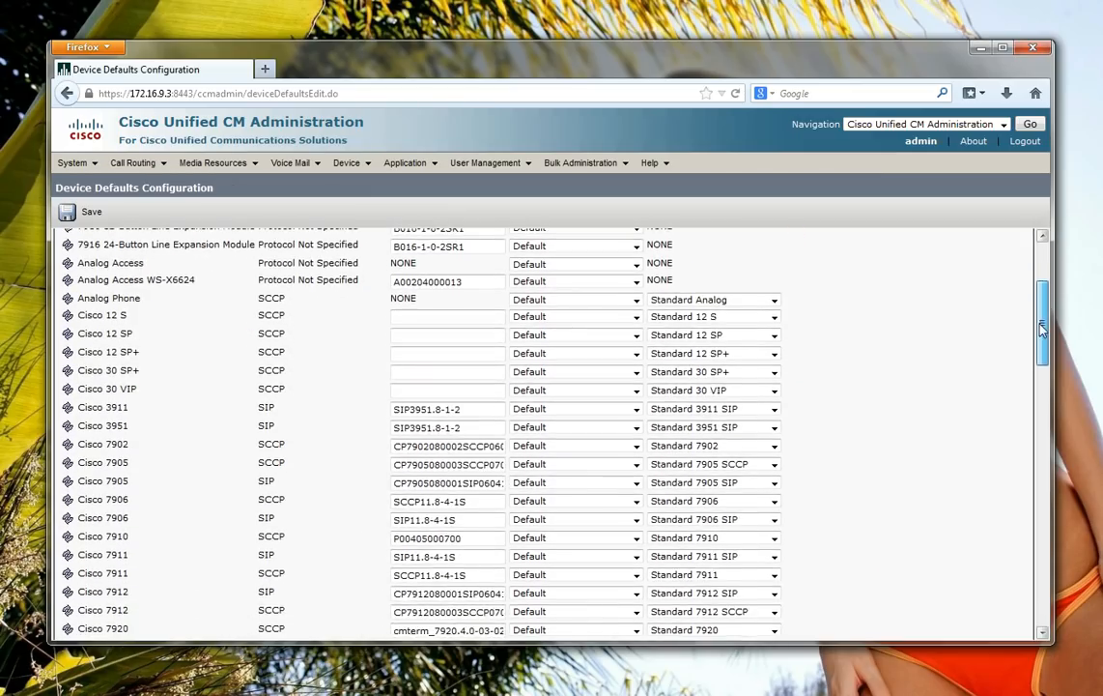
pyautogui.scroll(-3)
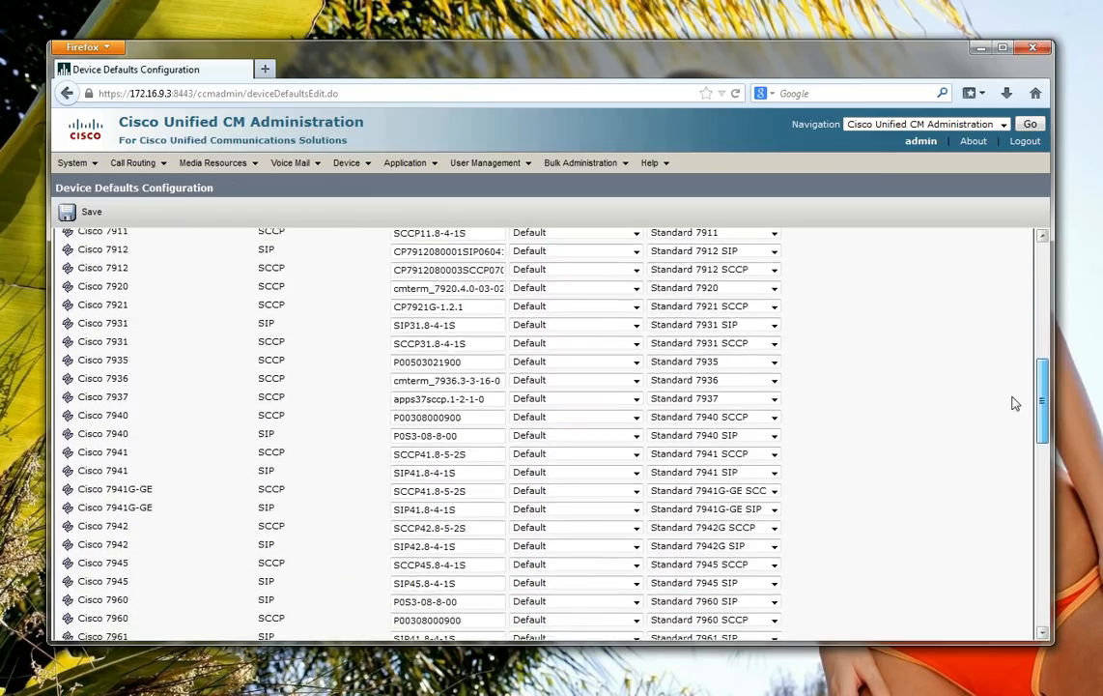
pyautogui.scroll(-3)
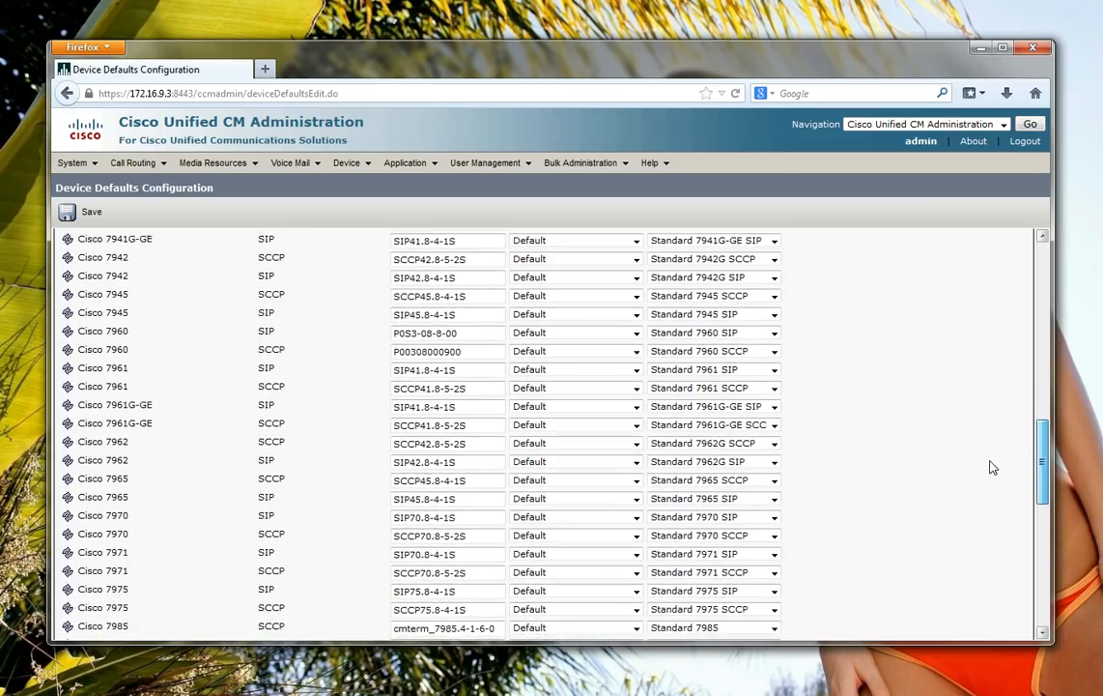
pyautogui.scroll(-3)
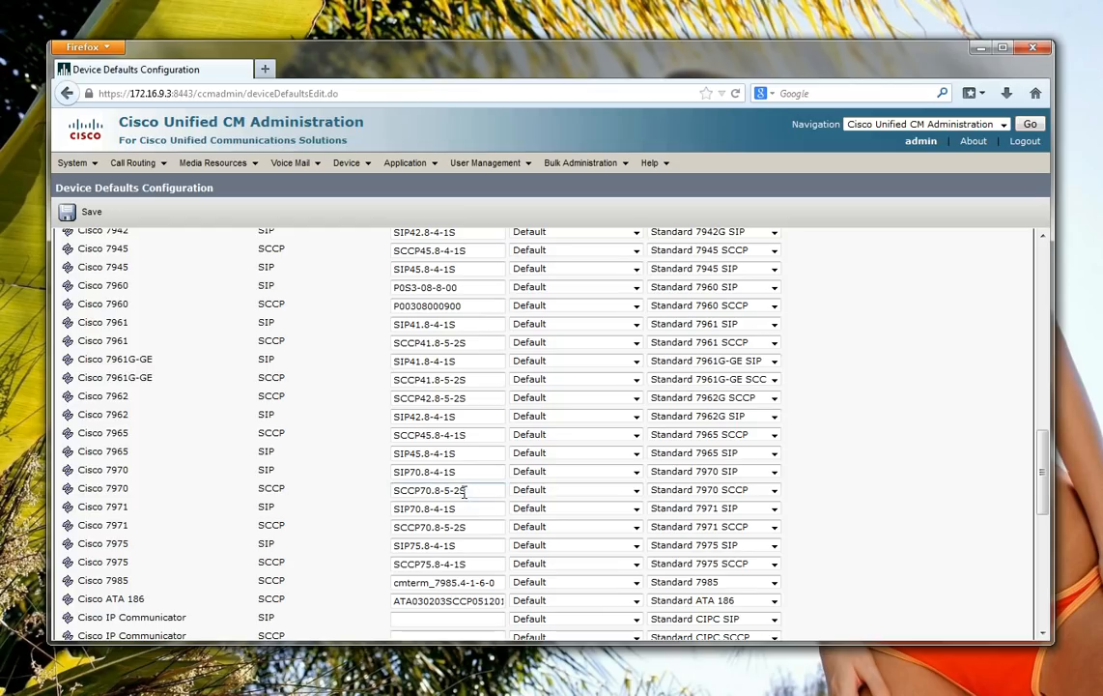
pyautogui.doubleClick(429, 489)
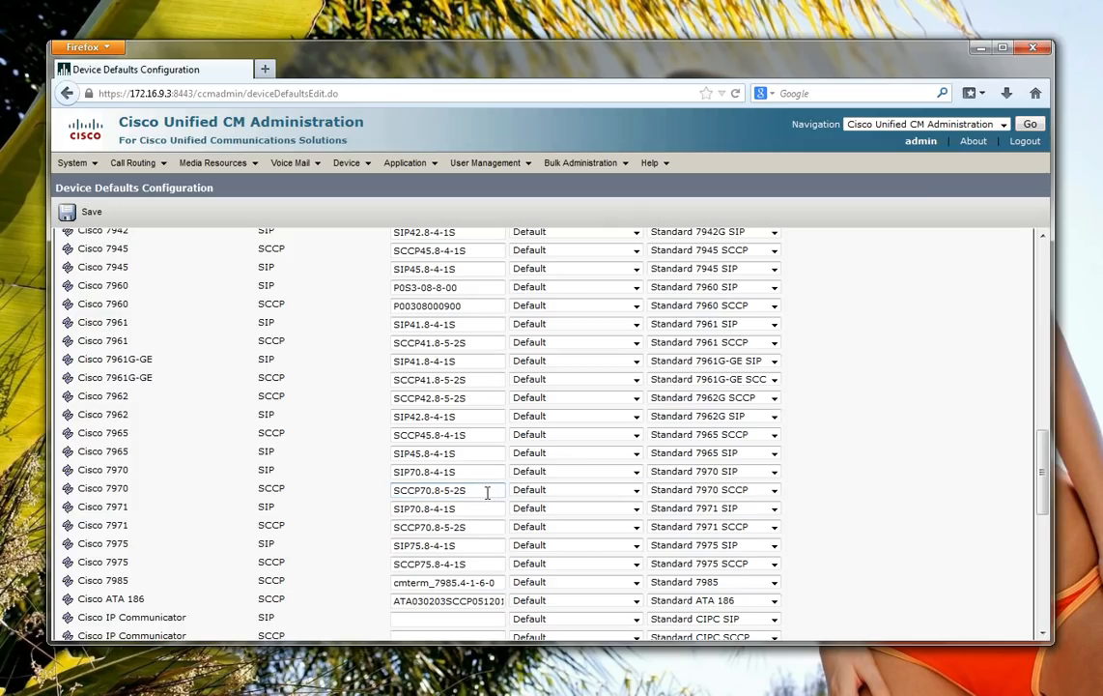
# - Log in to Cisco Unified OS Administration as admin and open Software Upgrades
pyautogui.click(1002, 123)
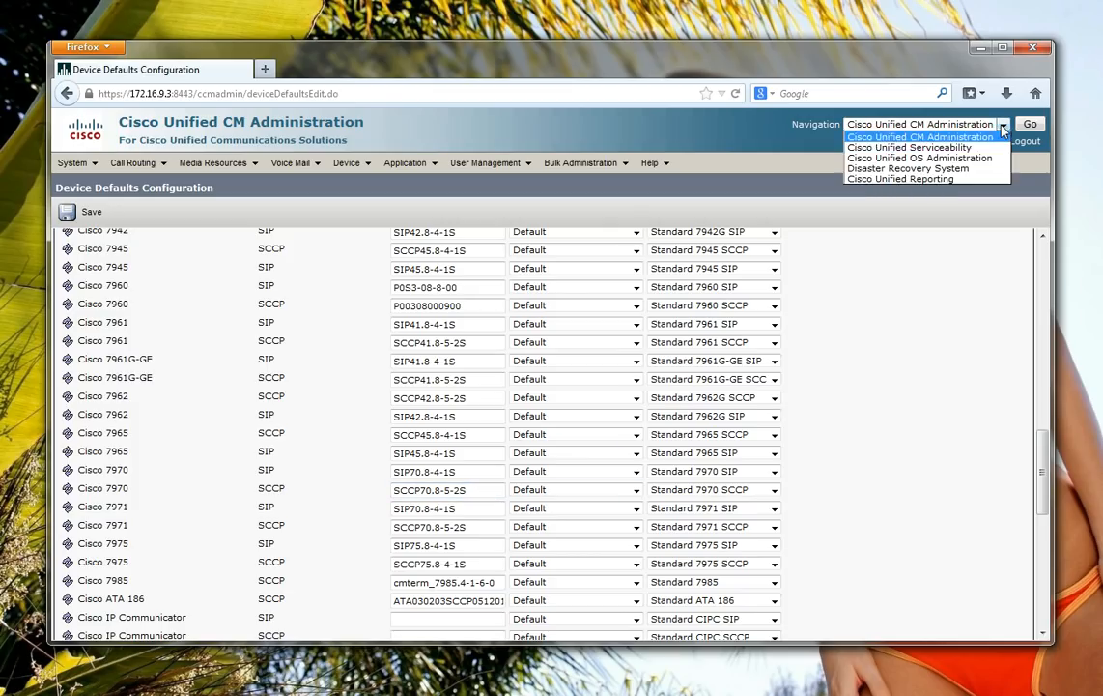
pyautogui.moveTo(987, 158)
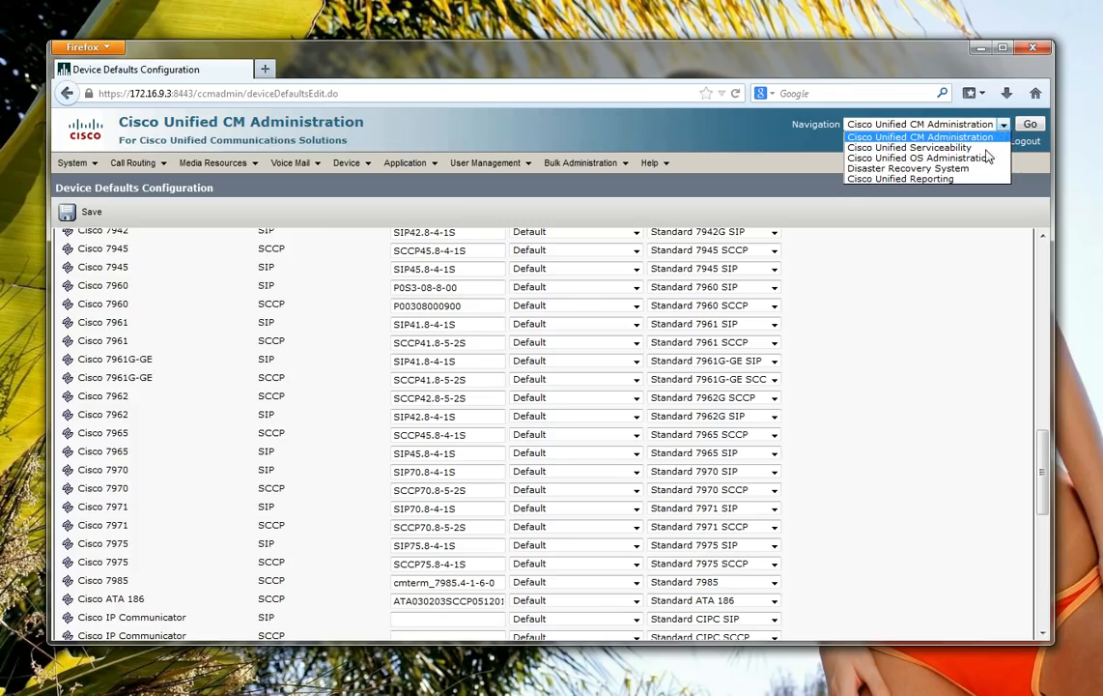
pyautogui.click(1029, 124)
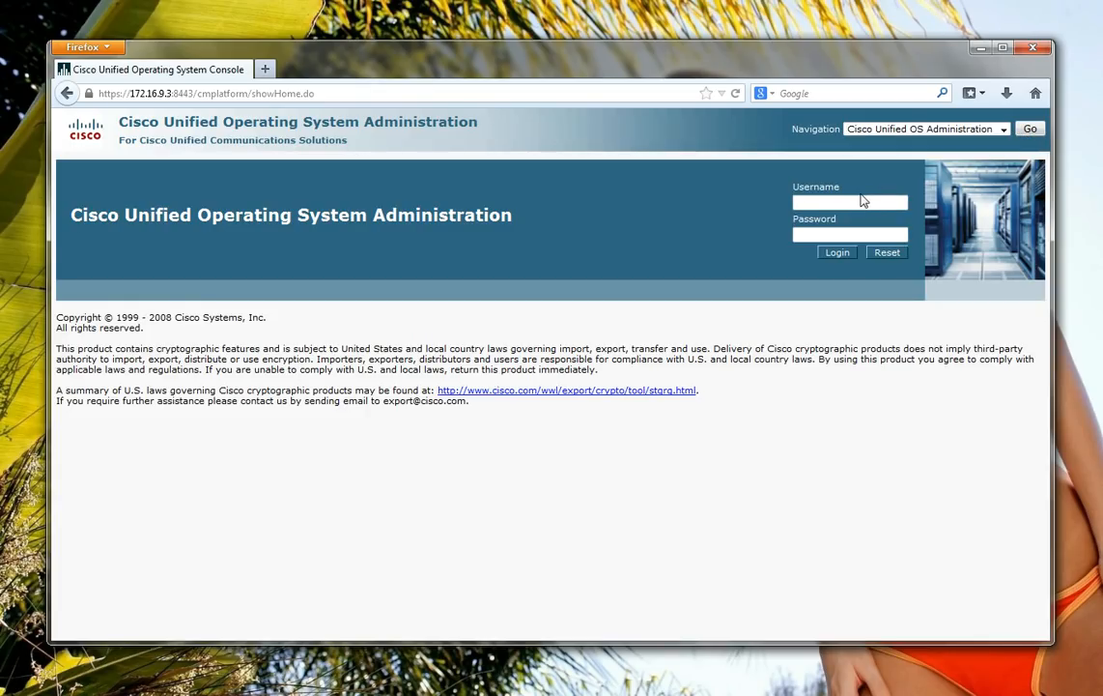
pyautogui.write('admin')
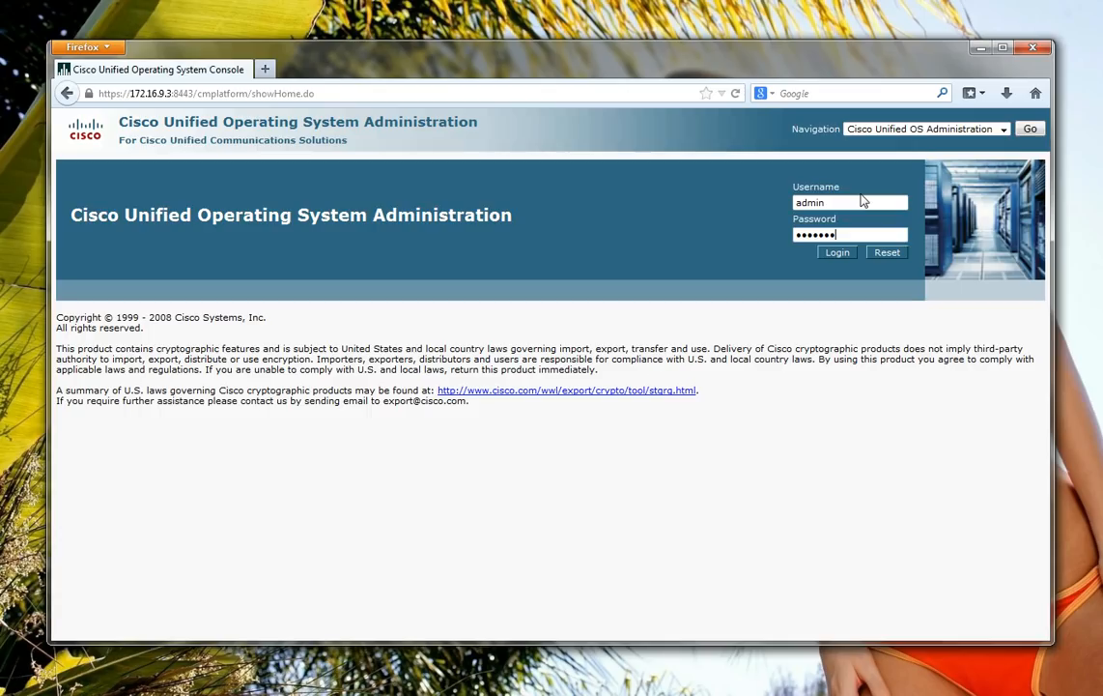
pyautogui.click(836, 253)
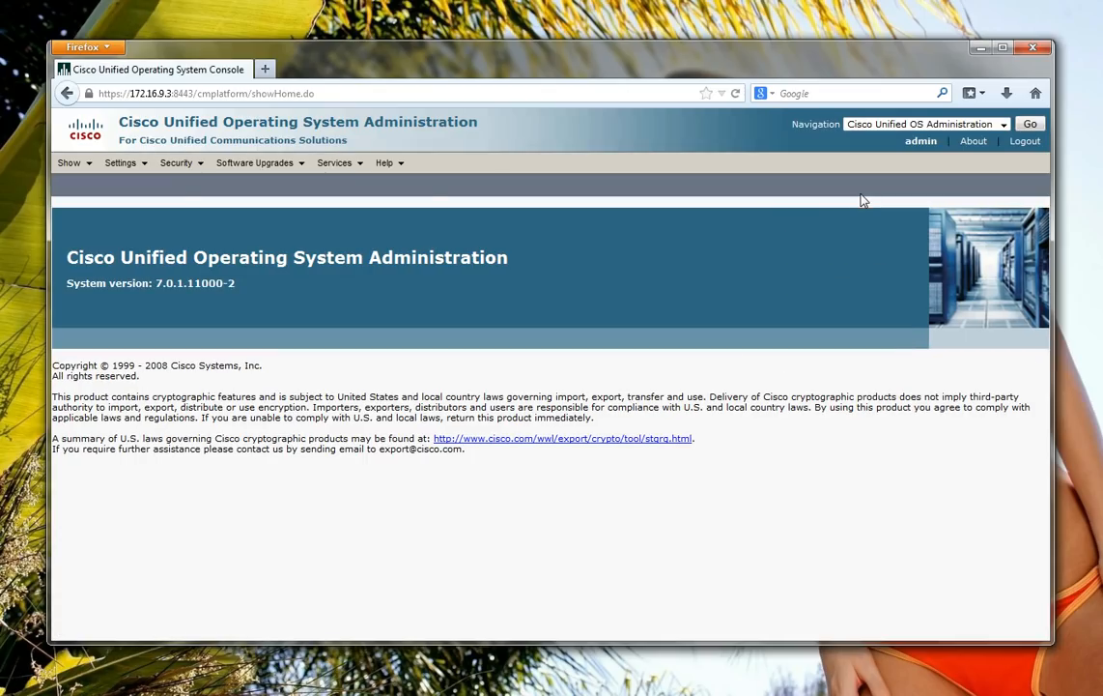
pyautogui.click(255, 162)
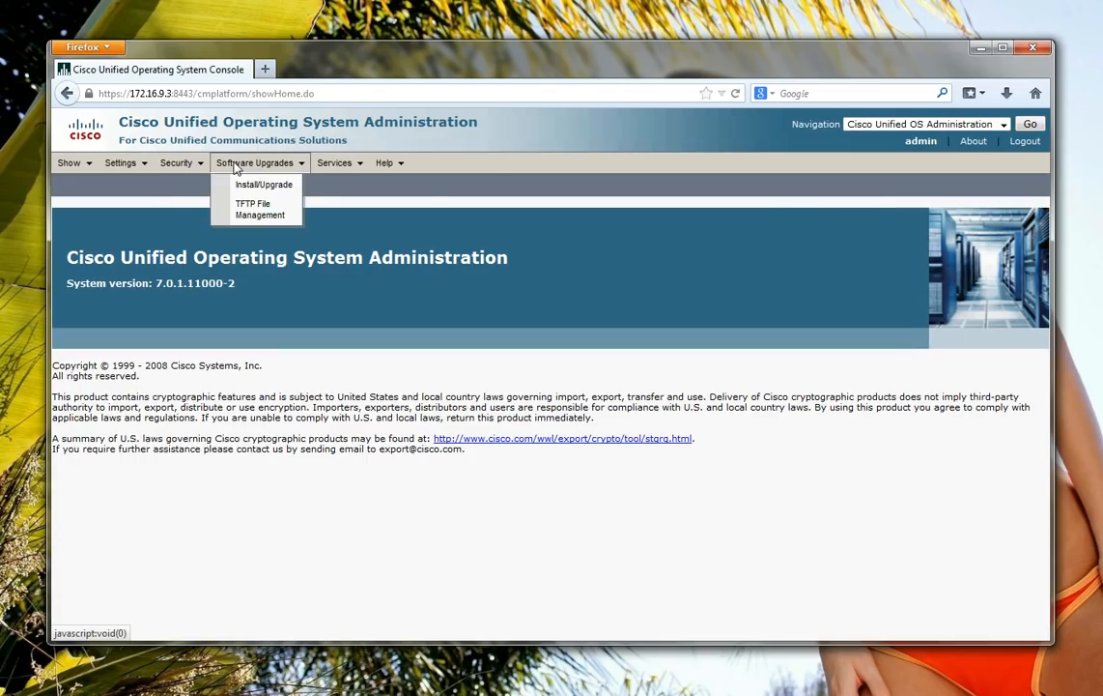
pyautogui.moveTo(269, 166)
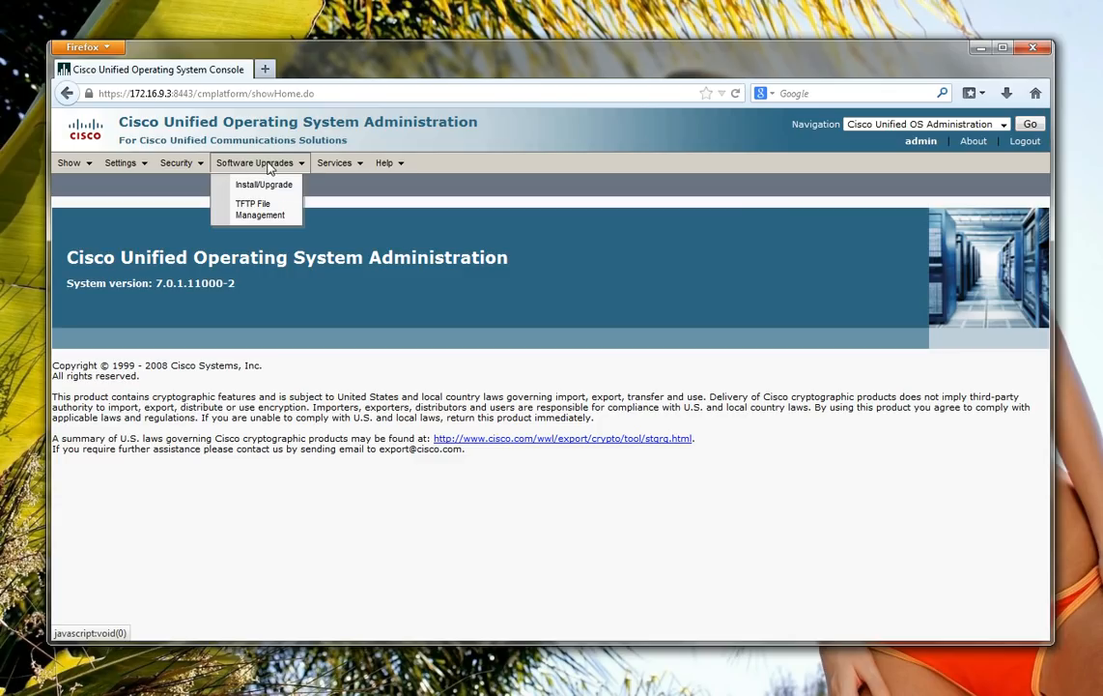
pyautogui.moveTo(264, 185)
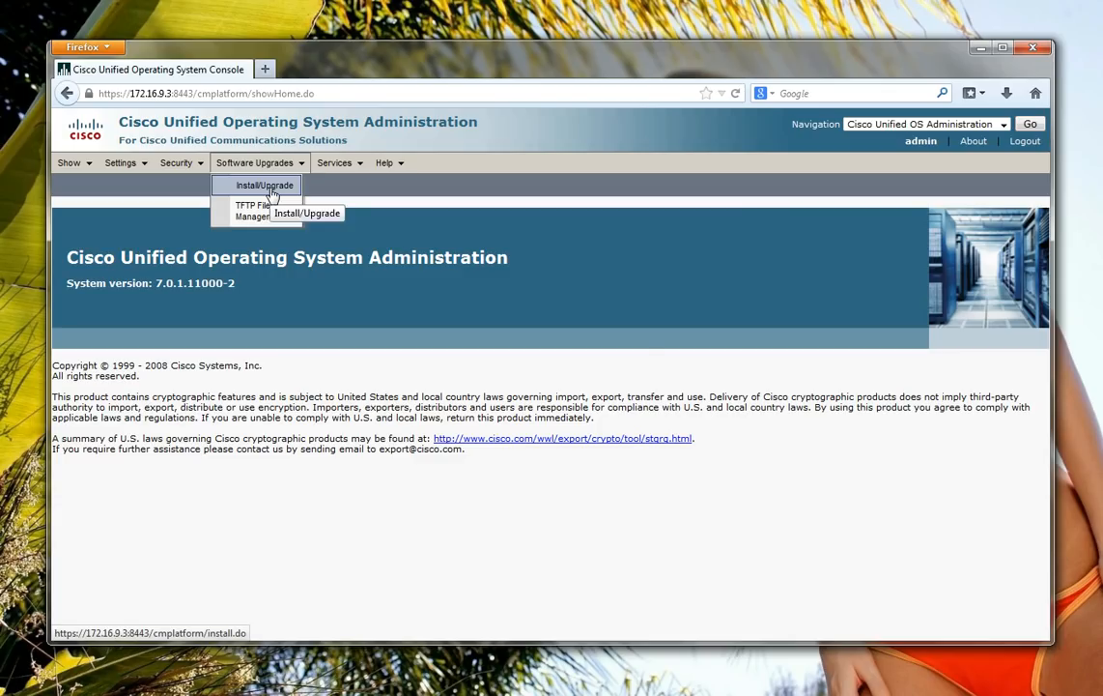
# - Install from a remote FTP server at 192.168.1.11 with user admin and password
pyautogui.click(264, 184)
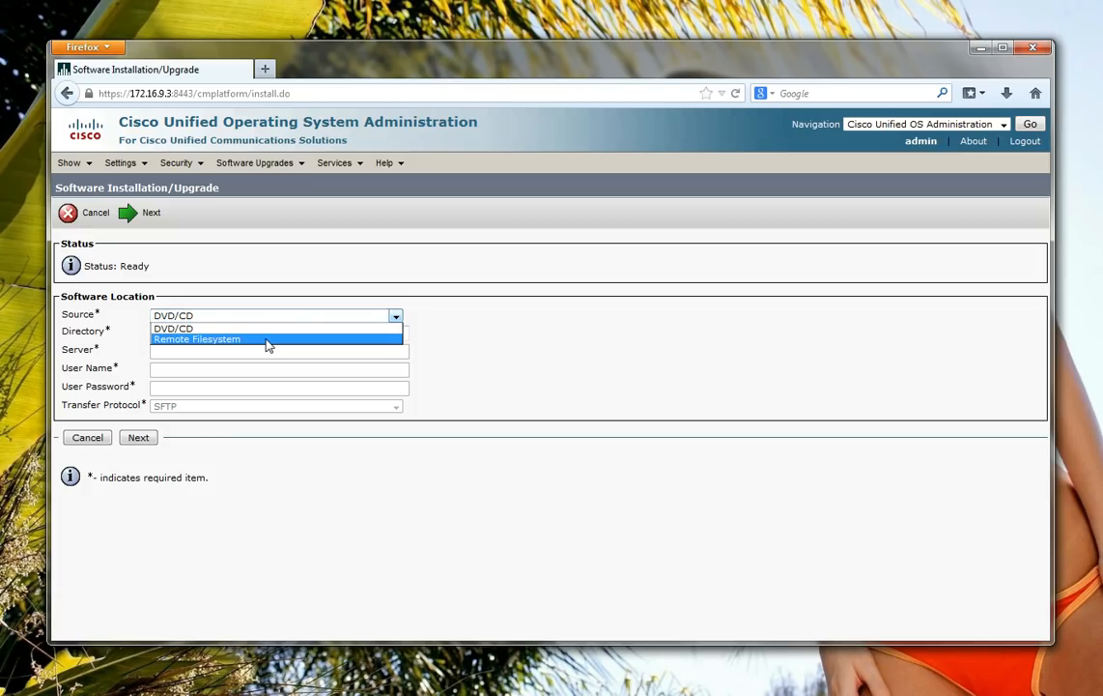
pyautogui.click(197, 339)
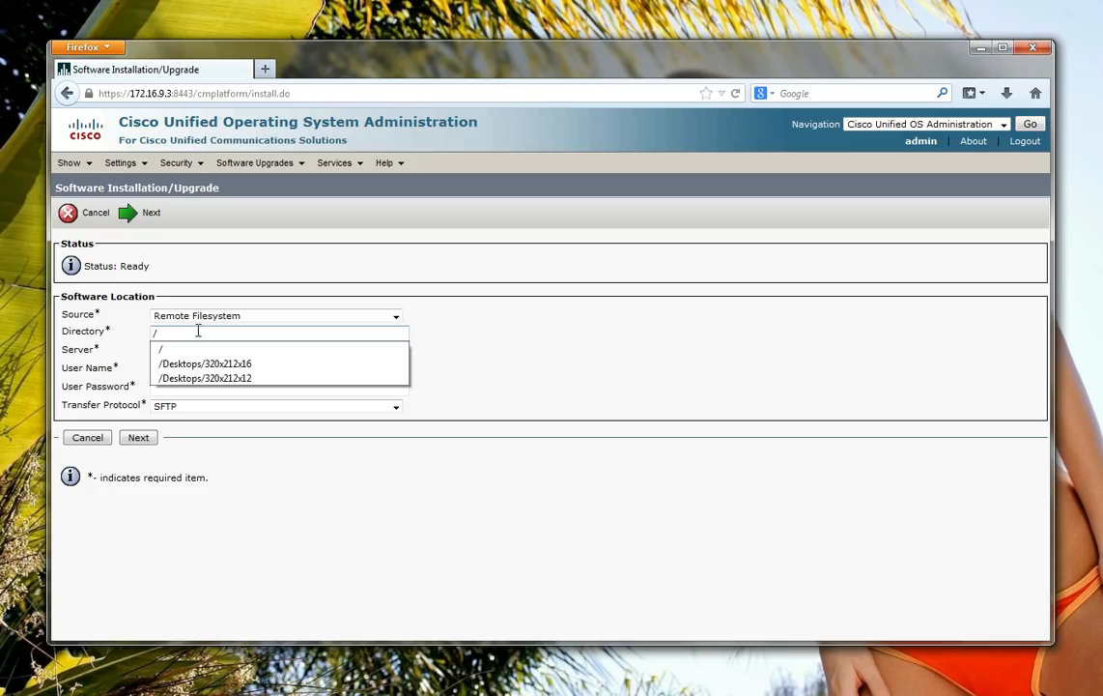
pyautogui.moveTo(418, 346)
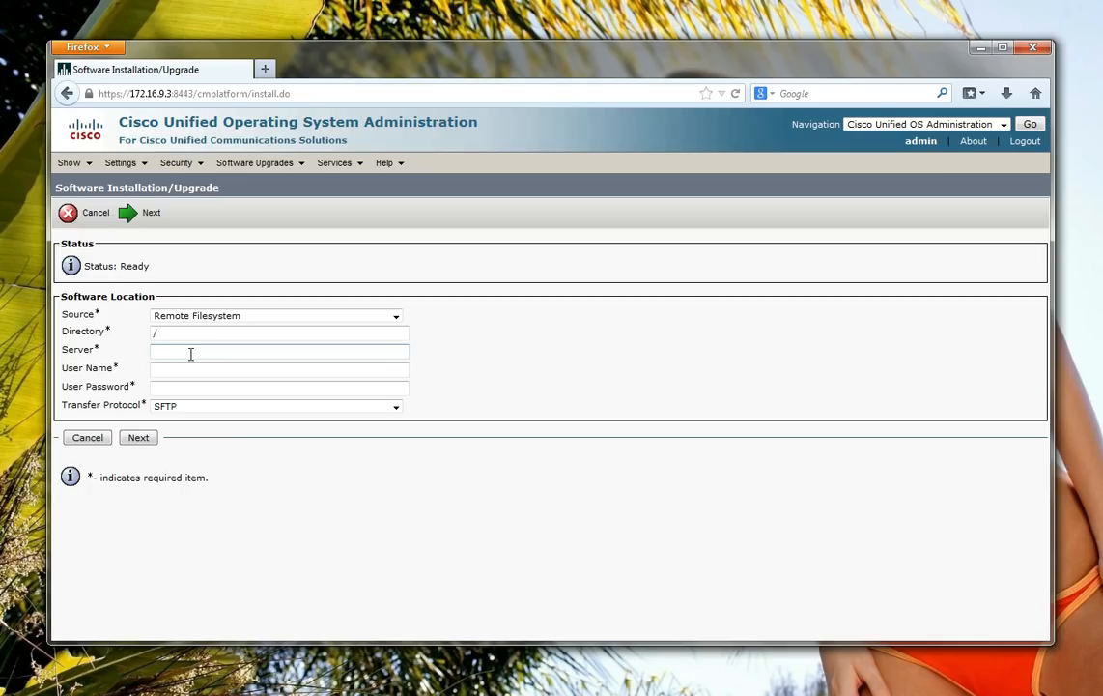
pyautogui.write('192.168.1.11')
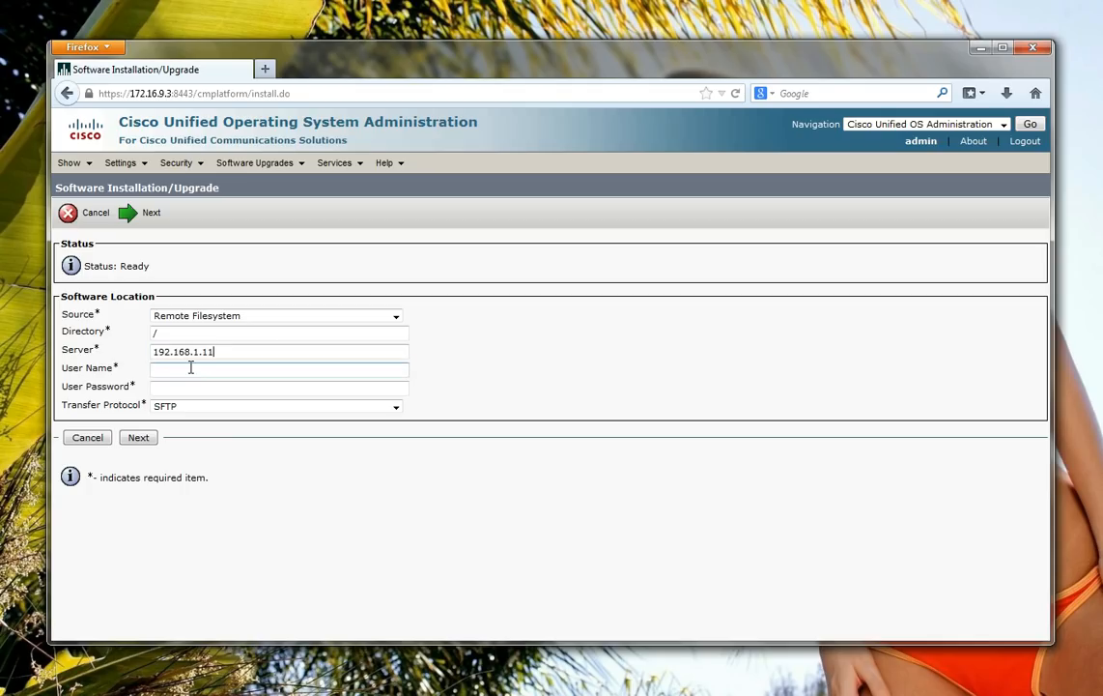
pyautogui.write('a')
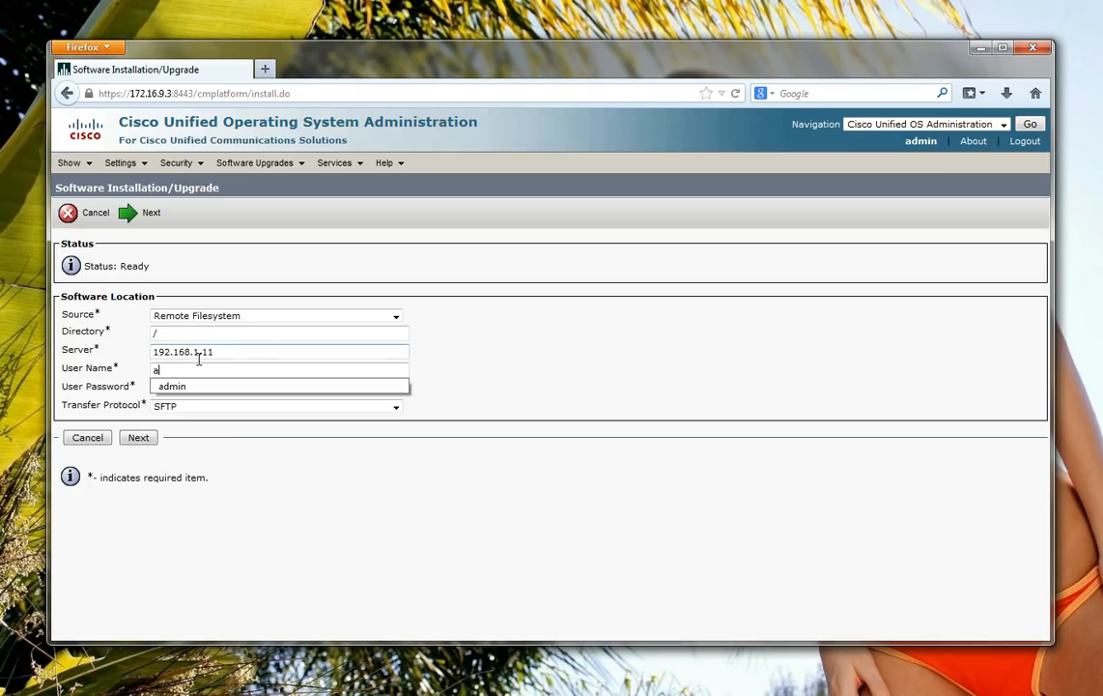
pyautogui.write('admin')
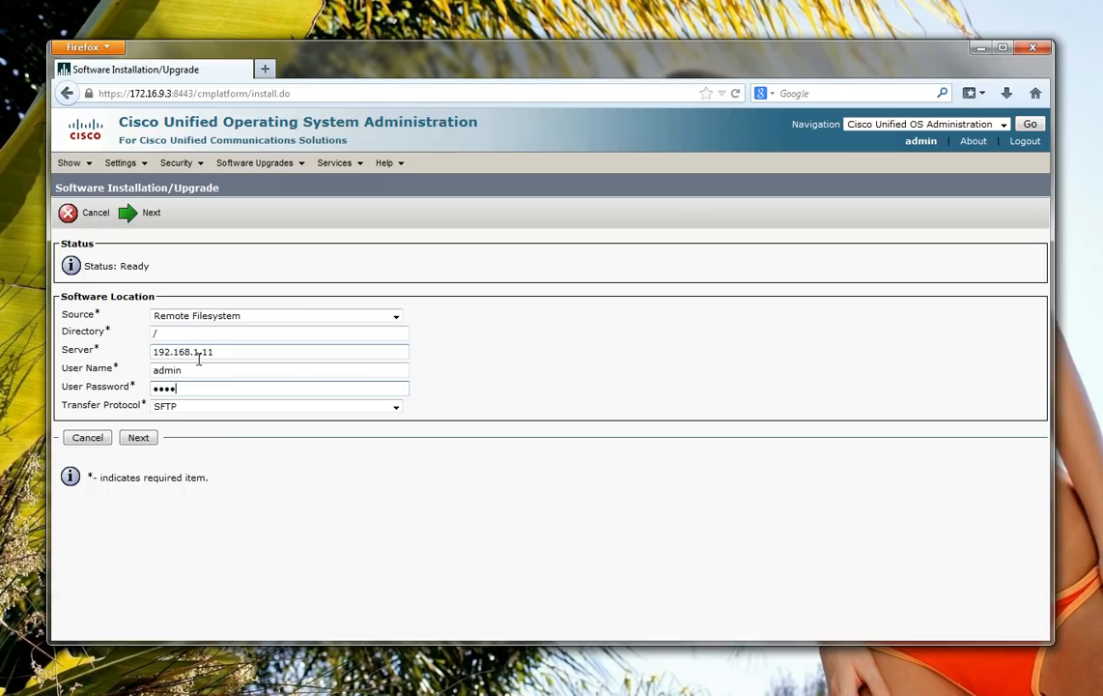
pyautogui.write('password')
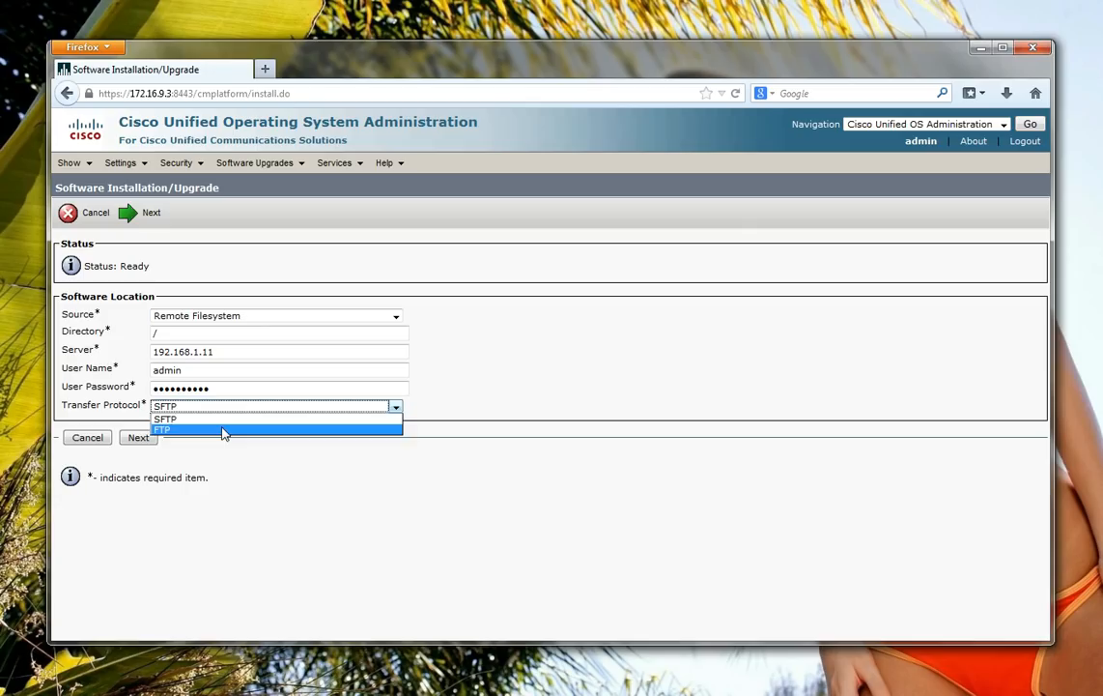
pyautogui.click(162, 429)
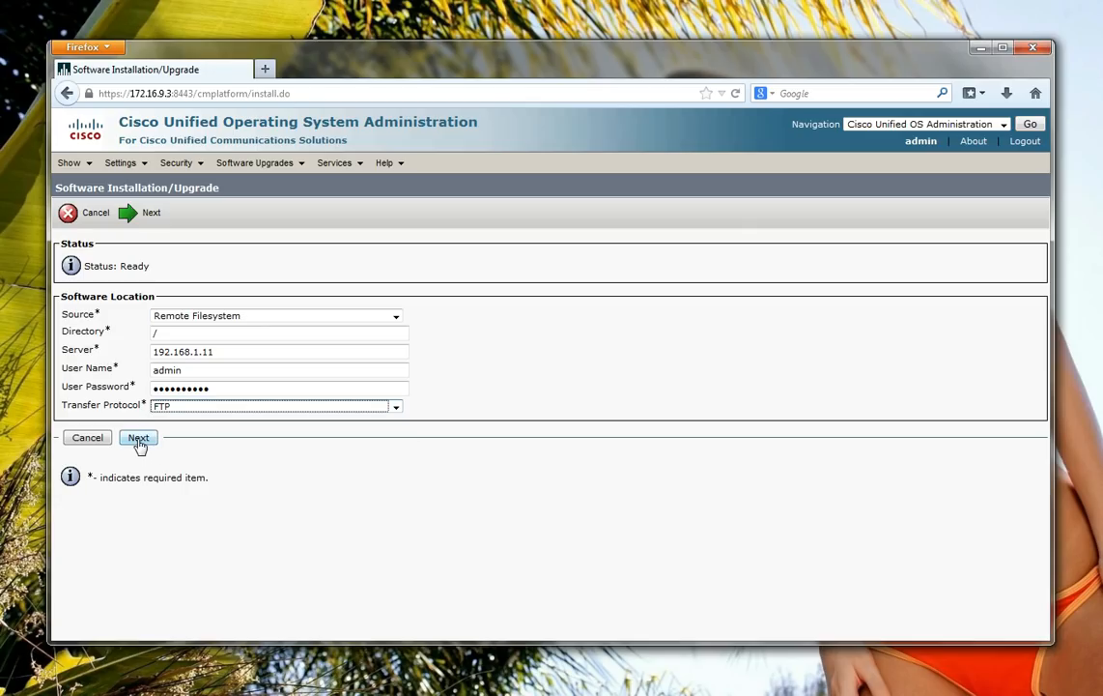
# - Select cmterm-7970_7971-sccp.9-3-1SR4-1.cop.sgn from the server's upgrade files and submit it
pyautogui.click(138, 437)
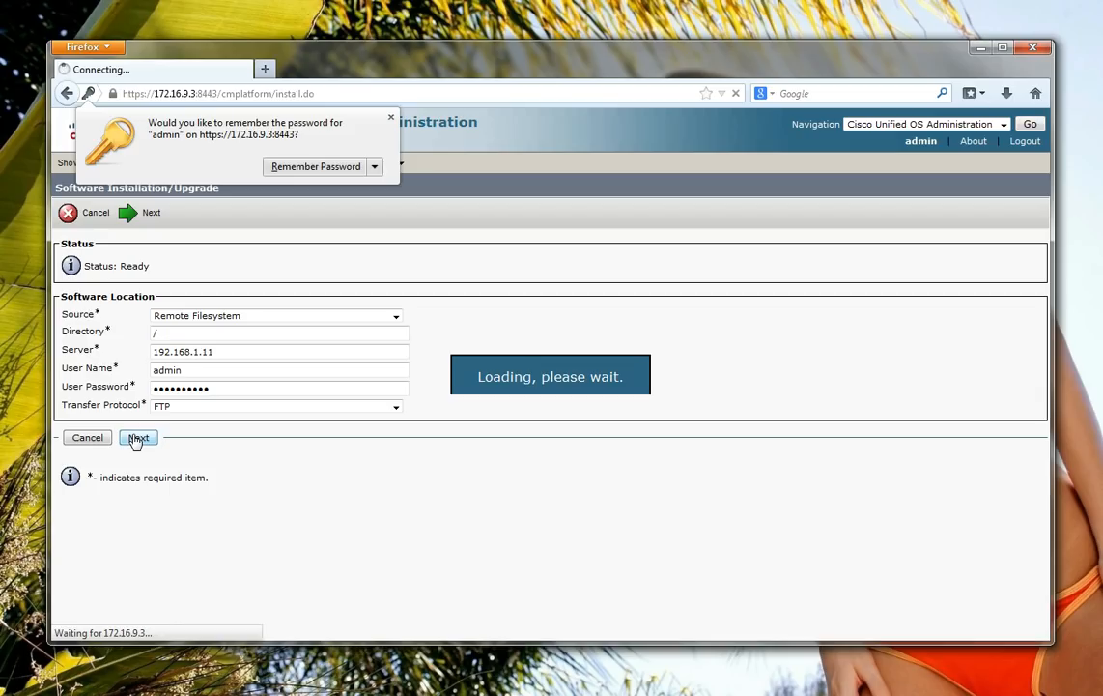
pyautogui.click(139, 437)
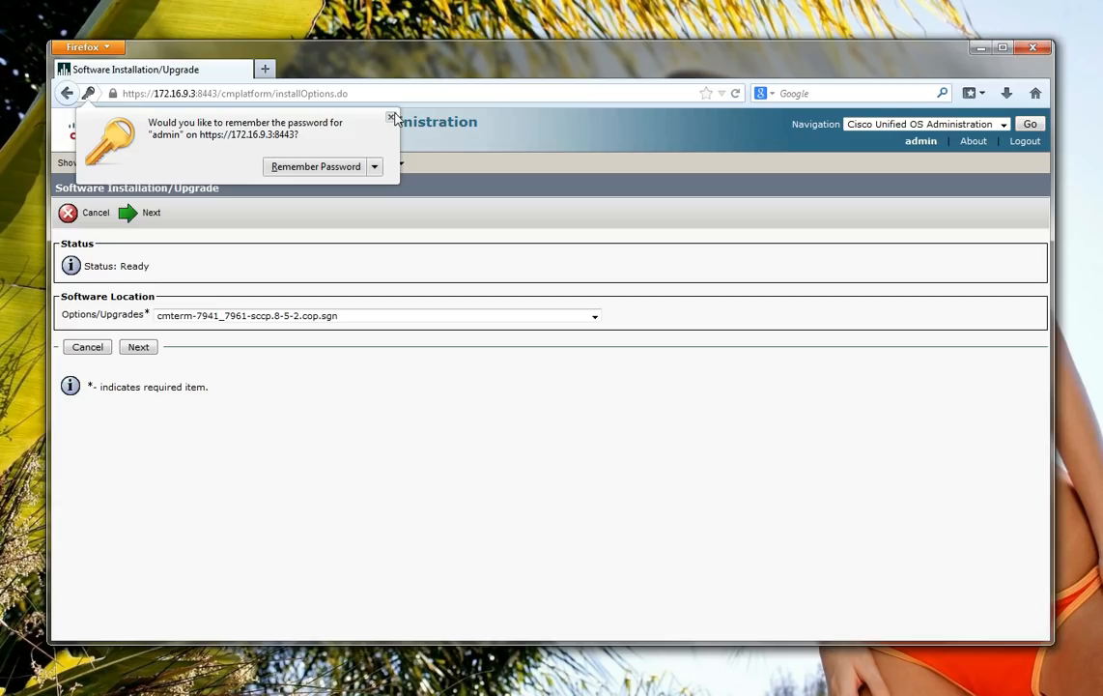
pyautogui.click(391, 117)
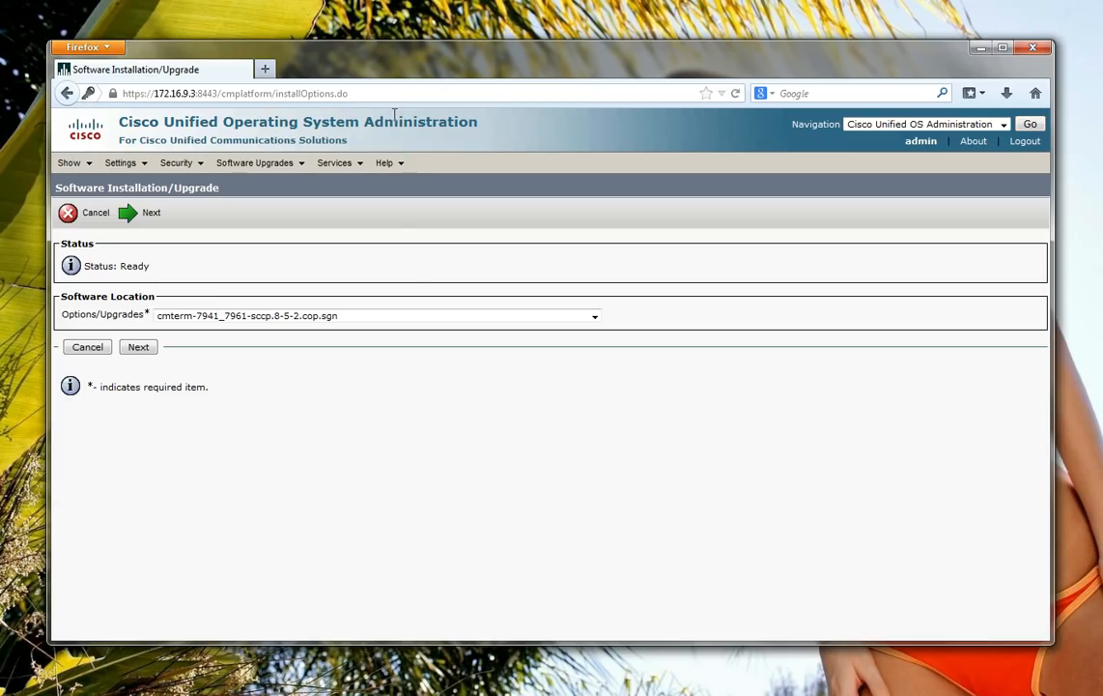
pyautogui.moveTo(414, 288)
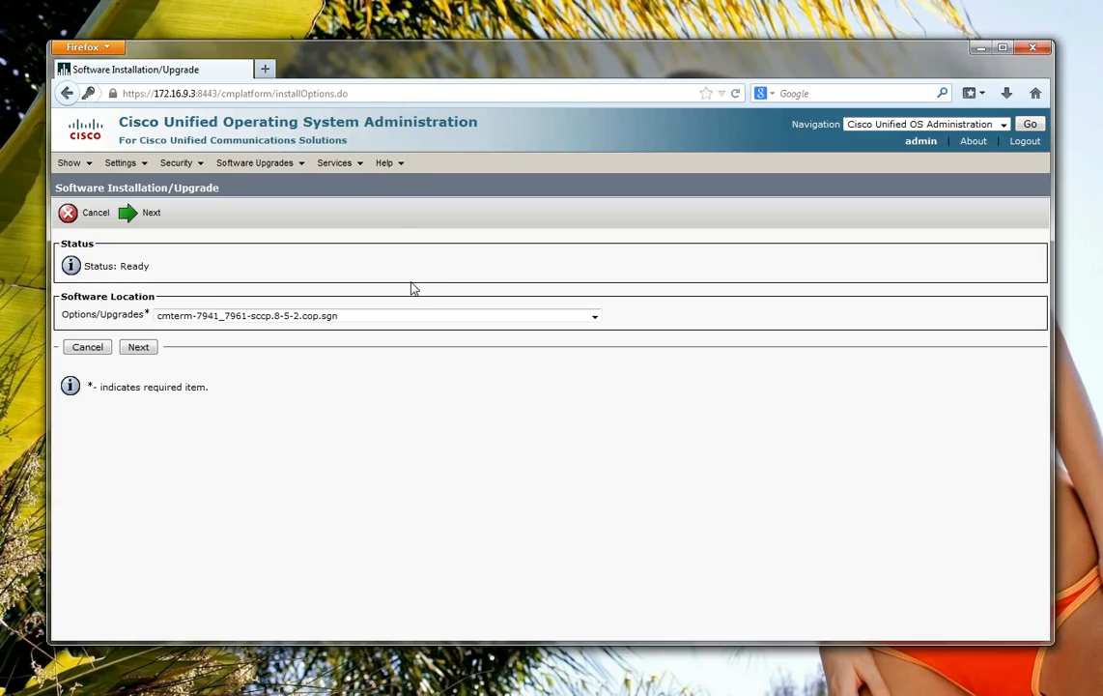
pyautogui.moveTo(517, 317)
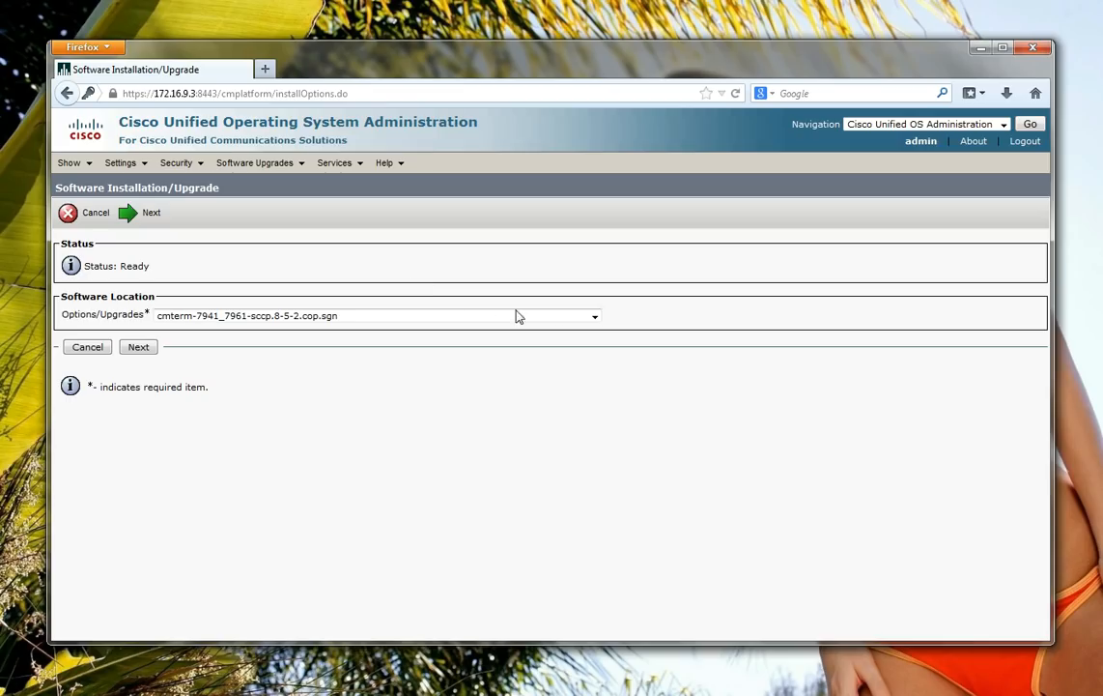
pyautogui.click(594, 316)
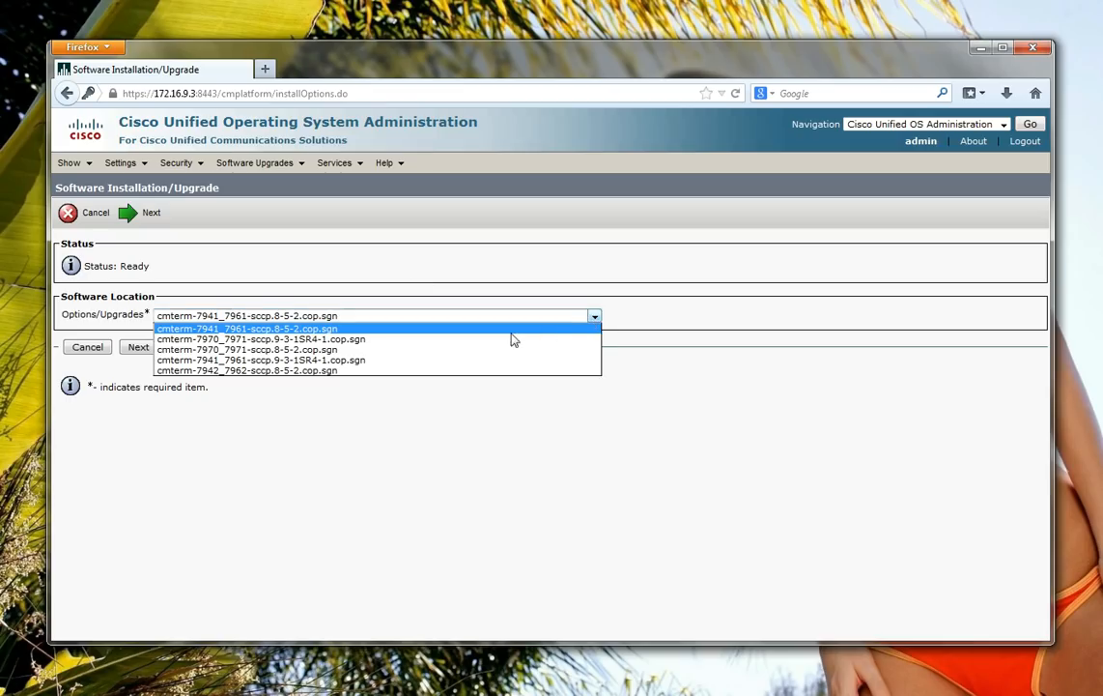
pyautogui.moveTo(329, 343)
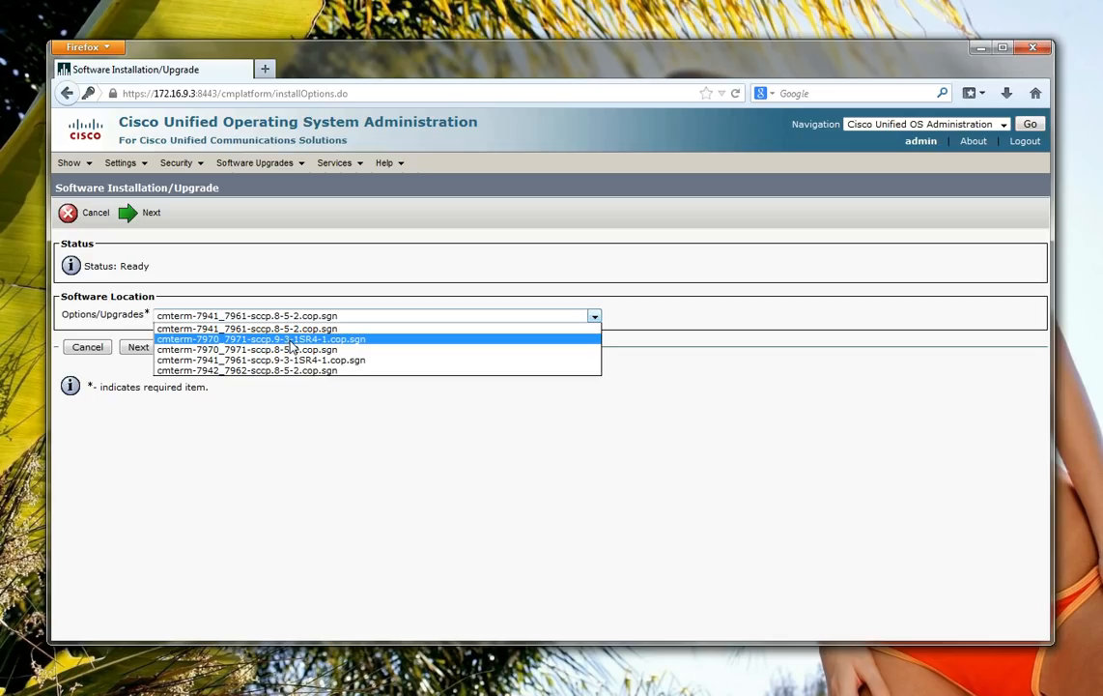
pyautogui.click(261, 338)
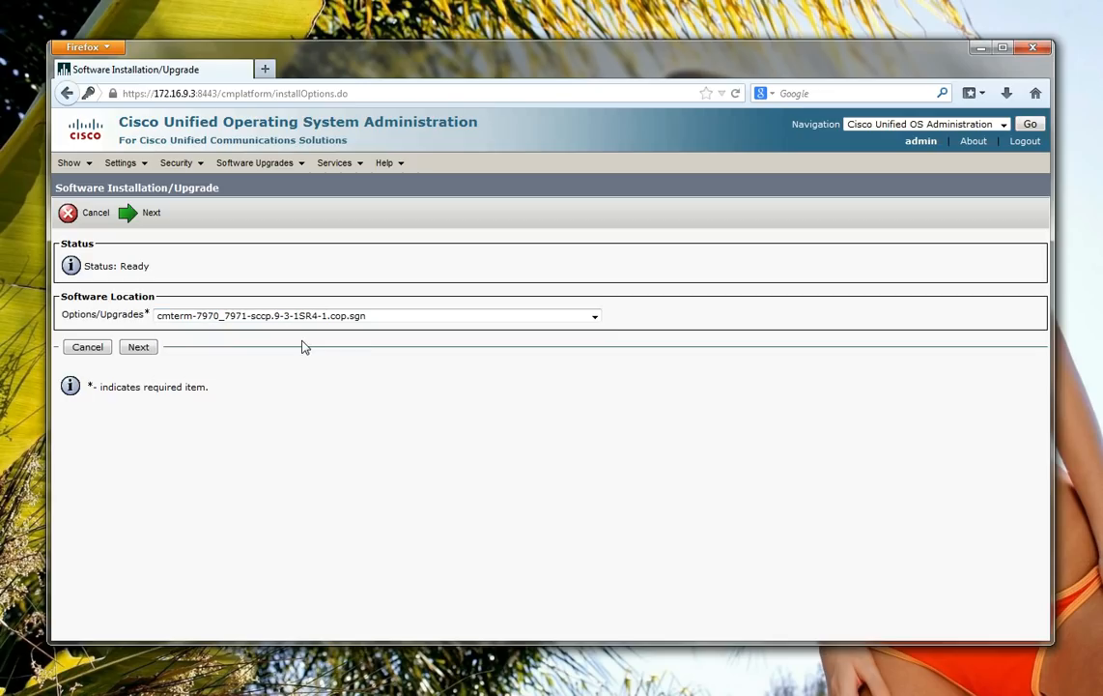
pyautogui.moveTo(326, 370)
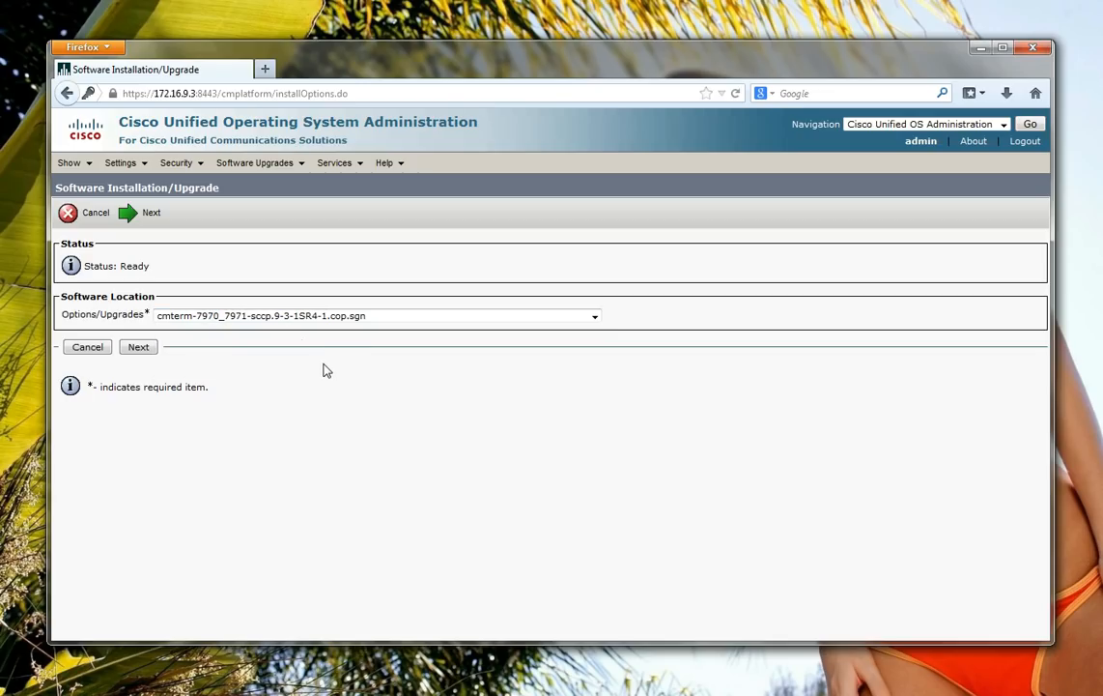
pyautogui.click(138, 347)
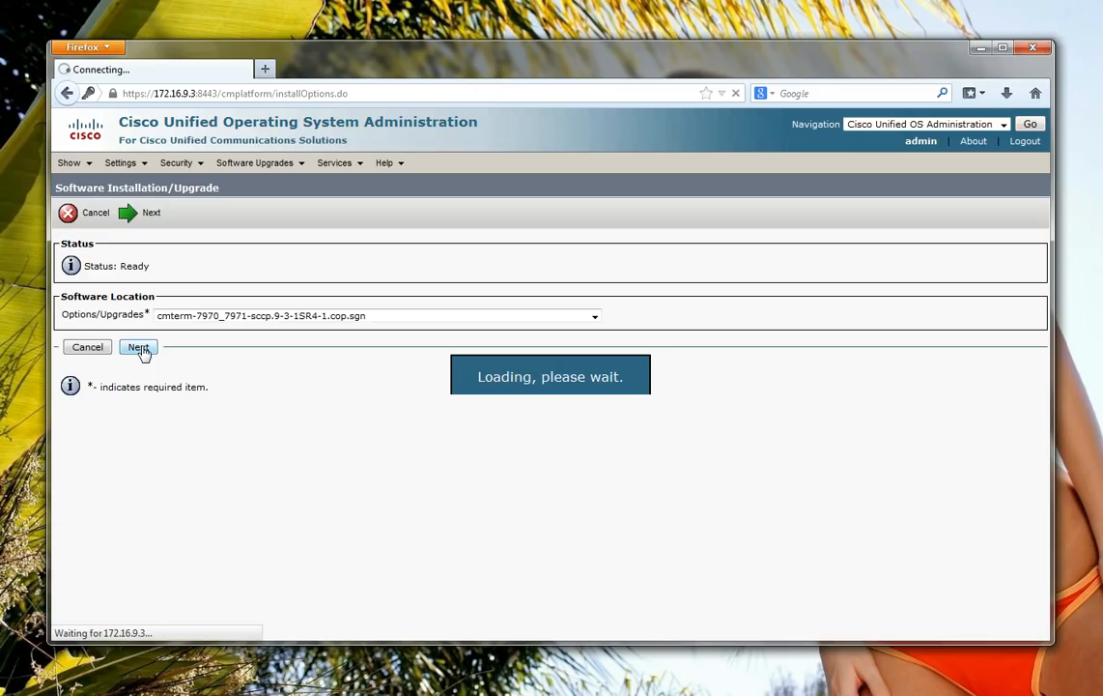
# - Wait while the 7970/7971 firmware file downloads and validates
pyautogui.click(138, 347)
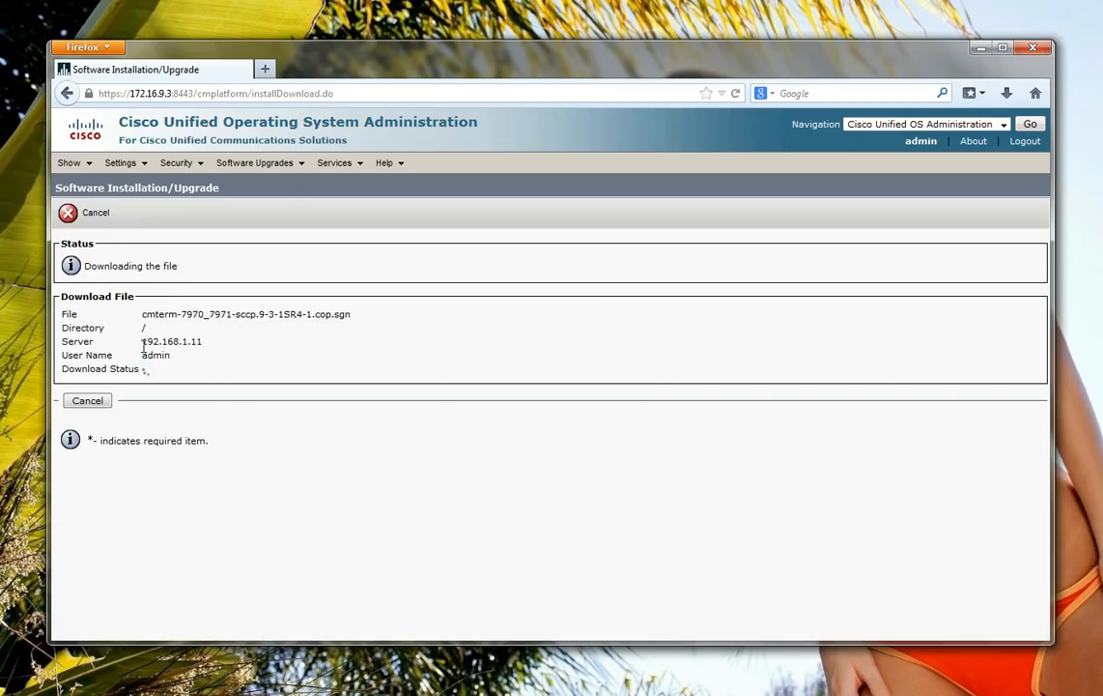
pyautogui.moveTo(172, 306)
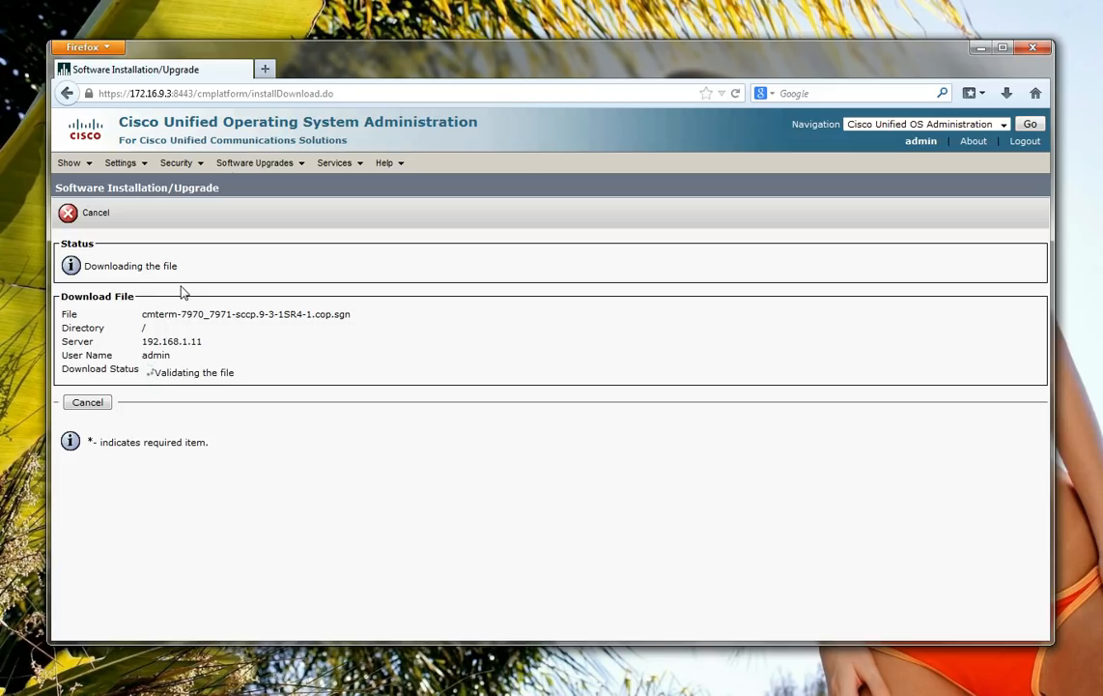
pyautogui.moveTo(163, 305)
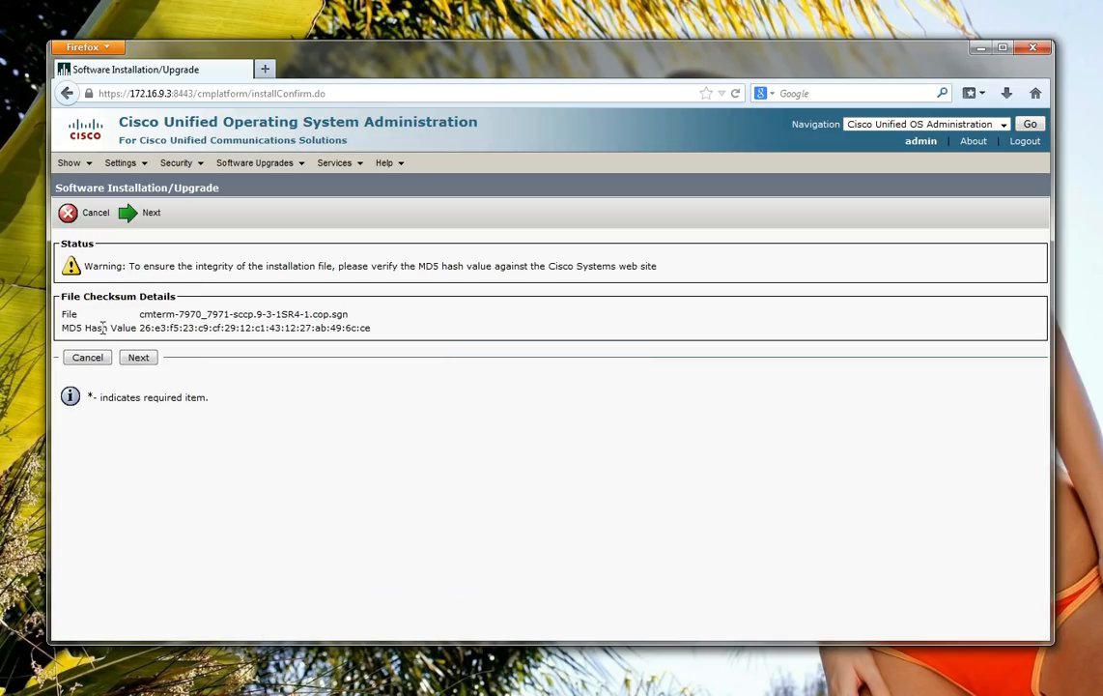
# - Compare the MD5 hash 26:e3:f5:23…6c:ce and proceed to installation
pyautogui.moveTo(140, 328); pyautogui.dragTo(178, 327)
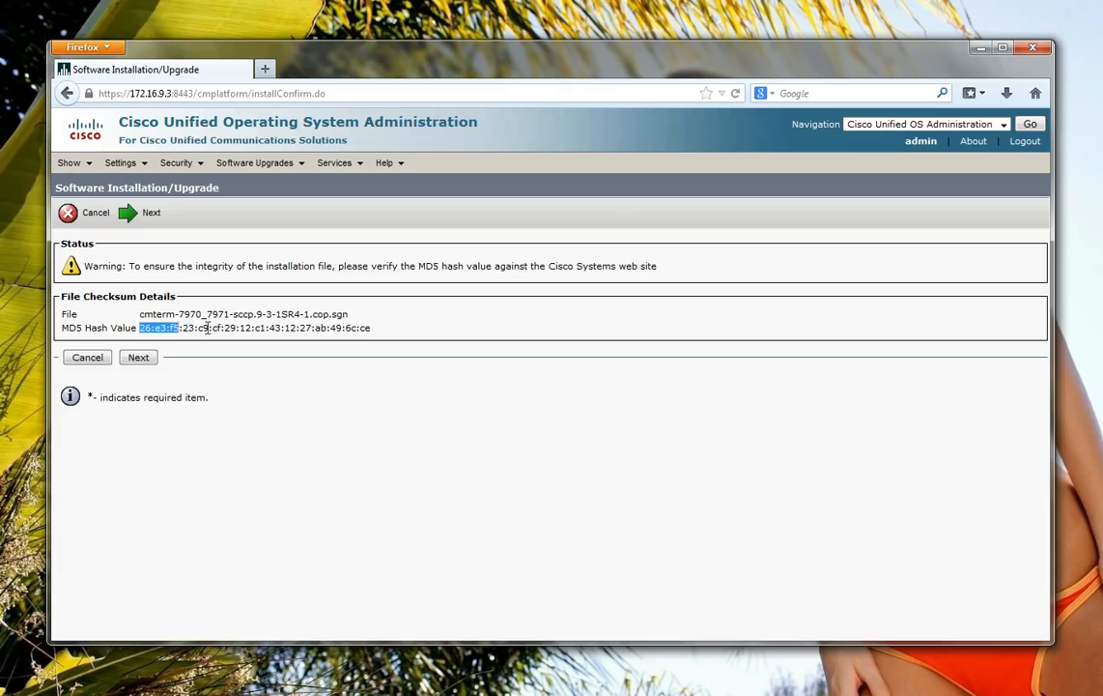
pyautogui.moveTo(140, 327); pyautogui.dragTo(370, 327)
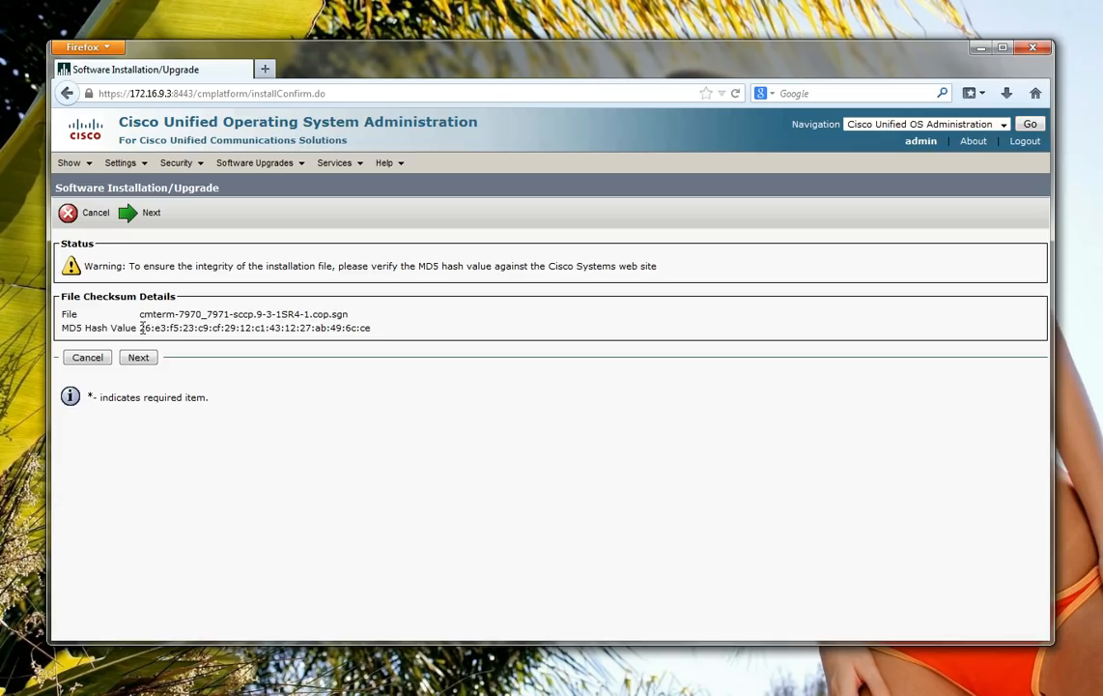
pyautogui.moveTo(140, 327); pyautogui.dragTo(370, 327)
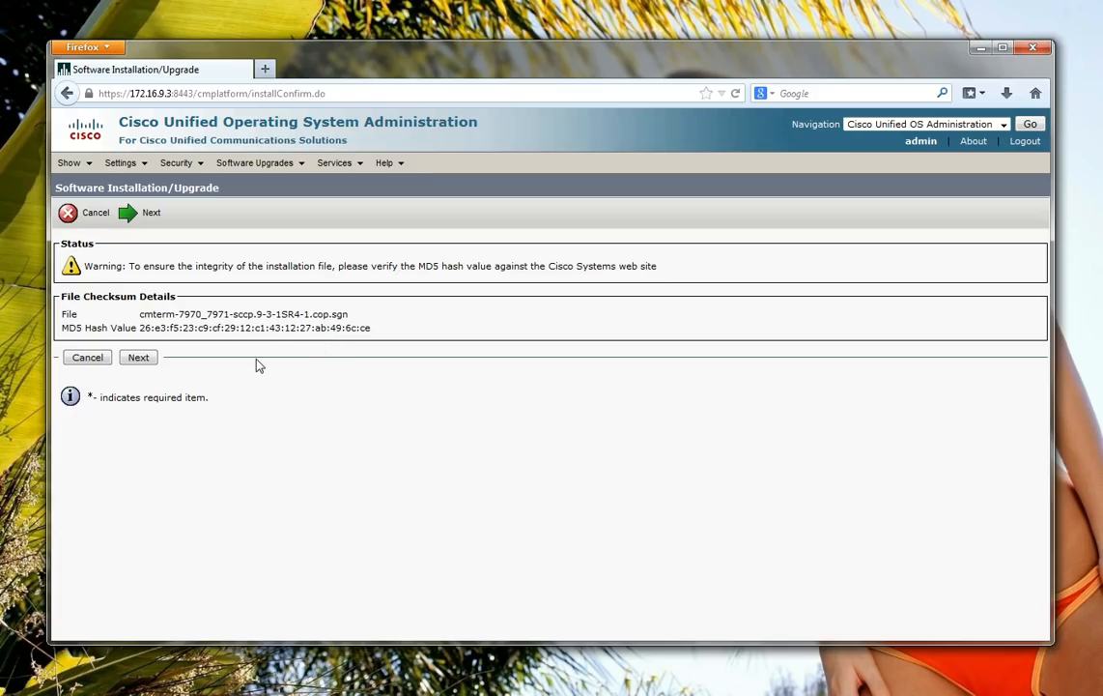
pyautogui.moveTo(199, 357)
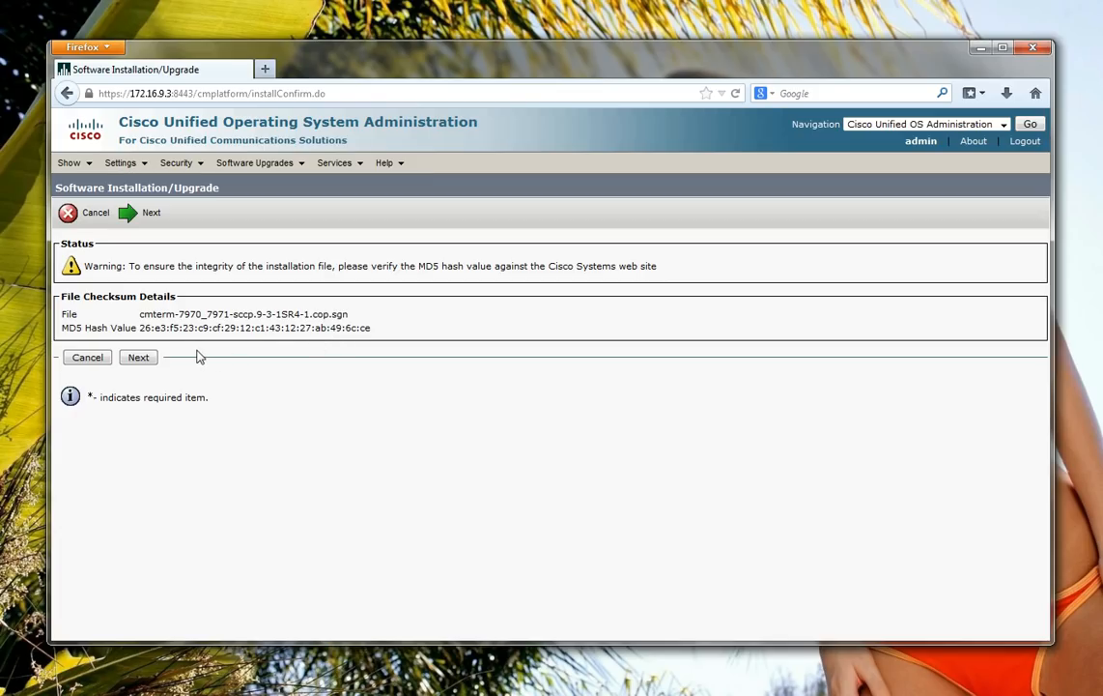
pyautogui.click(138, 357)
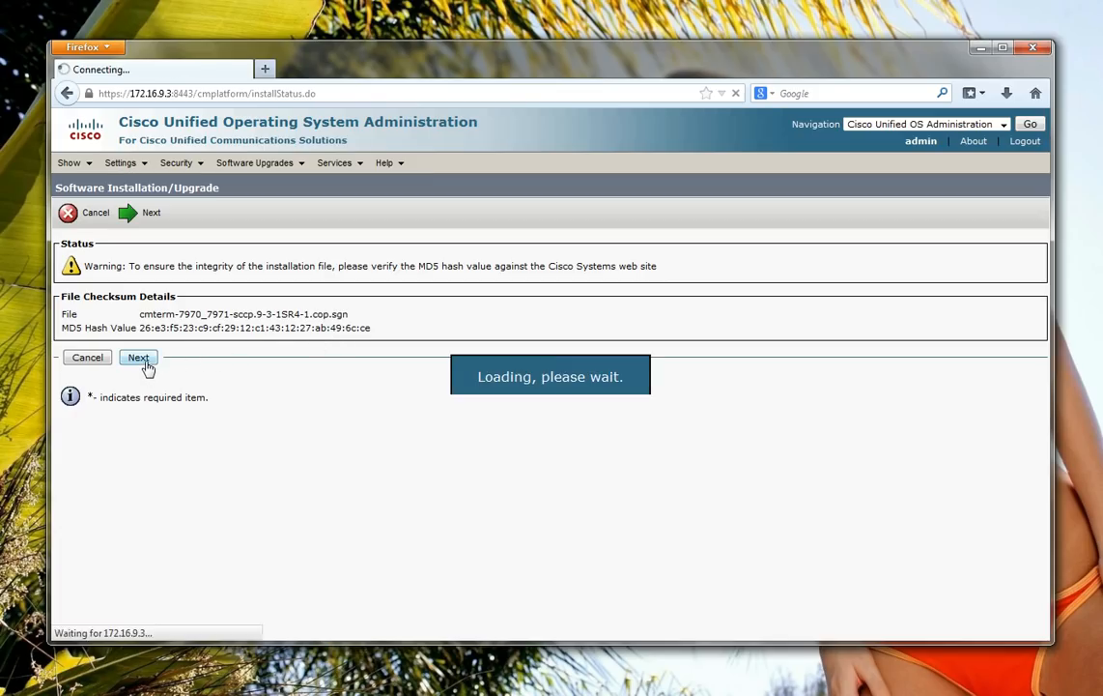
# - Wait until the firmware installation status reads Complete
pyautogui.click(138, 358)
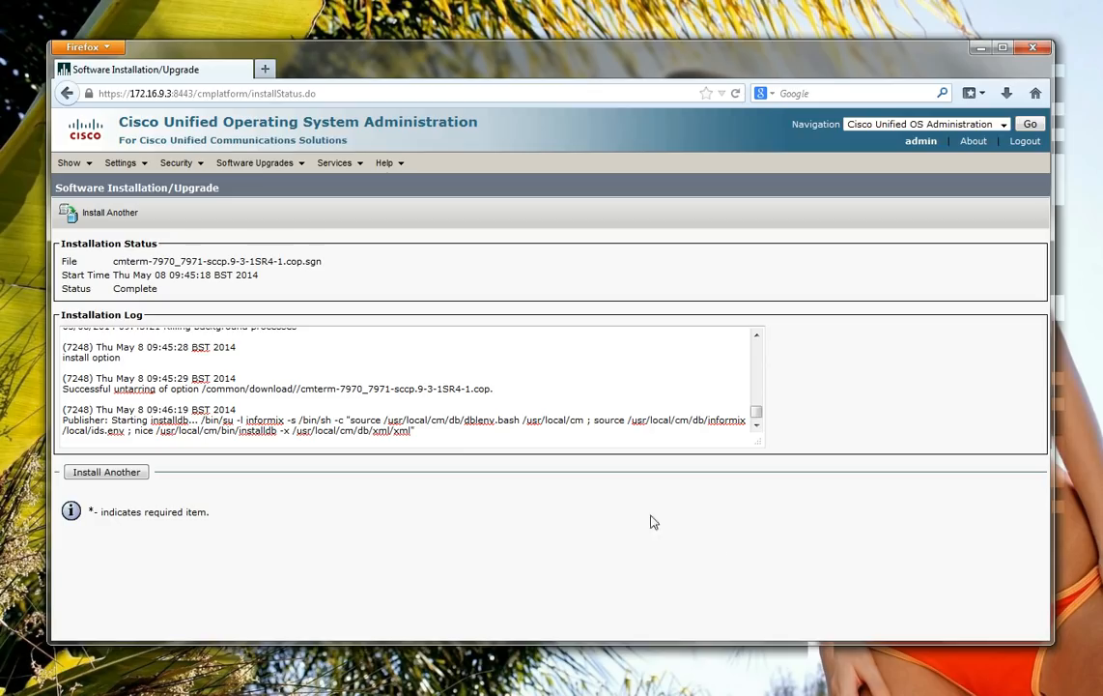
pyautogui.moveTo(283, 296)
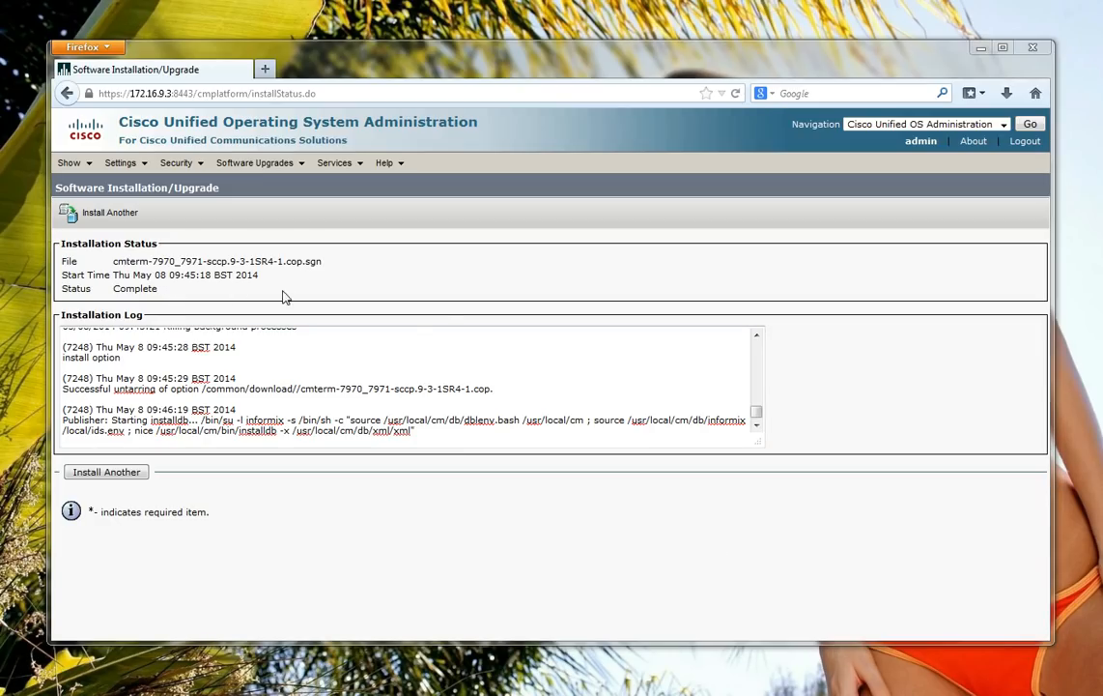
pyautogui.moveTo(234, 279)
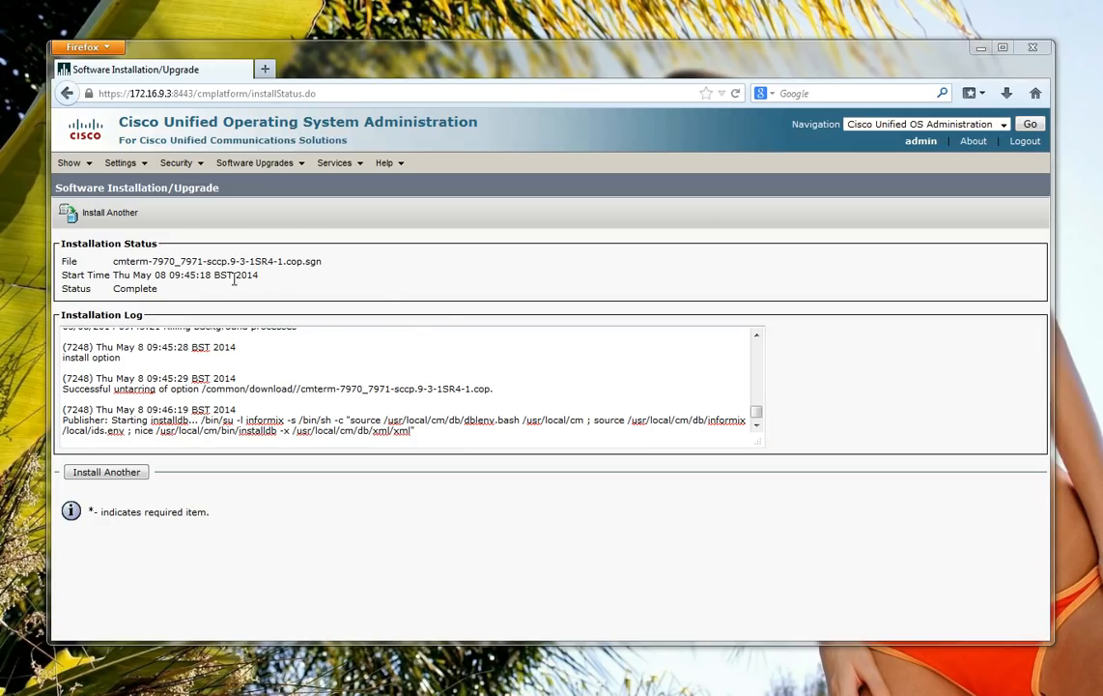
pyautogui.doubleClick(135, 288)
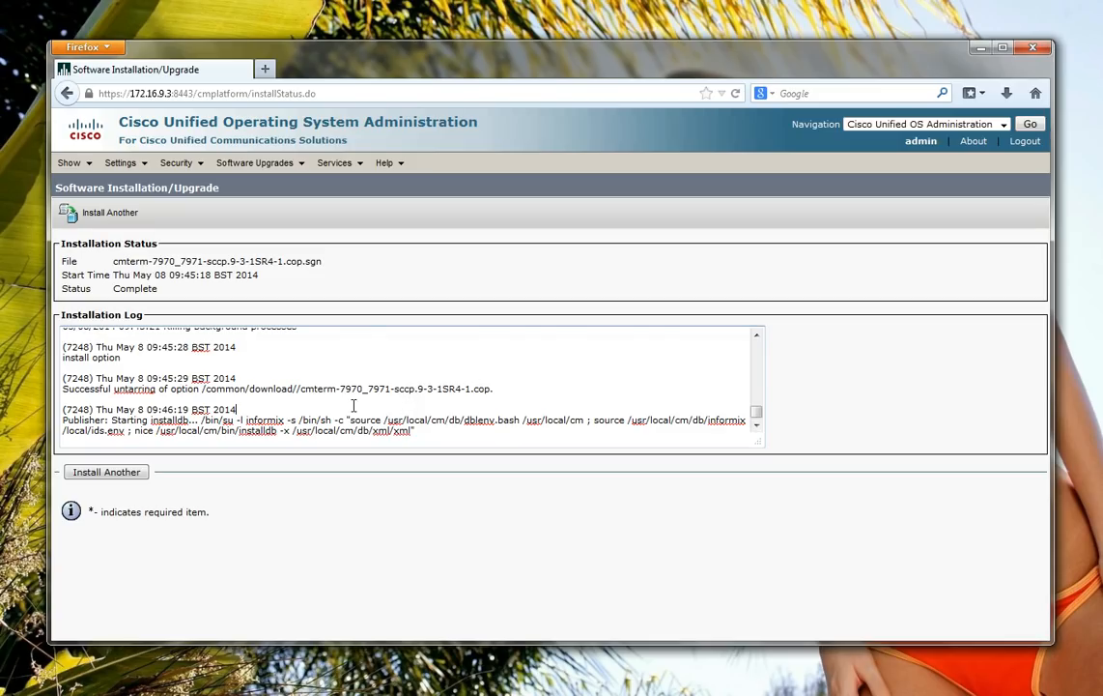
pyautogui.moveTo(418, 403)
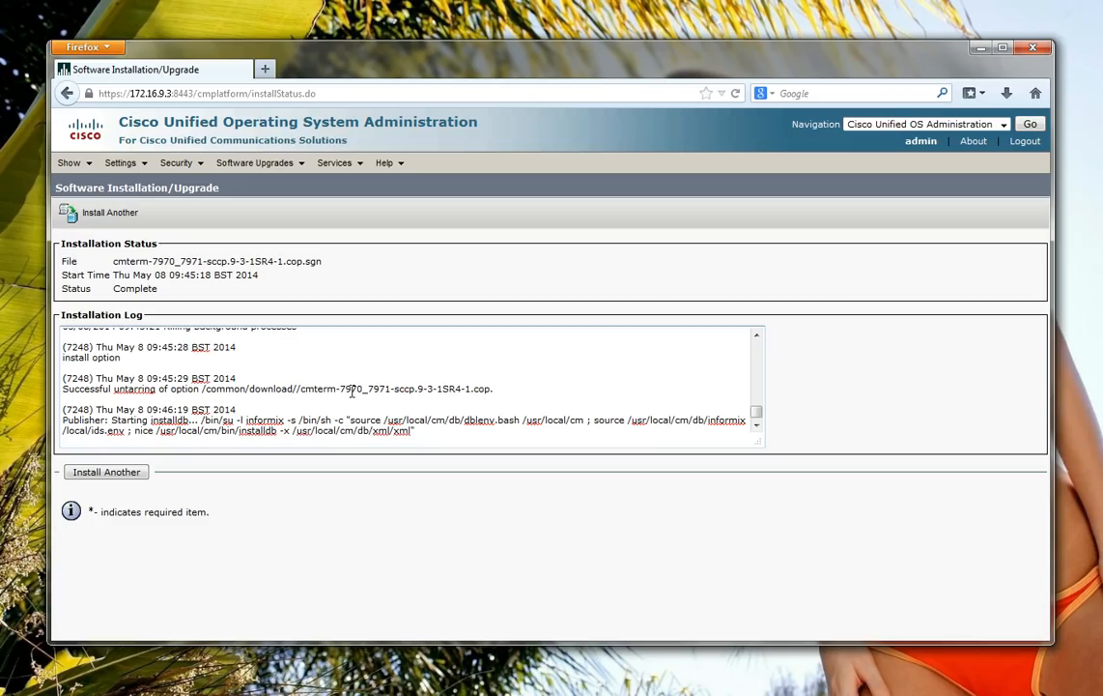
pyautogui.moveTo(861, 194)
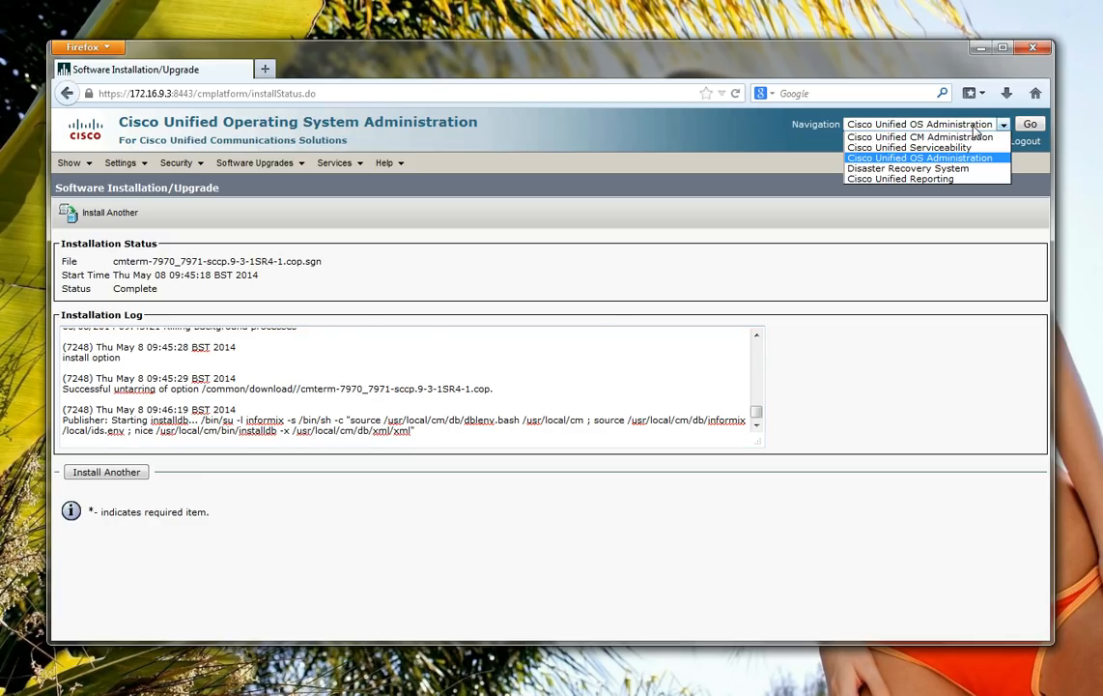
pyautogui.moveTo(909, 147)
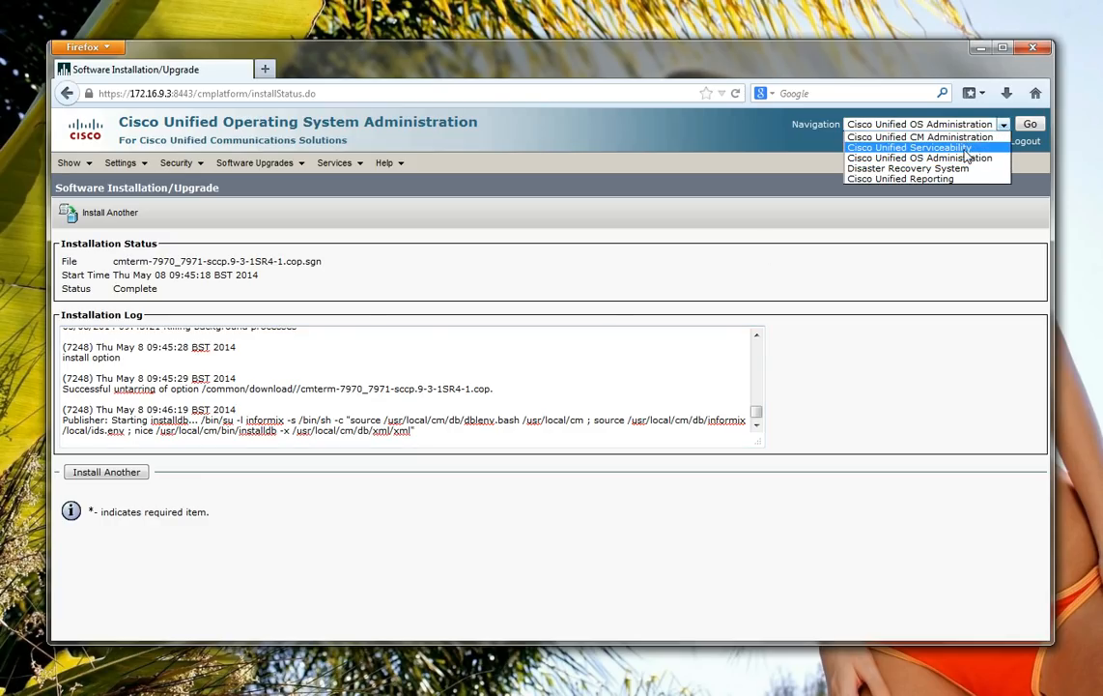
# - Log in to Cisco Unified Serviceability as admin with the password
pyautogui.click(908, 147)
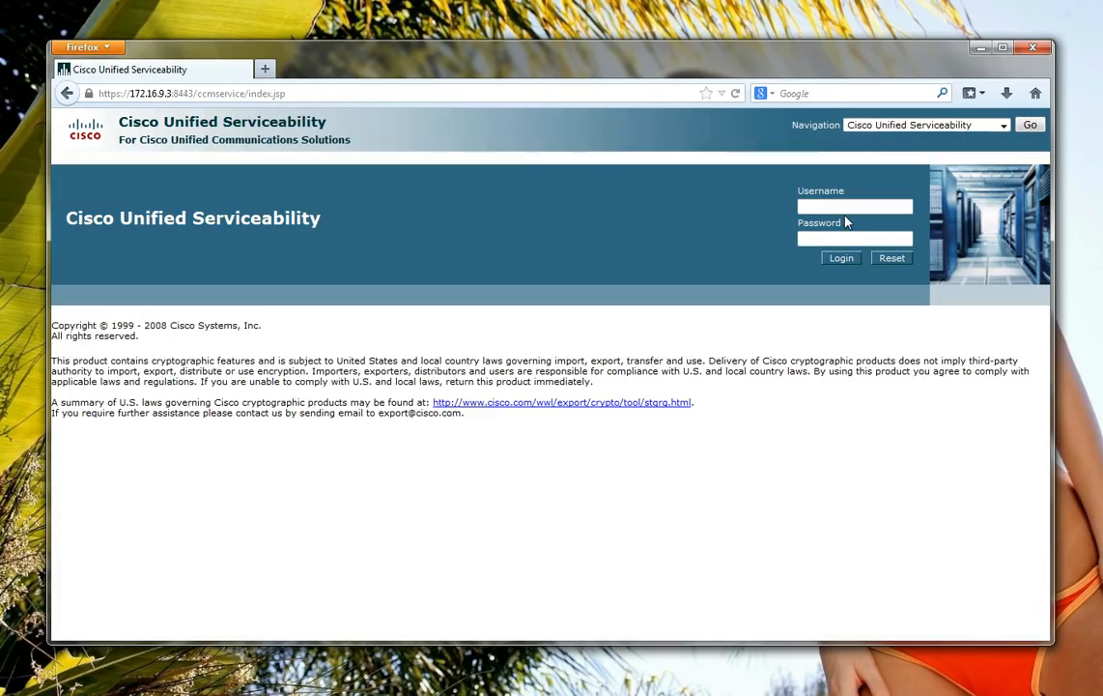
pyautogui.write('admin')
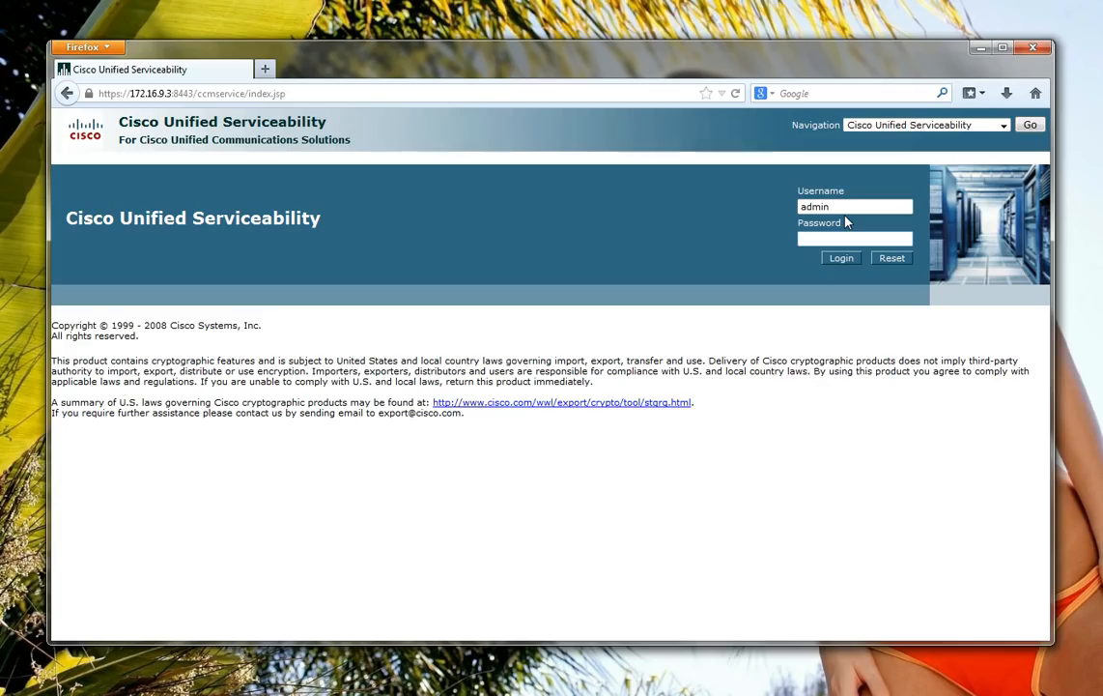
pyautogui.write('password')
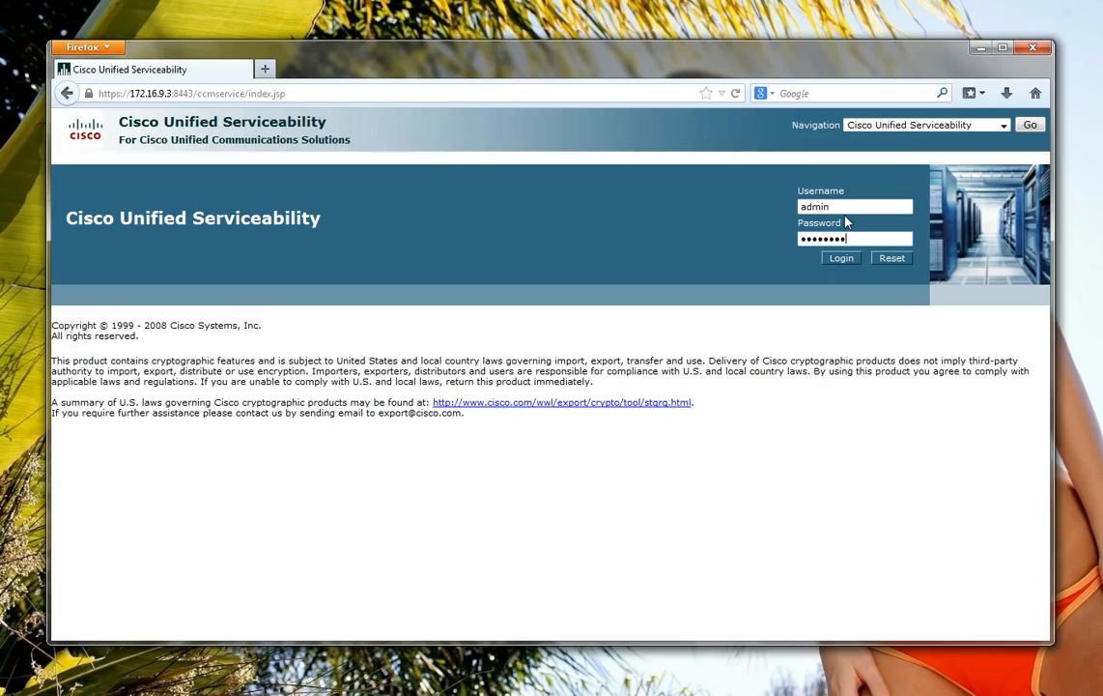
pyautogui.click(839, 258)
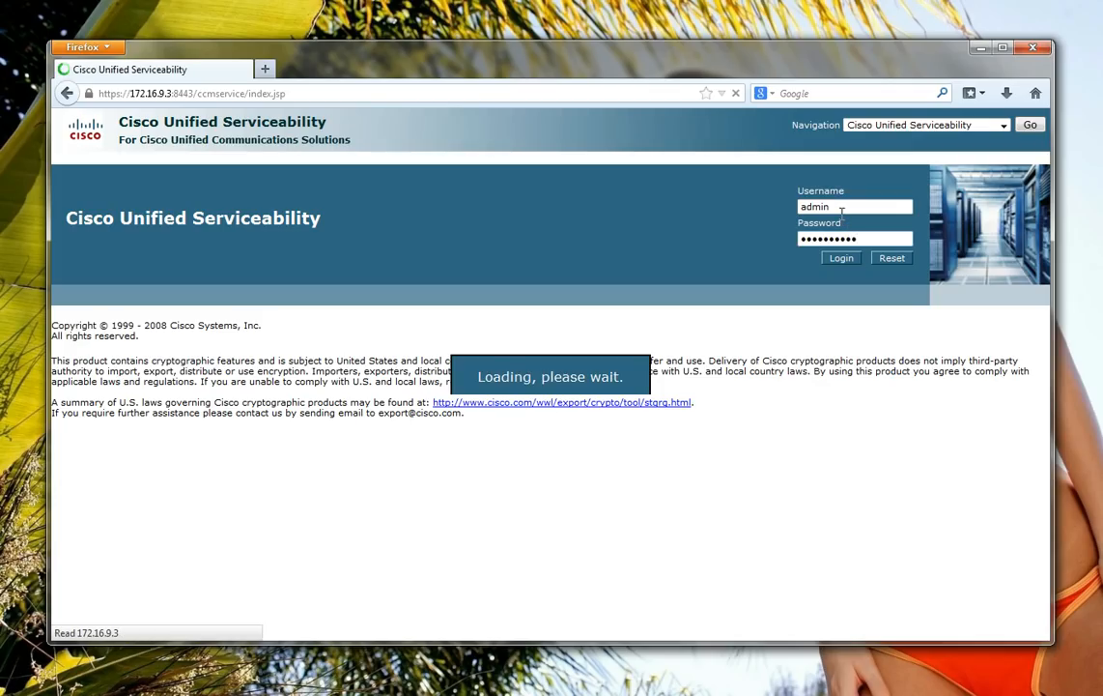
pyautogui.click(840, 258)
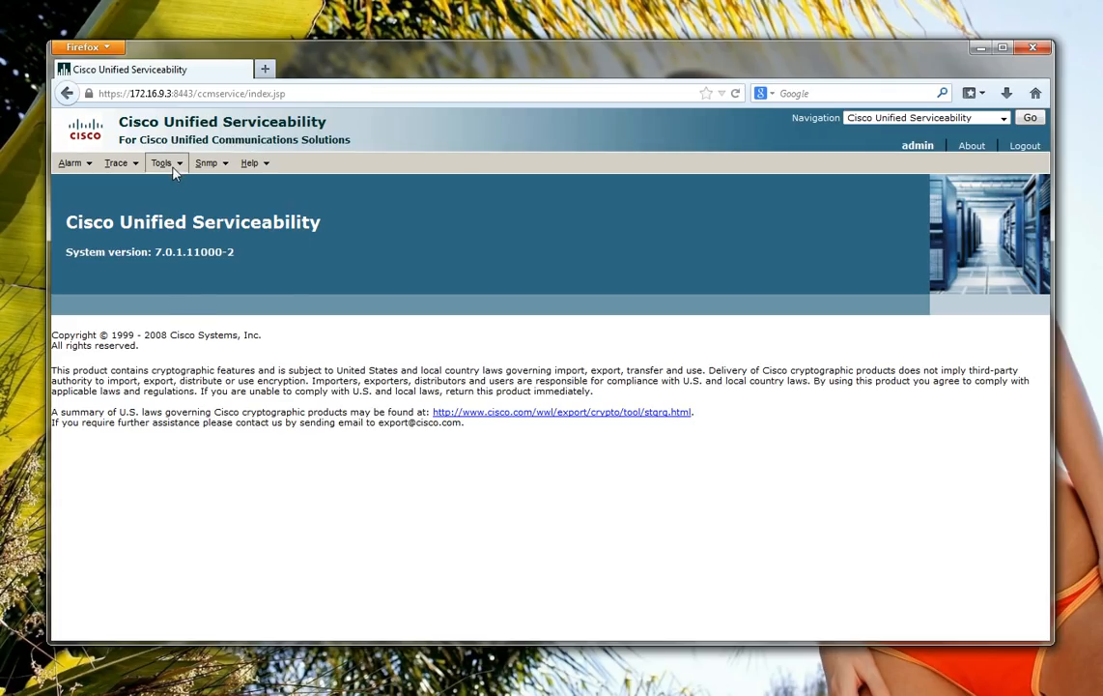
# - Open Control Center - Feature Services and select the Cisco Tftp service
pyautogui.click(161, 162)
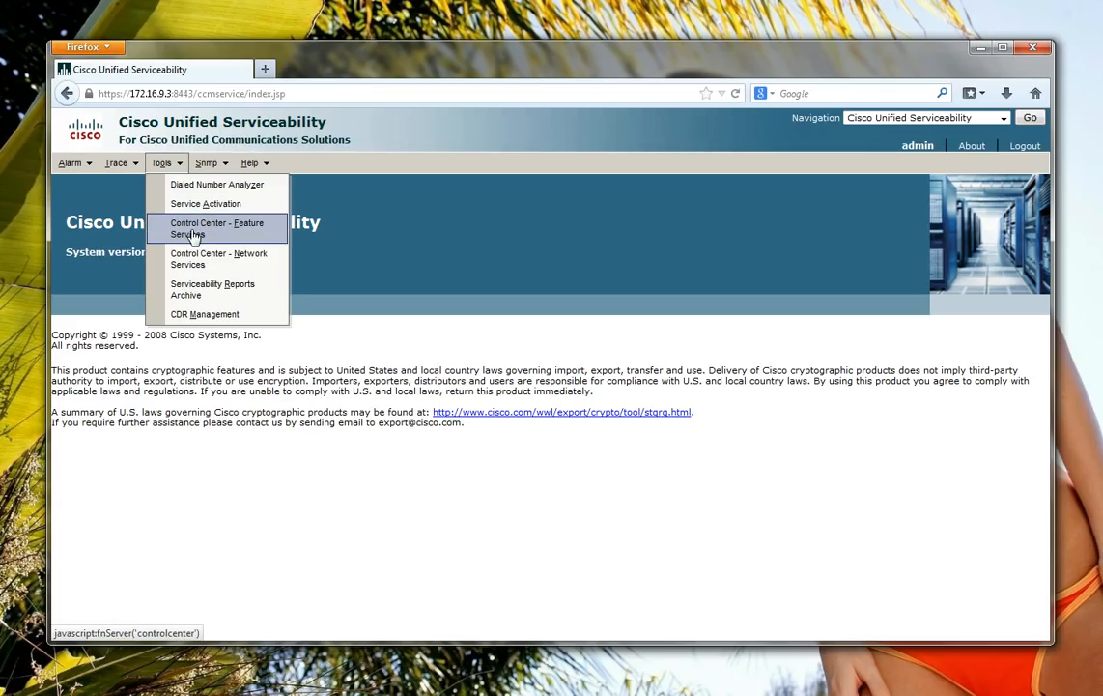
pyautogui.moveTo(211, 235)
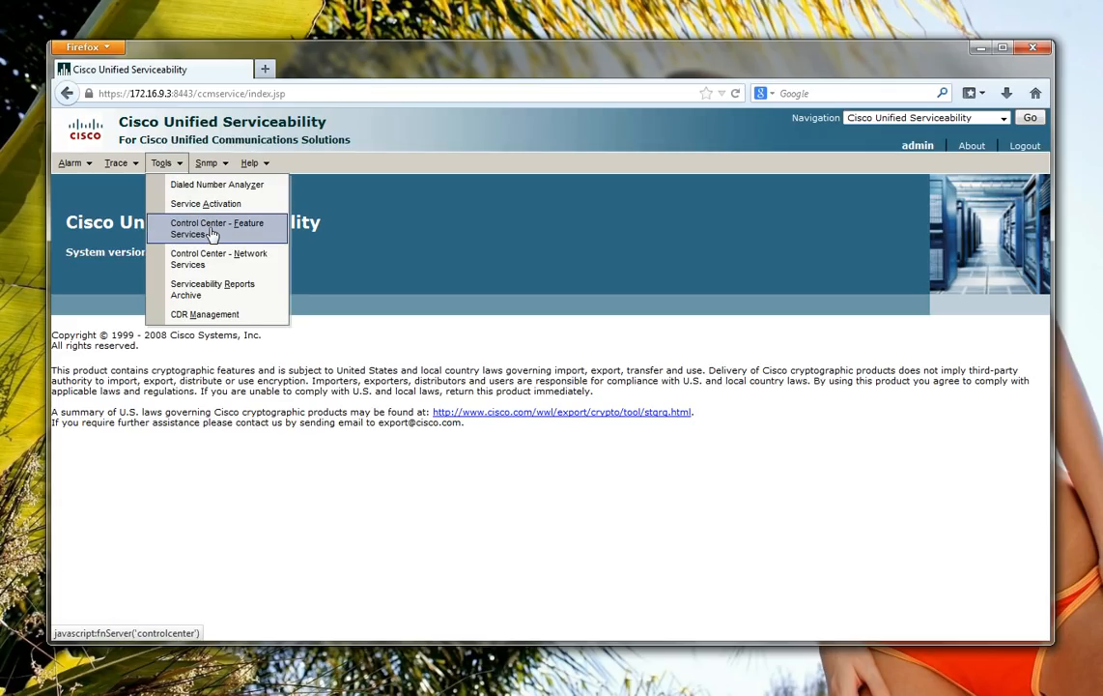
pyautogui.click(217, 228)
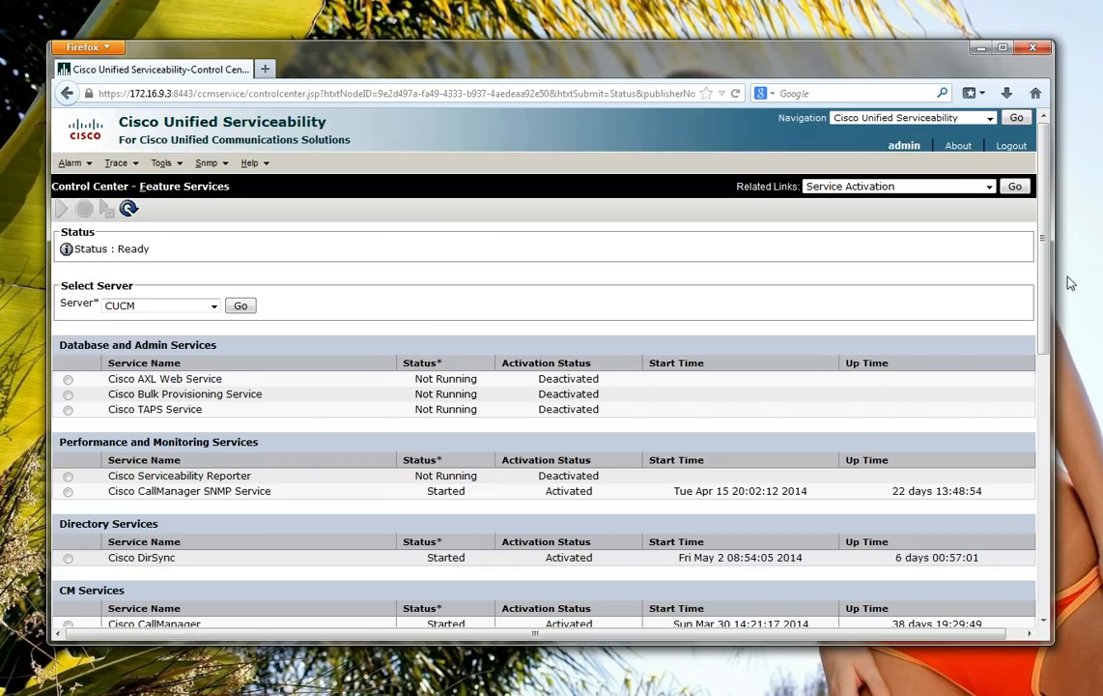
pyautogui.scroll(-3)
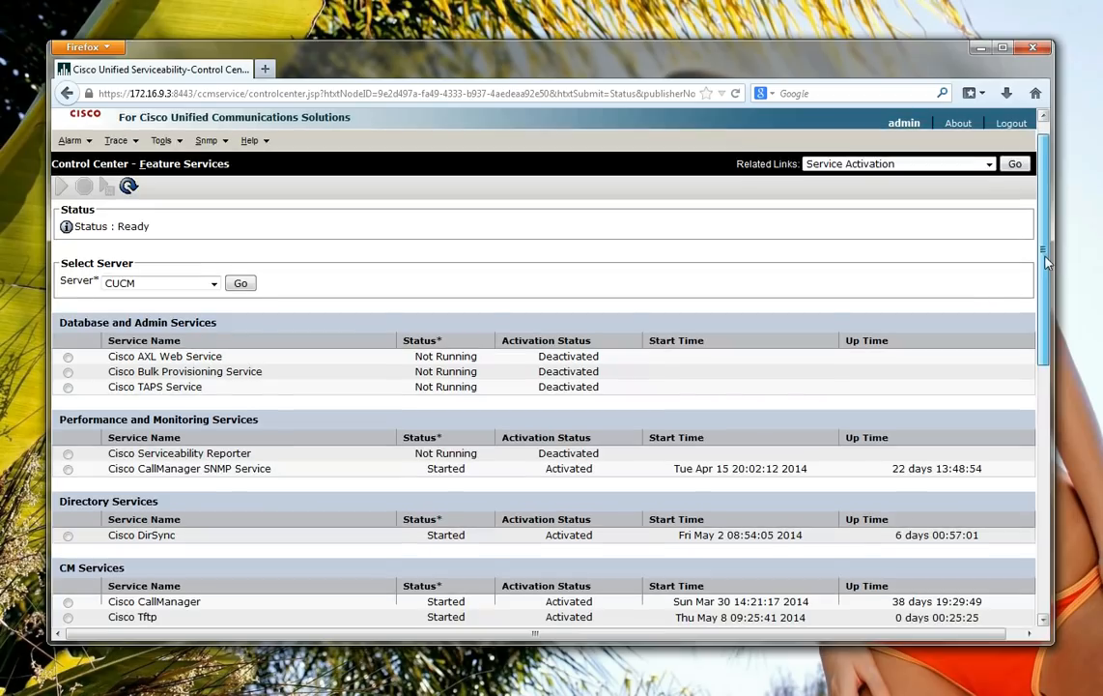
pyautogui.scroll(-3)
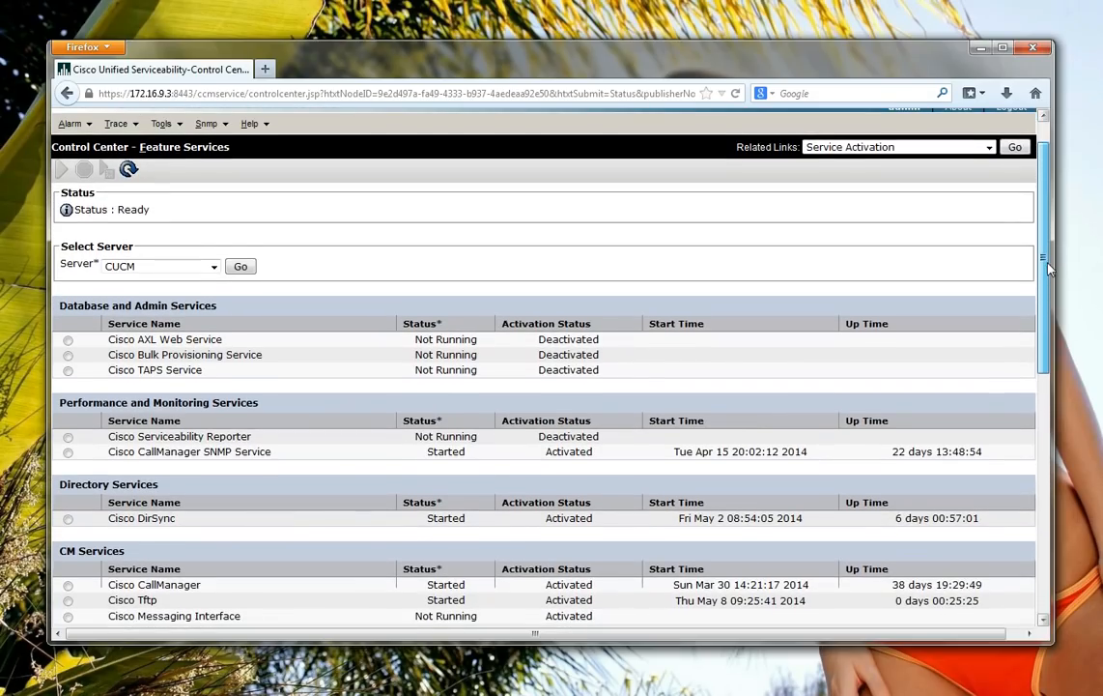
pyautogui.scroll(-3)
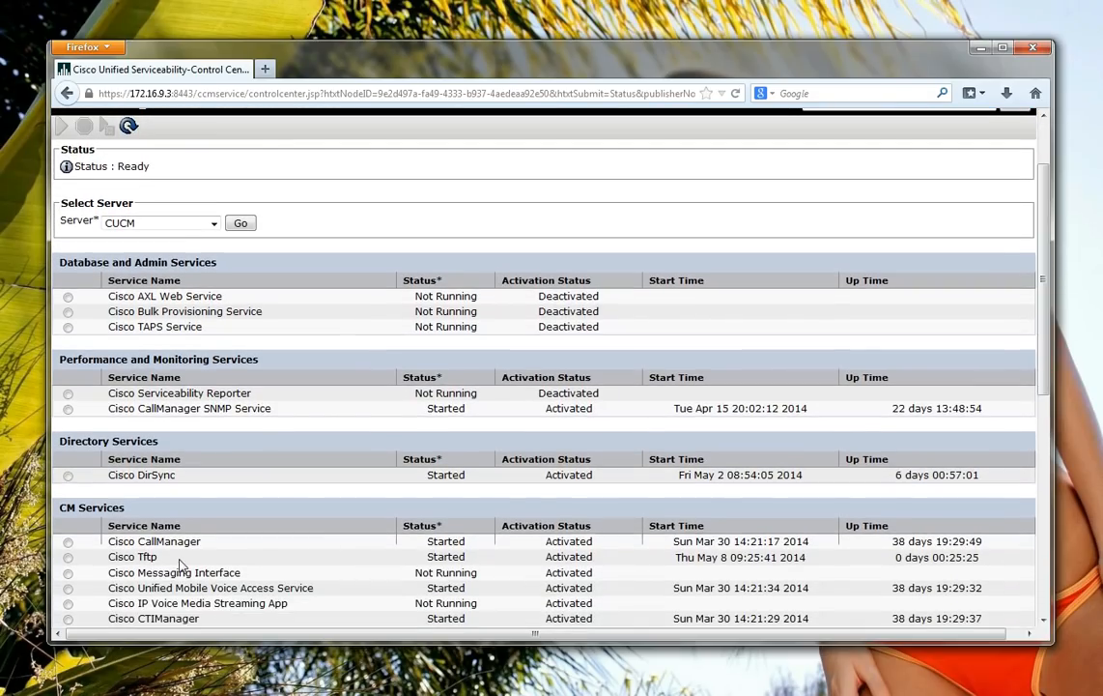
pyautogui.click(68, 557)
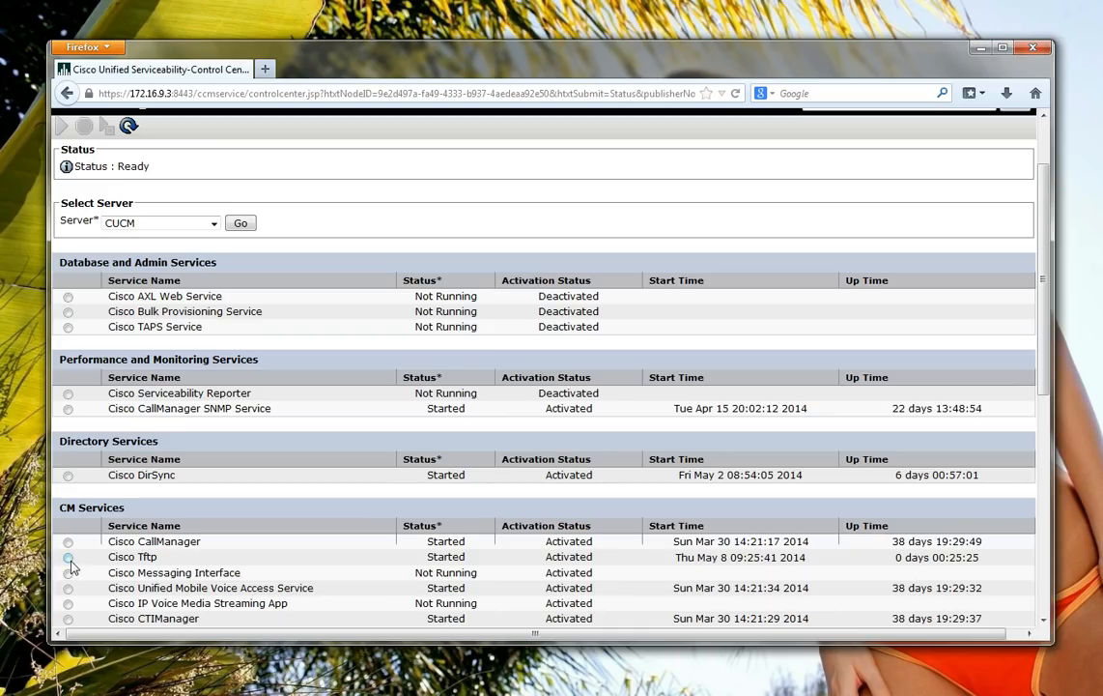
# - Restart the Cisco Tftp service on server CUCM and confirm the restart prompt
pyautogui.click(69, 556)
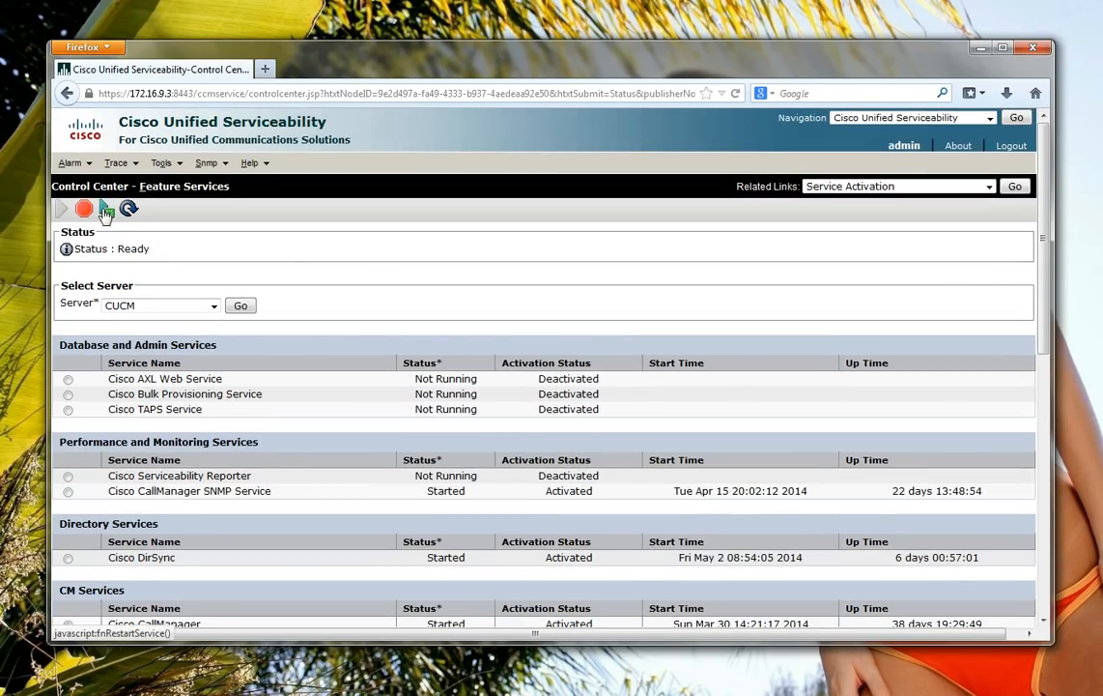
pyautogui.click(107, 209)
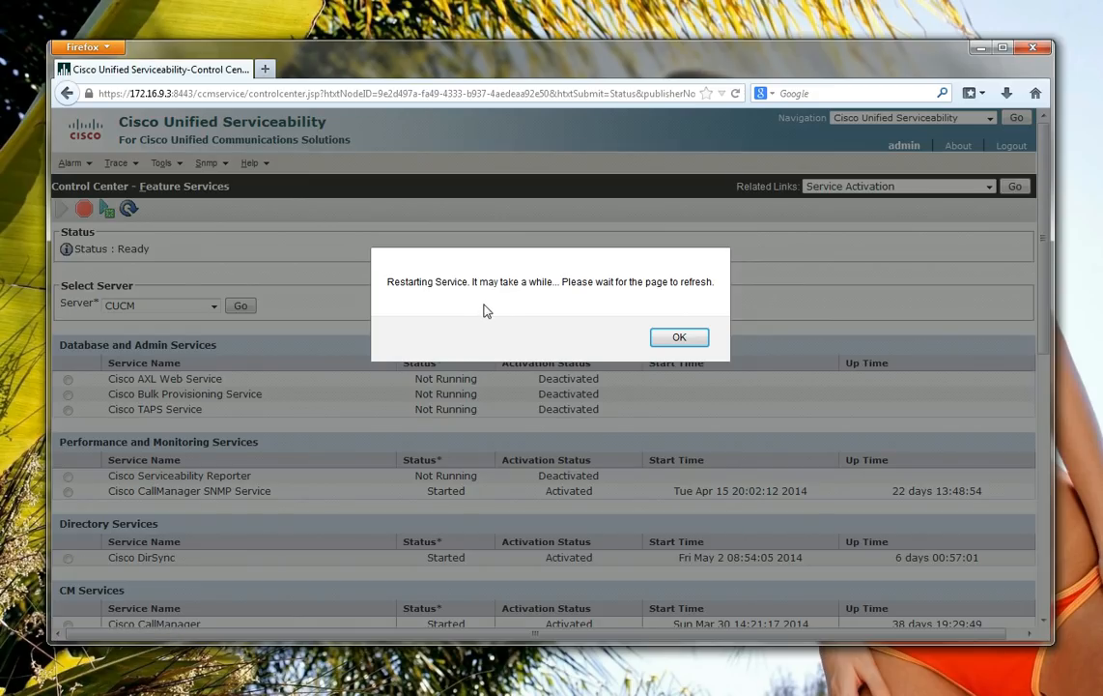
pyautogui.click(679, 337)
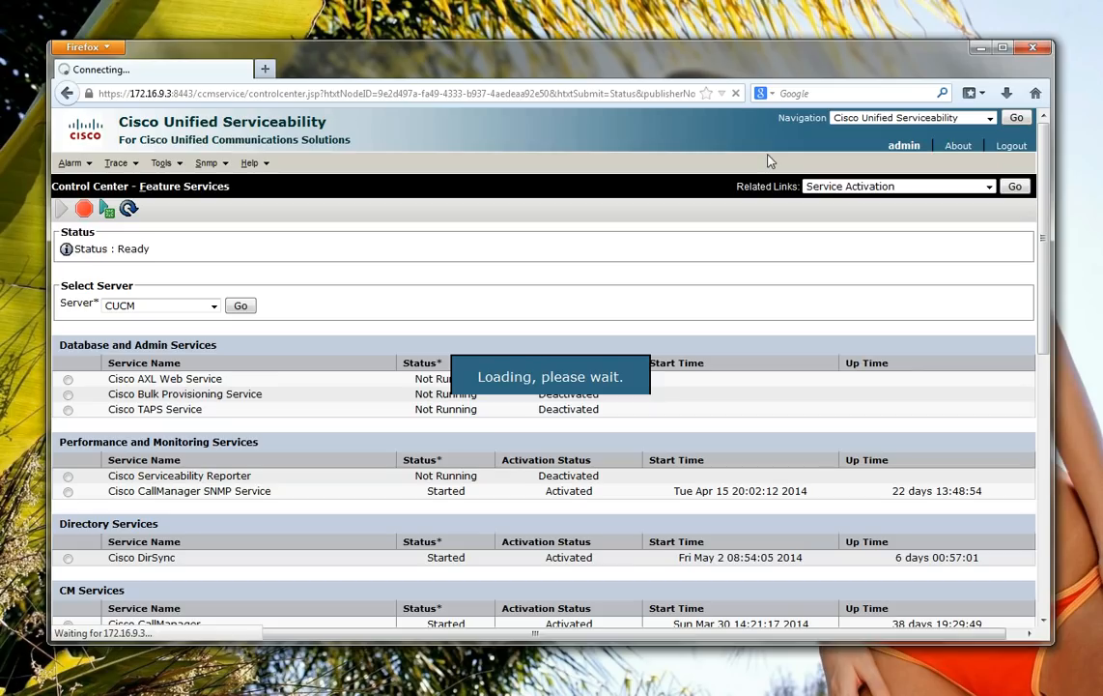
pyautogui.moveTo(811, 266)
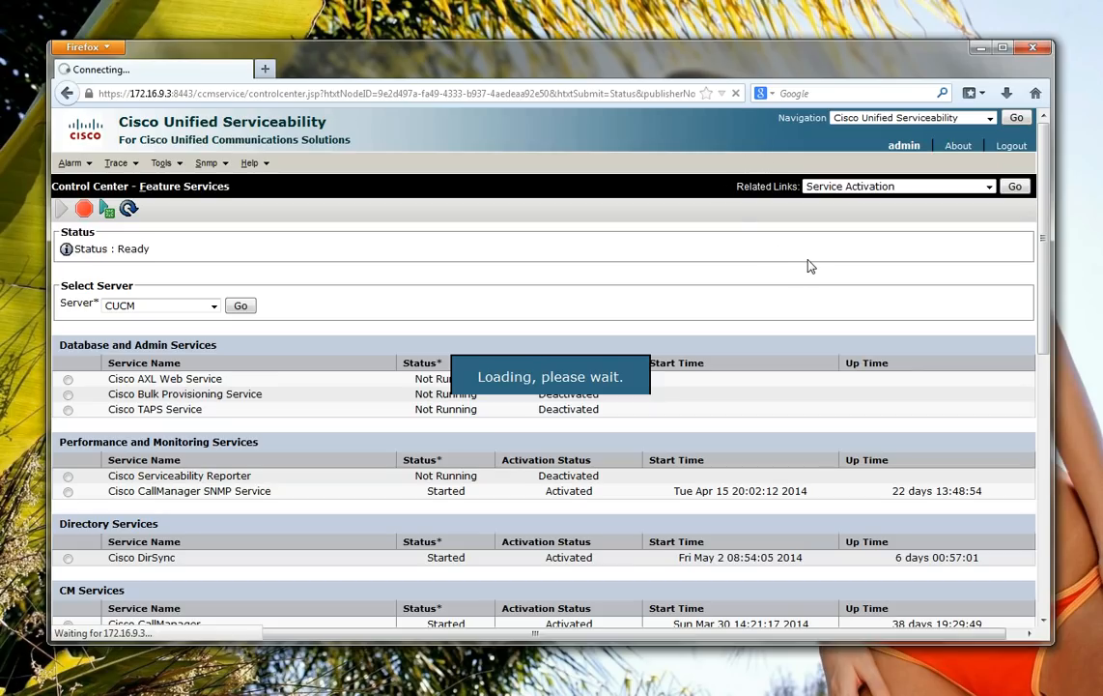
pyautogui.moveTo(886, 240)
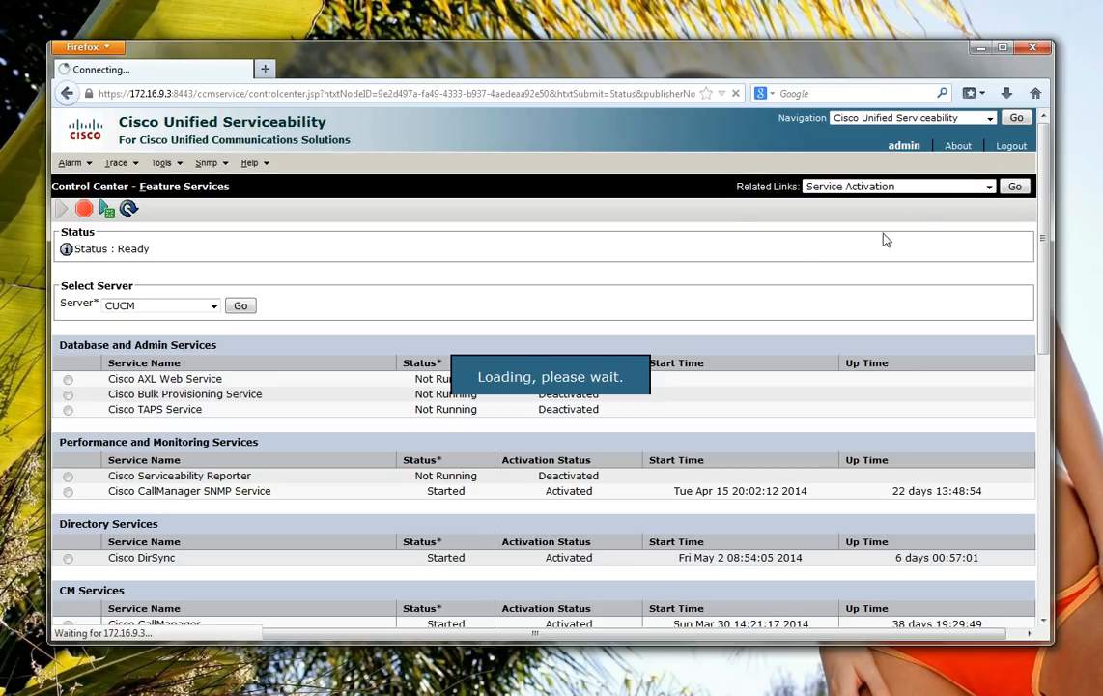
pyautogui.moveTo(972, 168)
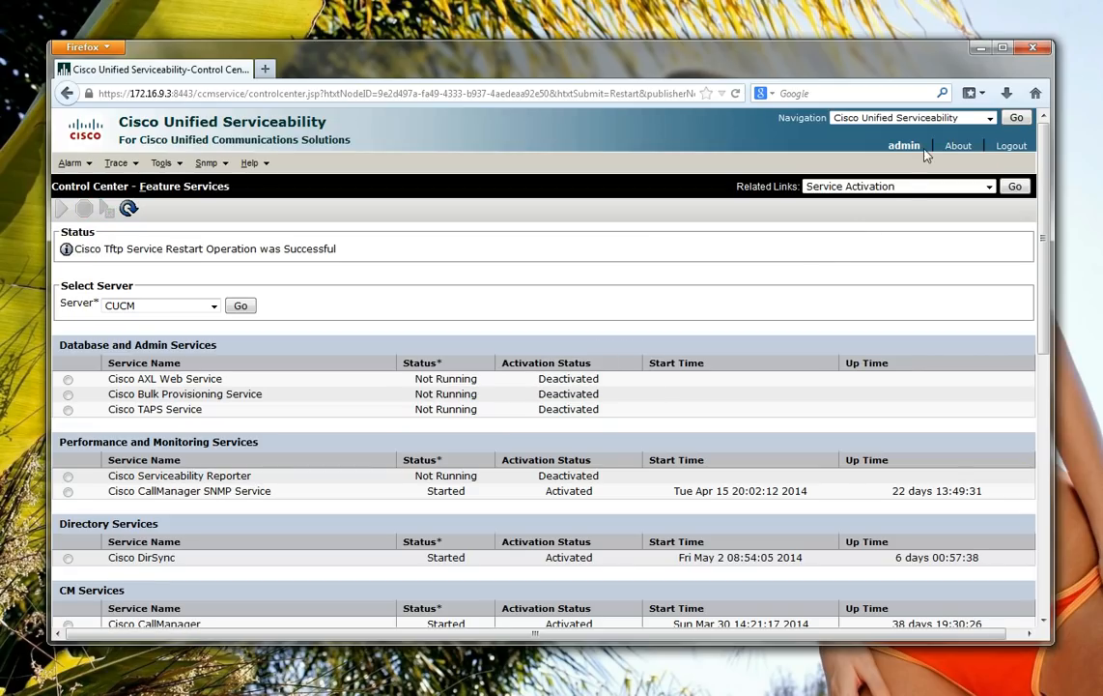
pyautogui.click(987, 116)
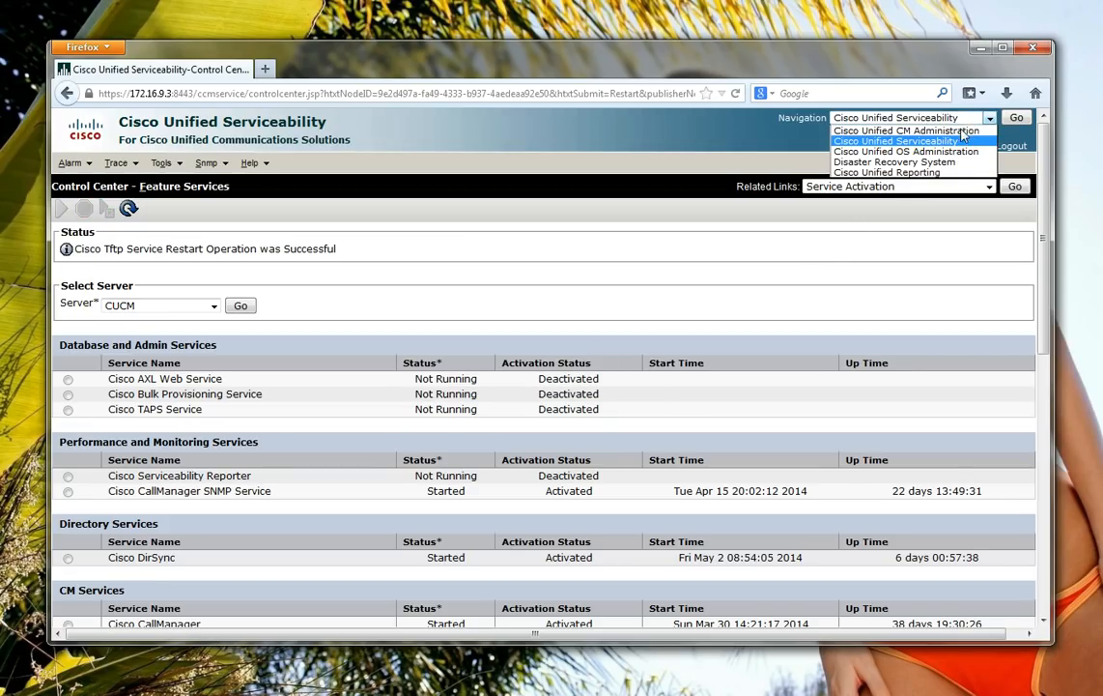
# - Switch to Cisco Unified CM Administration and open Device Defaults Configuration
pyautogui.click(908, 129)
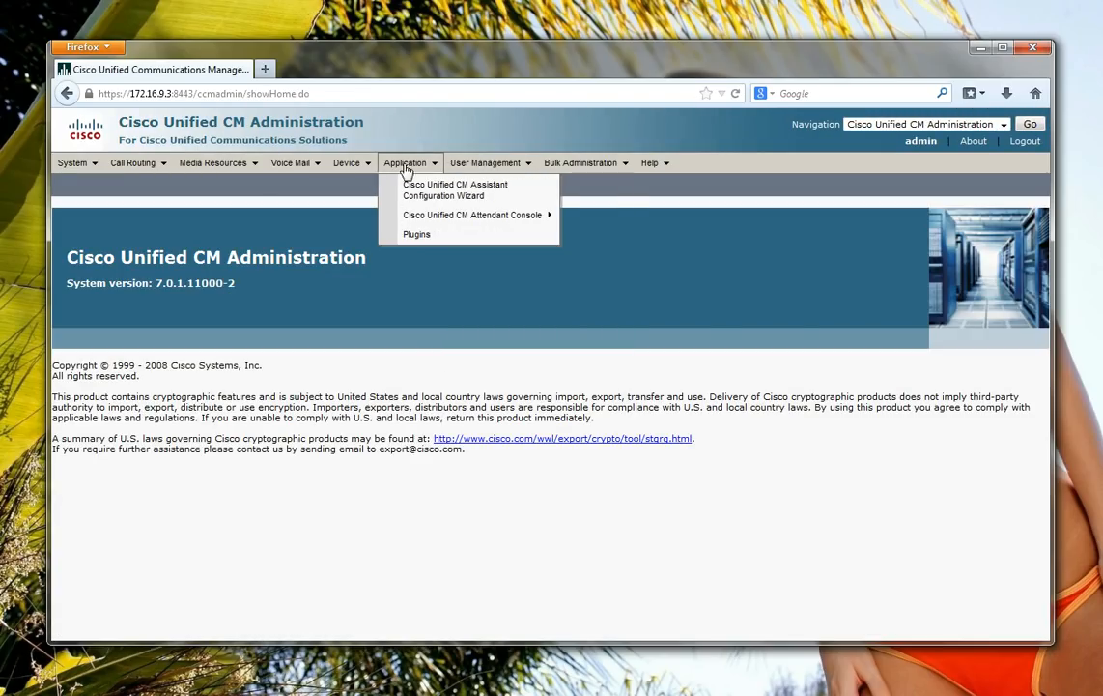
pyautogui.moveTo(370, 166)
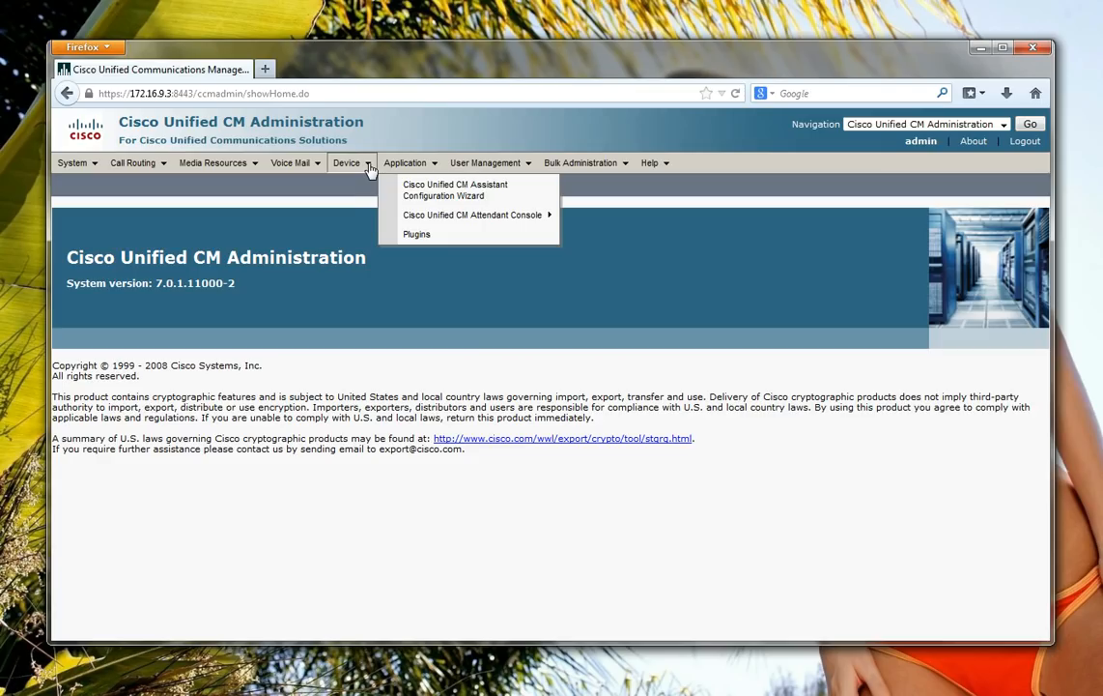
pyautogui.click(347, 162)
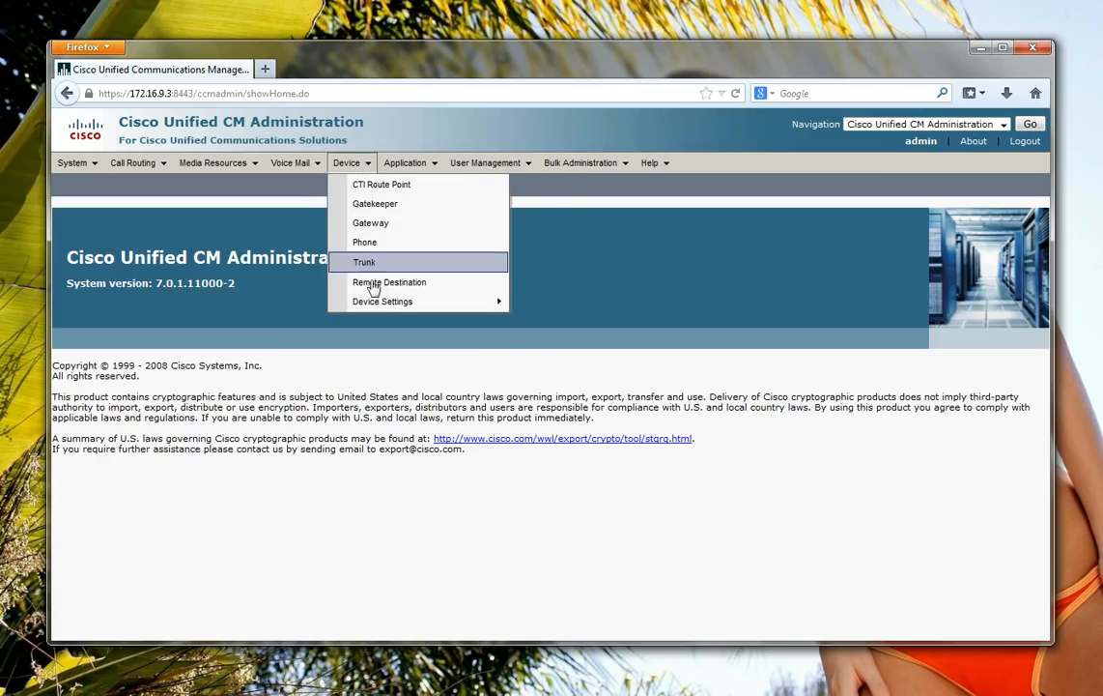
pyautogui.click(562, 301)
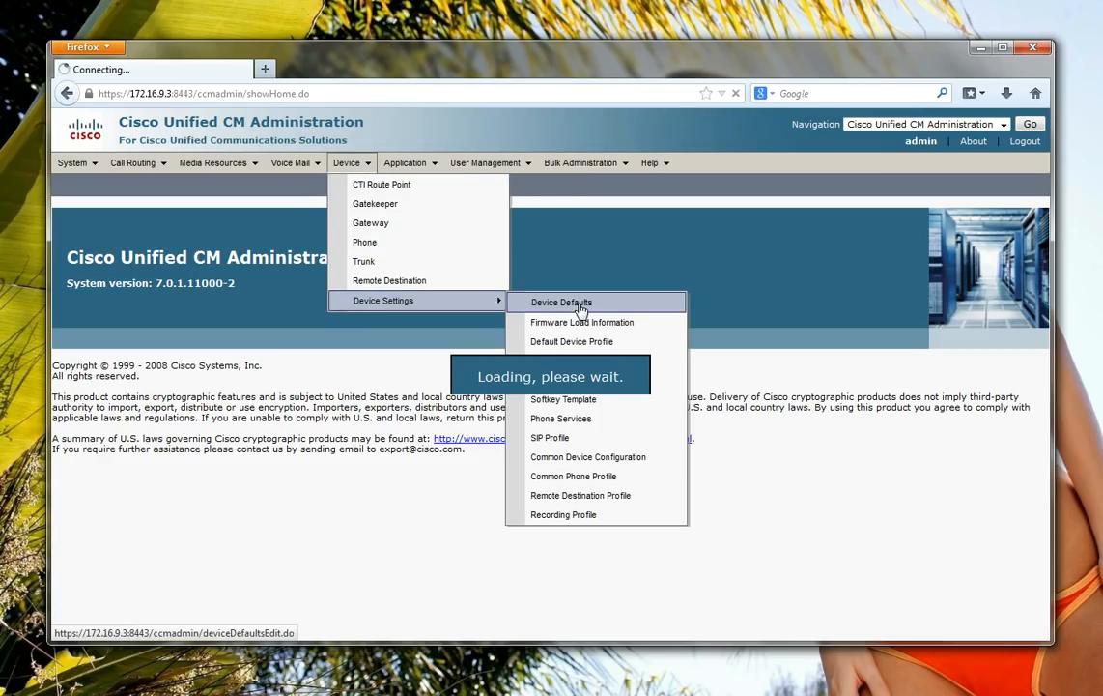
pyautogui.click(561, 302)
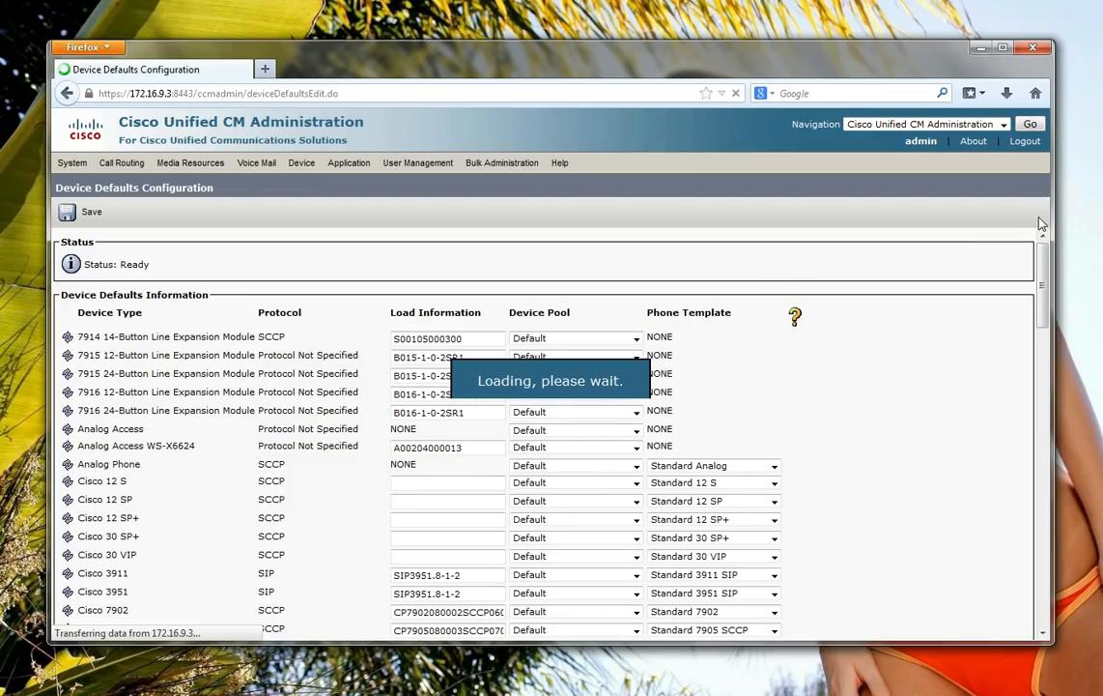
# - Select the Cisco 7970 SCCP load field to enter SCCP70.9-3-1SR4-1S
pyautogui.scroll(-3)
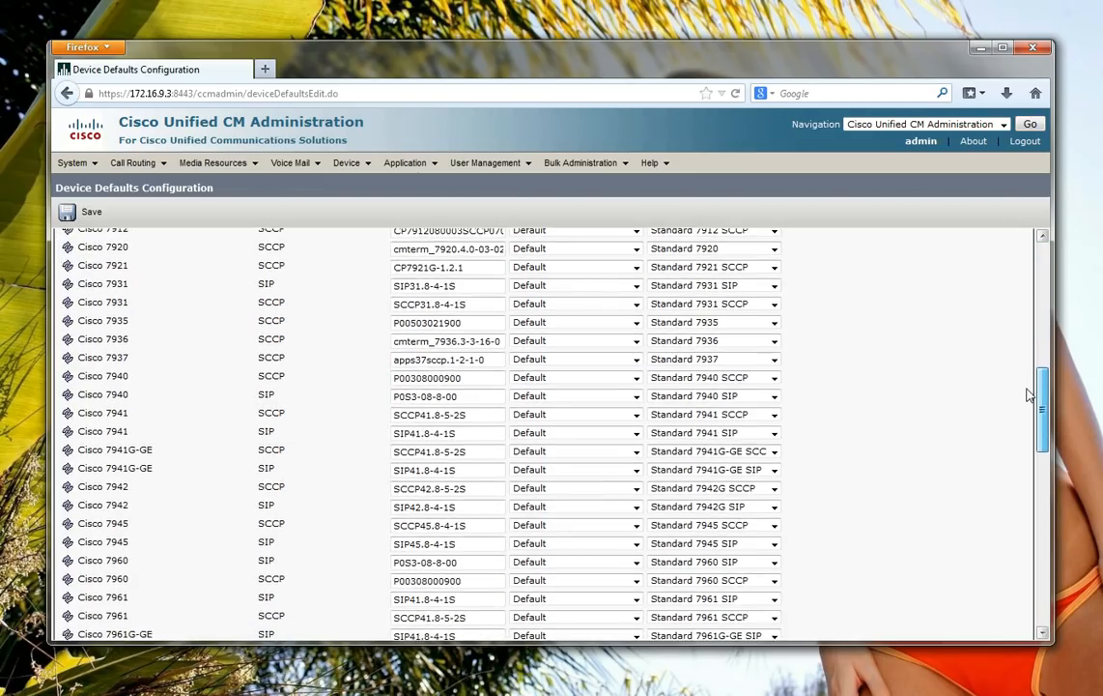
pyautogui.scroll(-3)
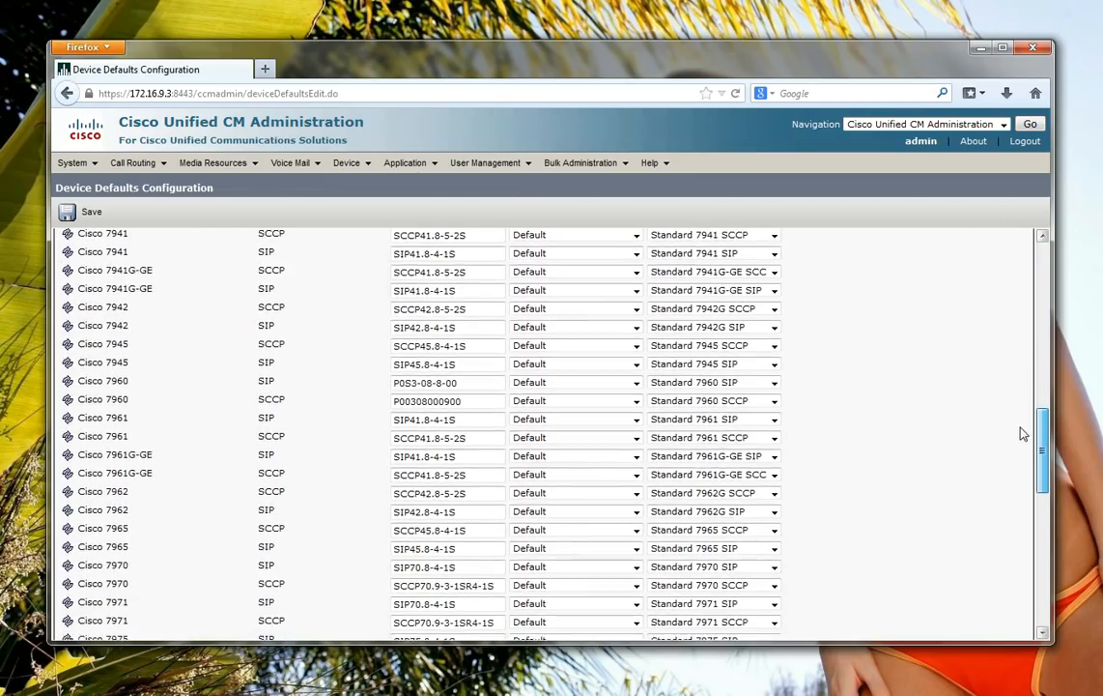
pyautogui.scroll(-3)
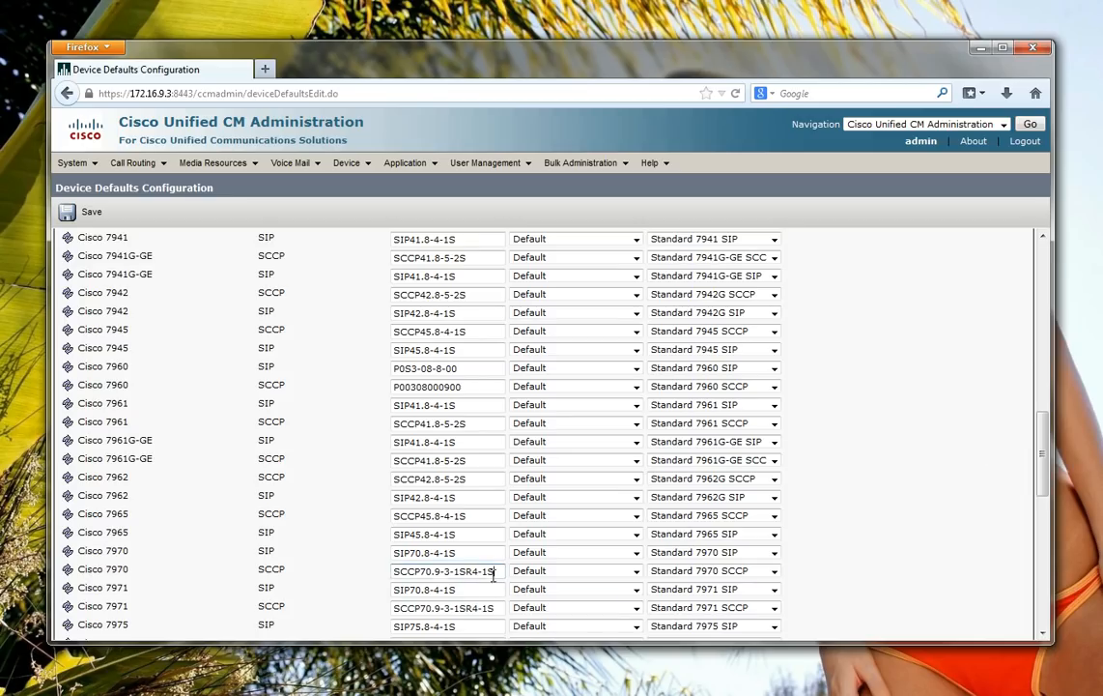
pyautogui.tripleClick(446, 570)
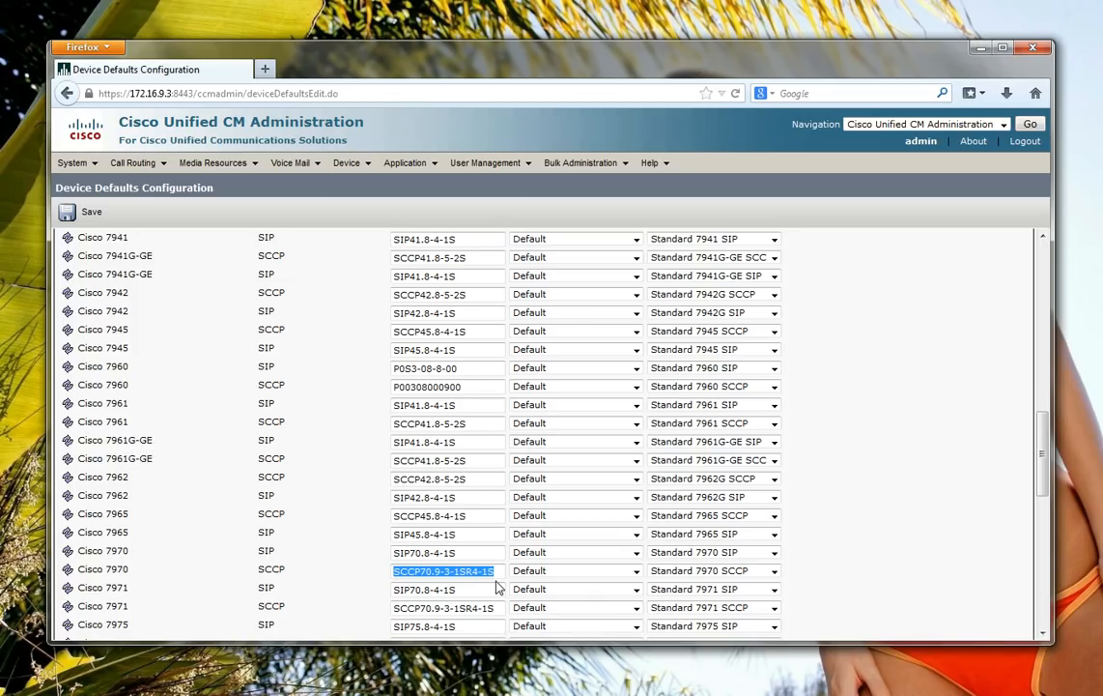
pyautogui.click(444, 570)
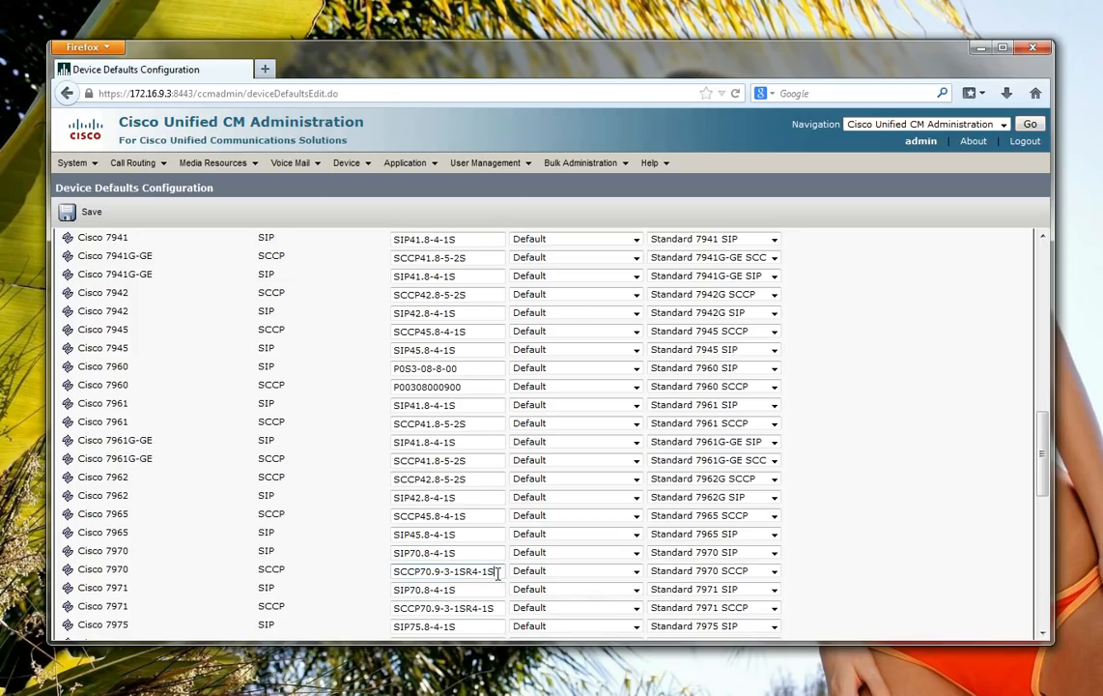
pyautogui.tripleClick(446, 570)
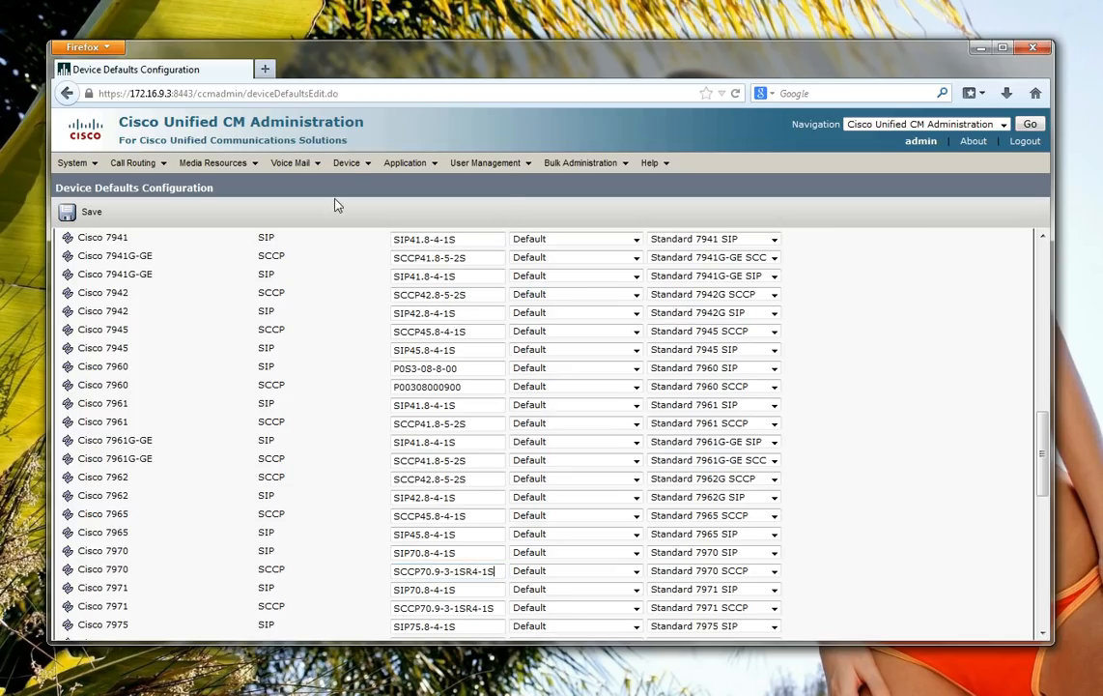
# - Find all phones and open SEP0015C6CEACBB's device web page, still showing SCCP70.8-5-2S
pyautogui.click(365, 242)
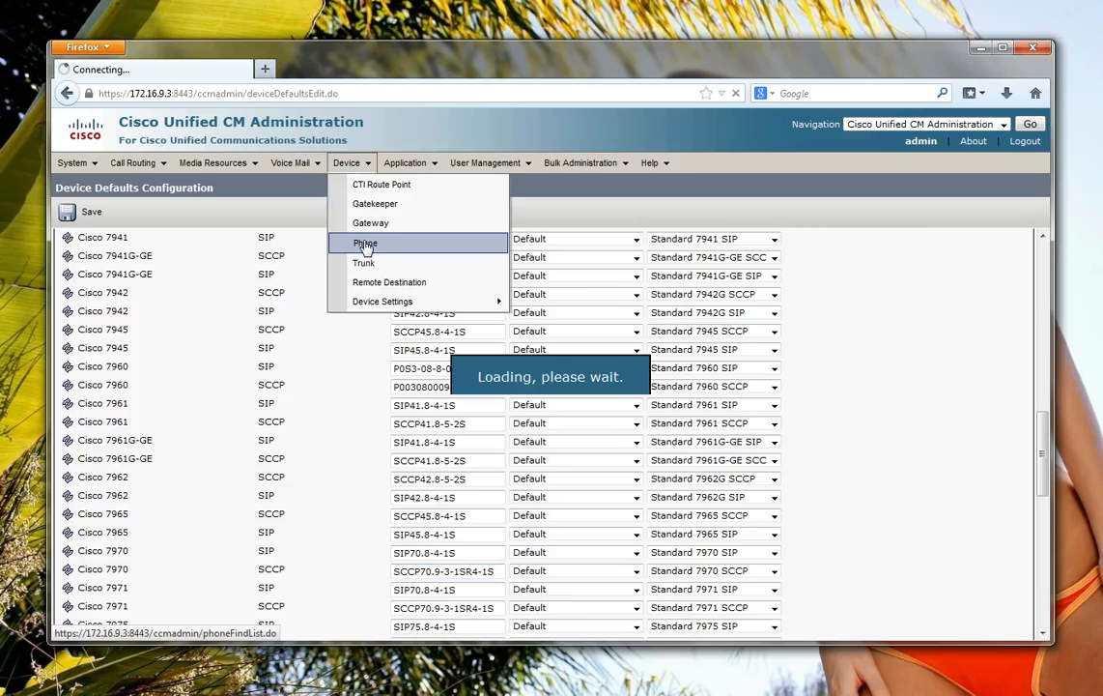
pyautogui.click(365, 243)
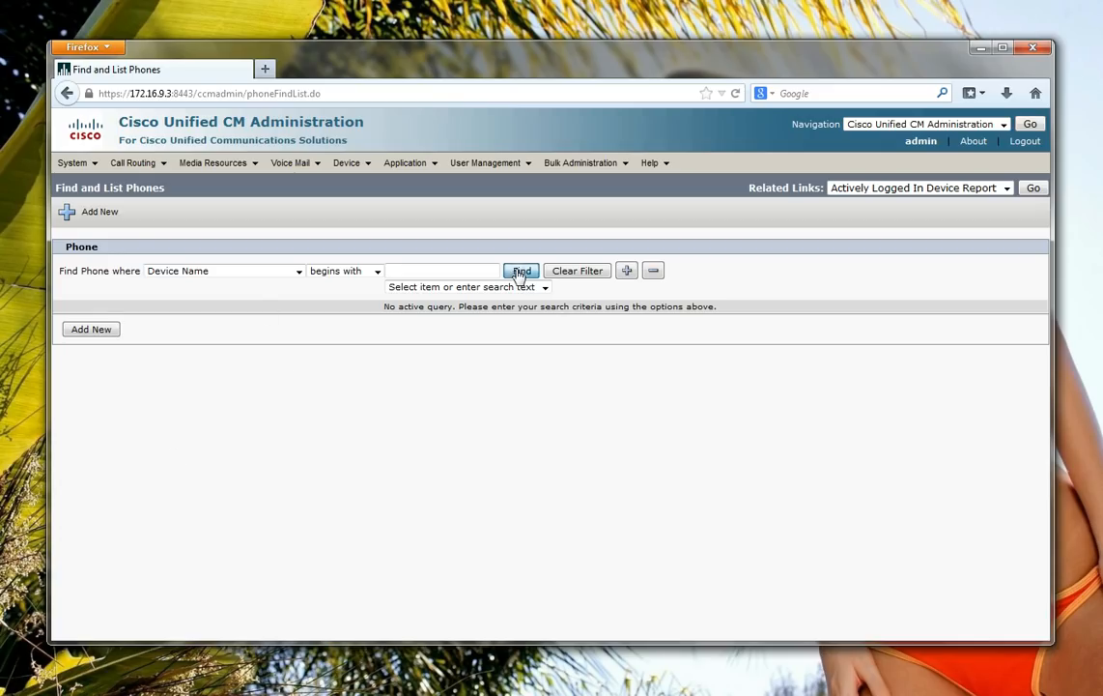
pyautogui.click(522, 270)
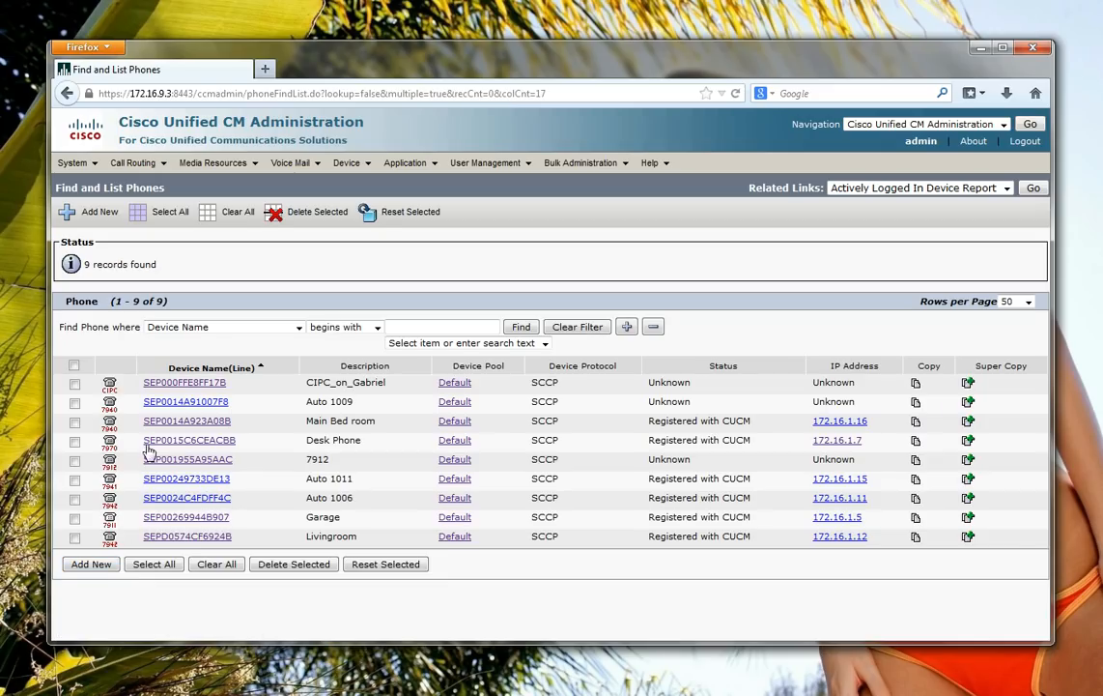
pyautogui.click(190, 440)
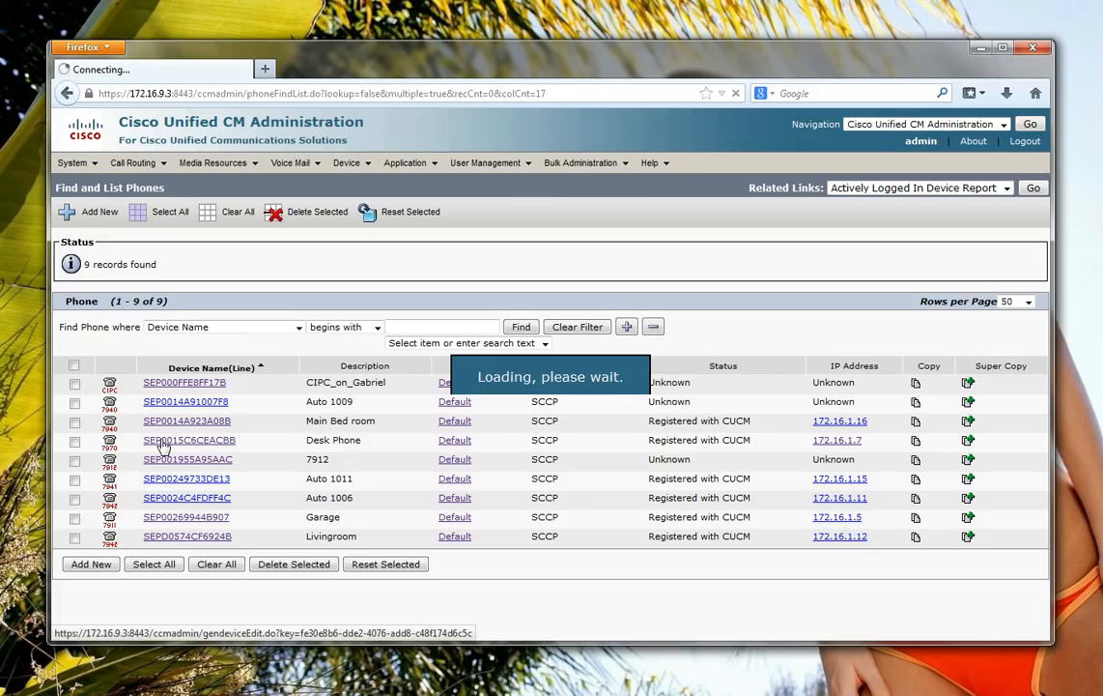
pyautogui.click(189, 440)
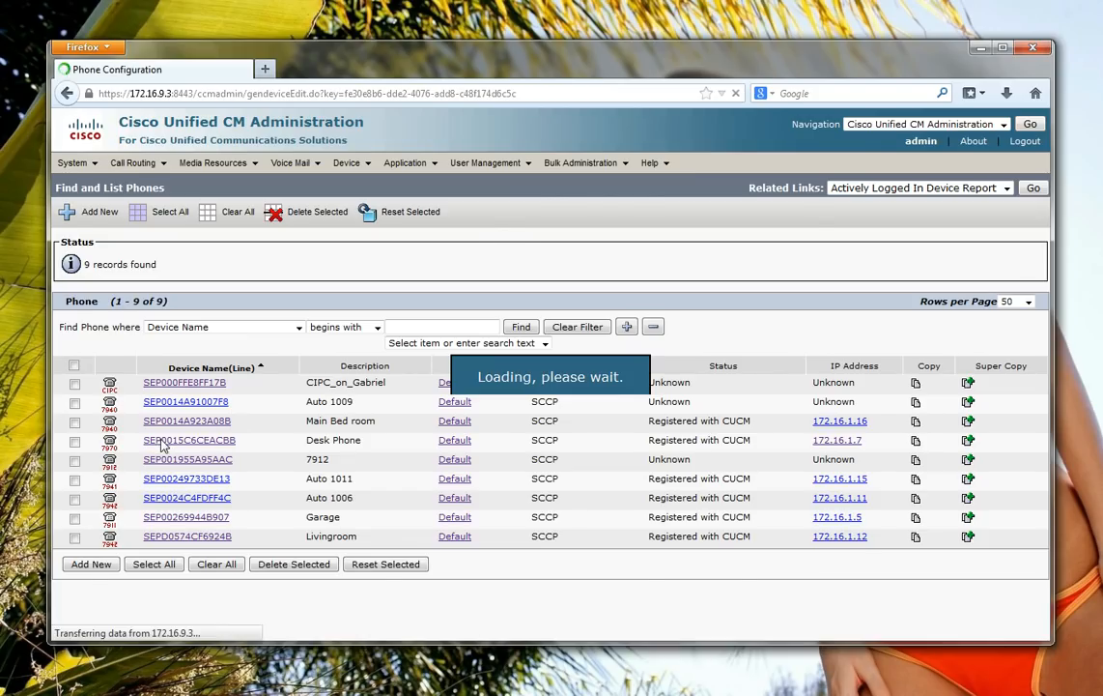
pyautogui.click(189, 440)
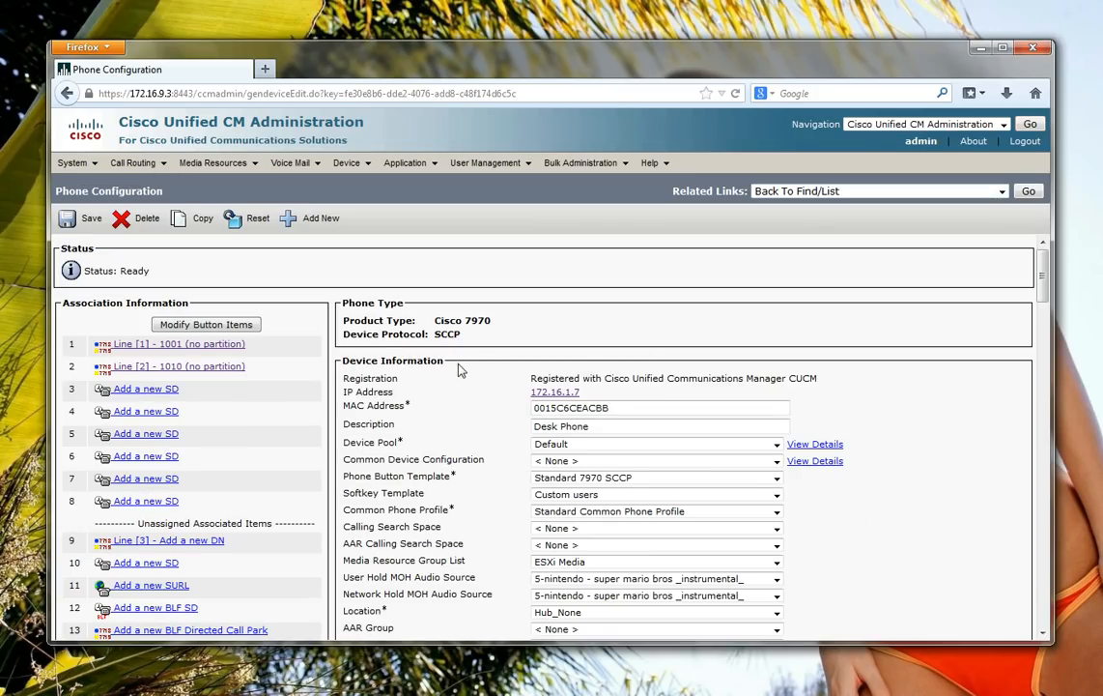
pyautogui.click(555, 392)
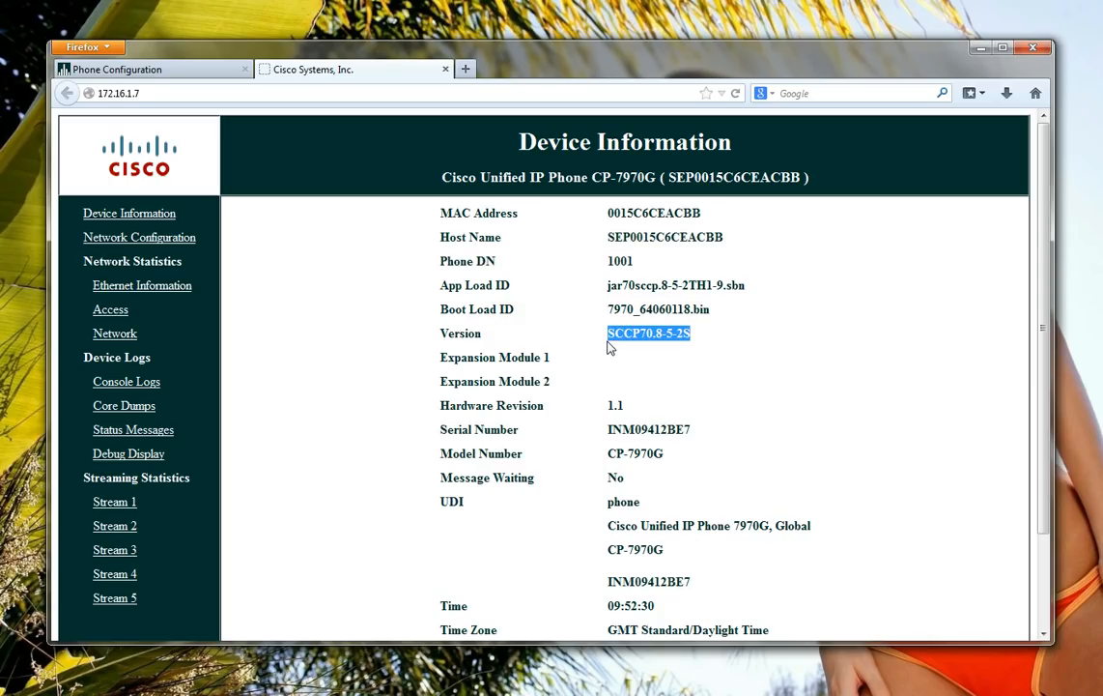
pyautogui.moveTo(405, 116)
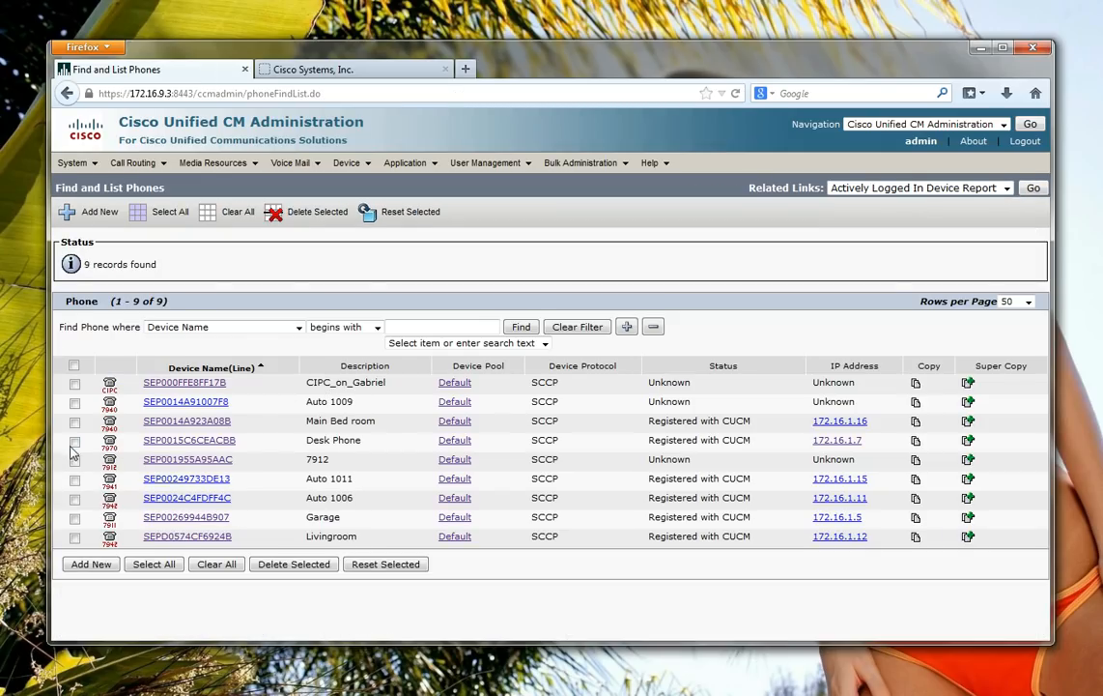
# - Restart SEP0015C6CEACBB via Reset Selected and close the reset window
pyautogui.click(75, 441)
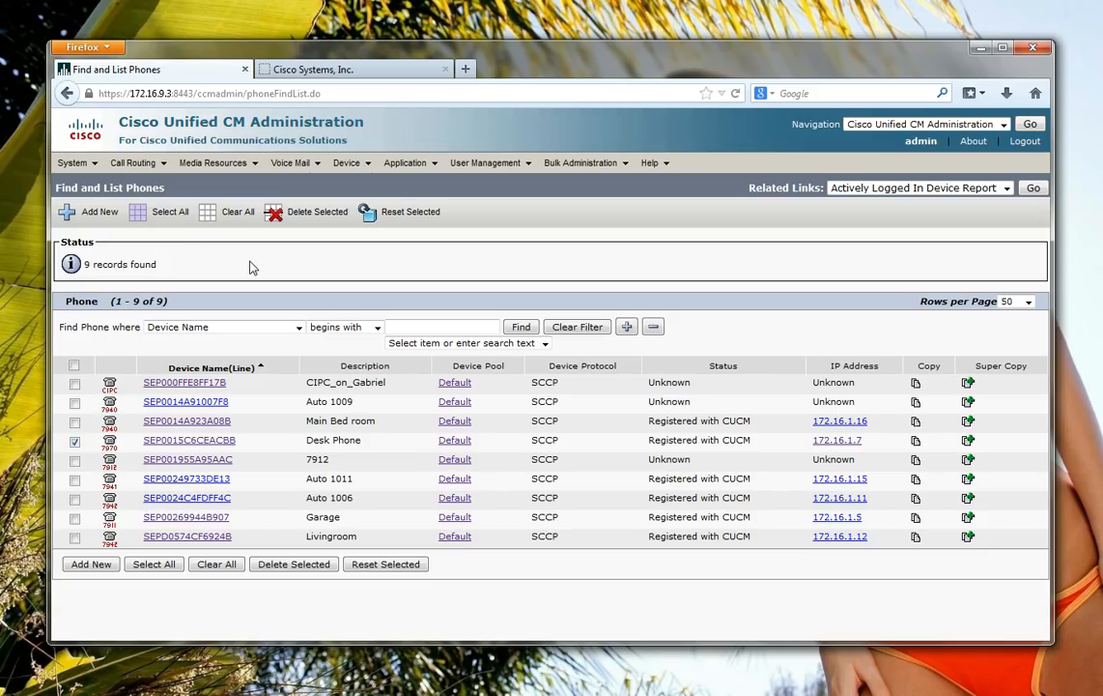
pyautogui.moveTo(233, 309)
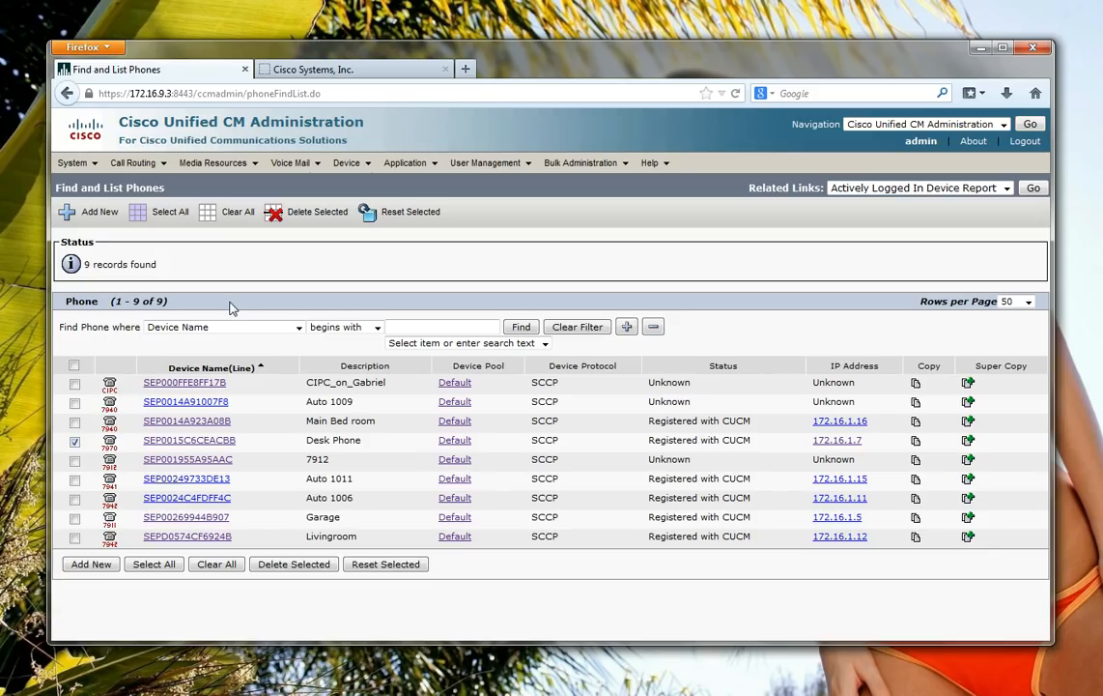
pyautogui.click(409, 212)
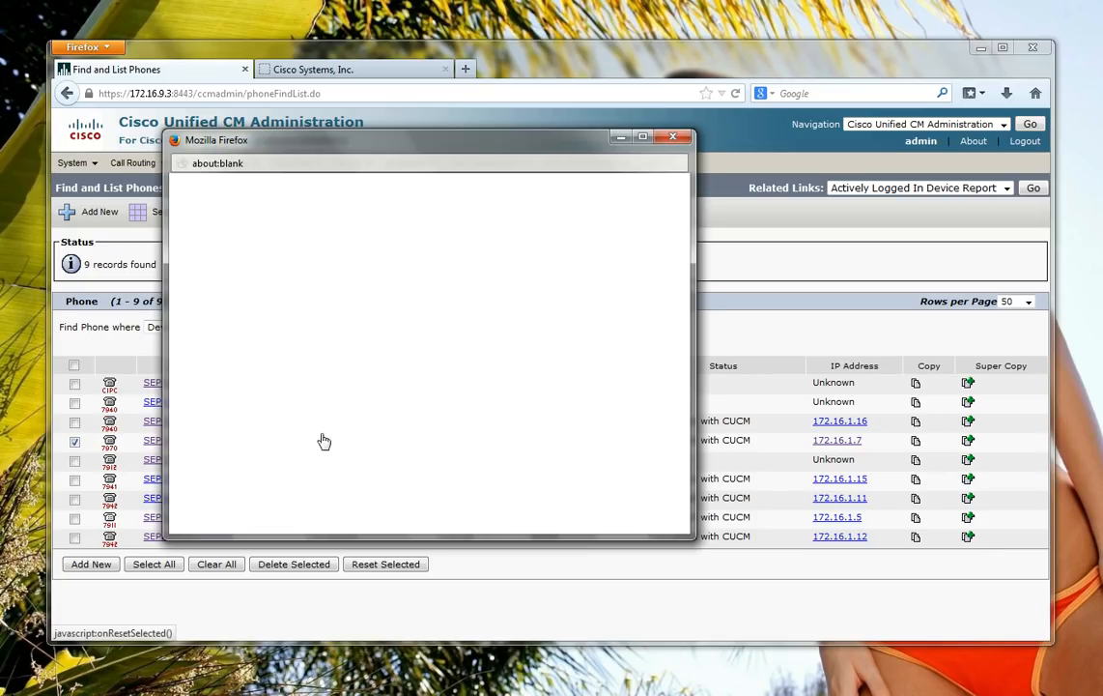
pyautogui.click(257, 457)
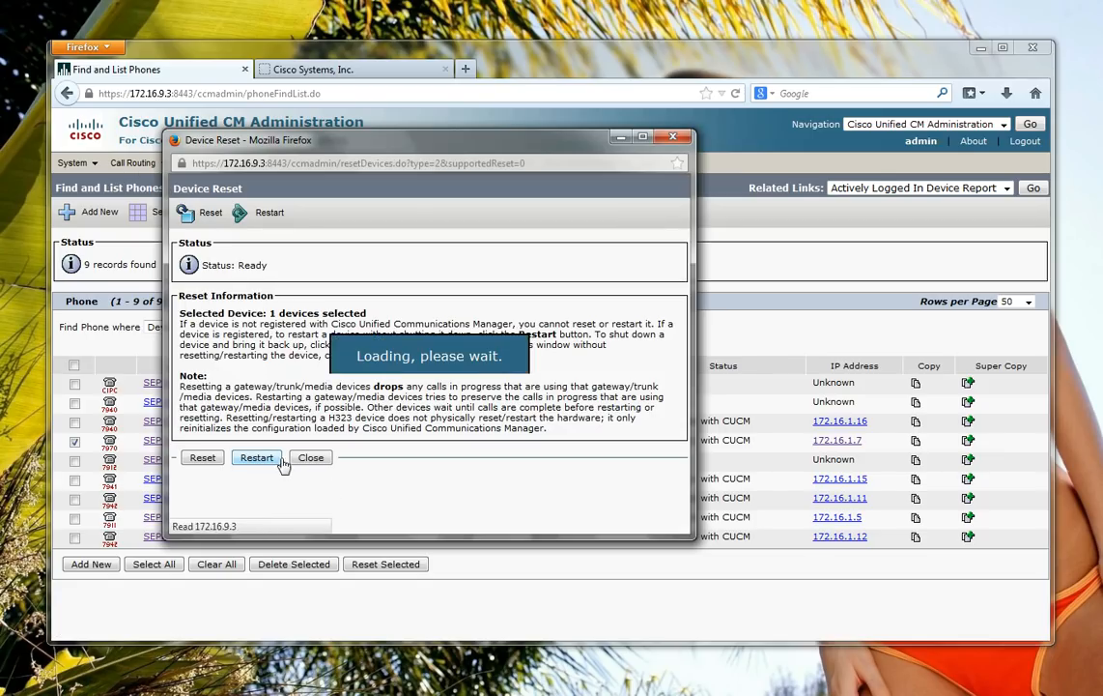
pyautogui.click(256, 457)
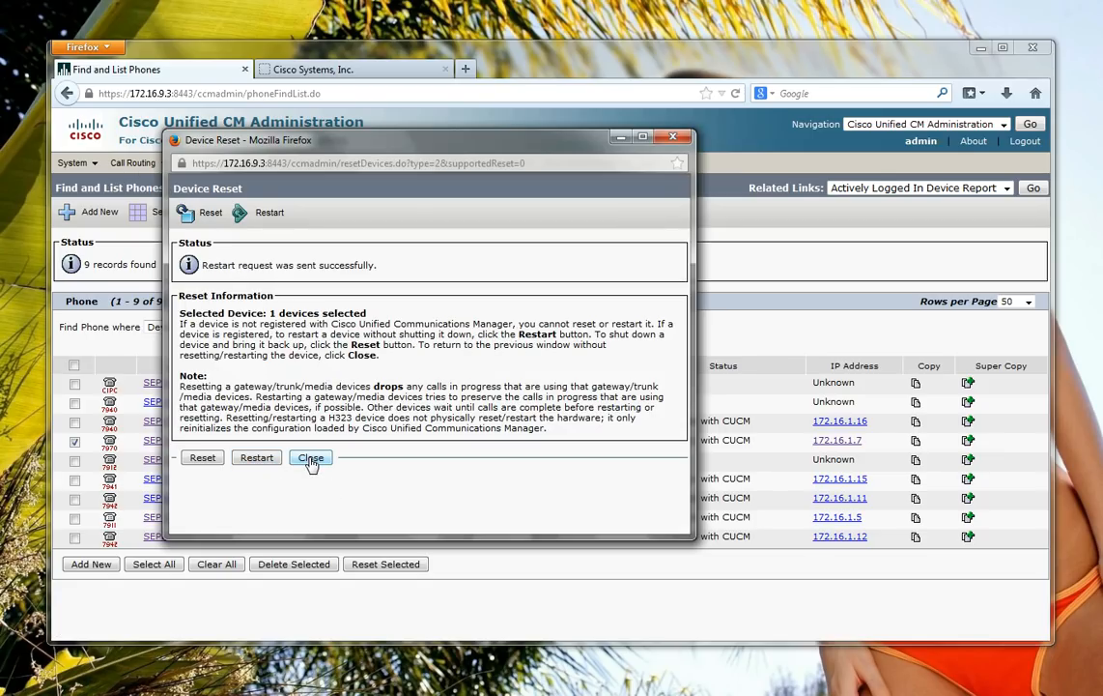
pyautogui.click(310, 457)
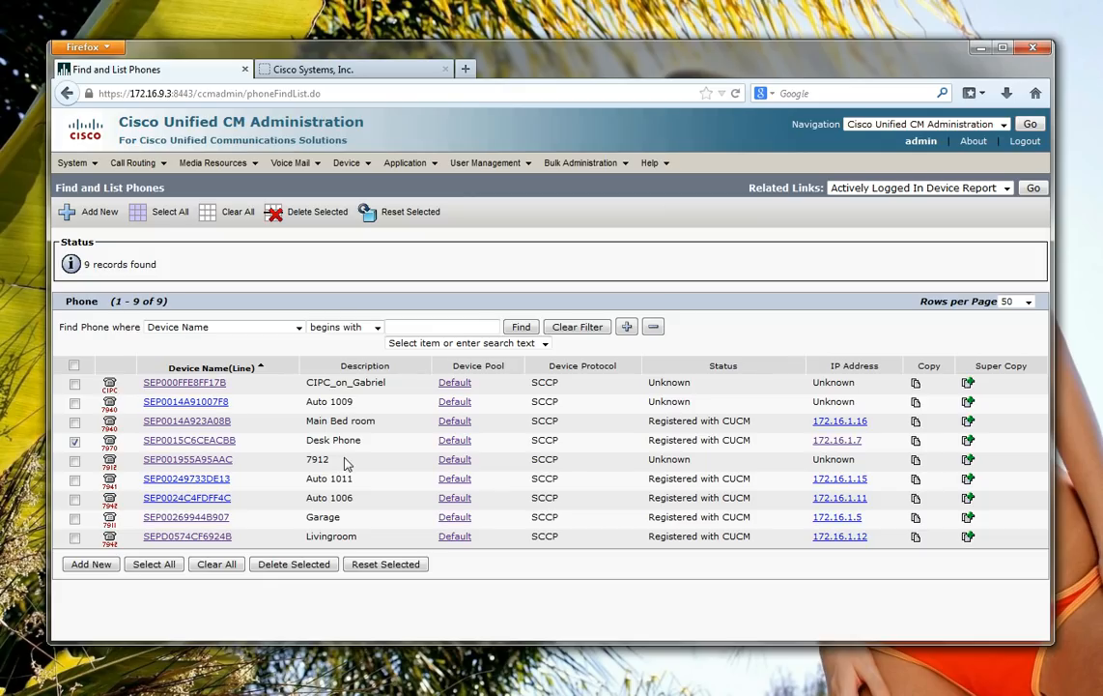
pyautogui.moveTo(363, 472)
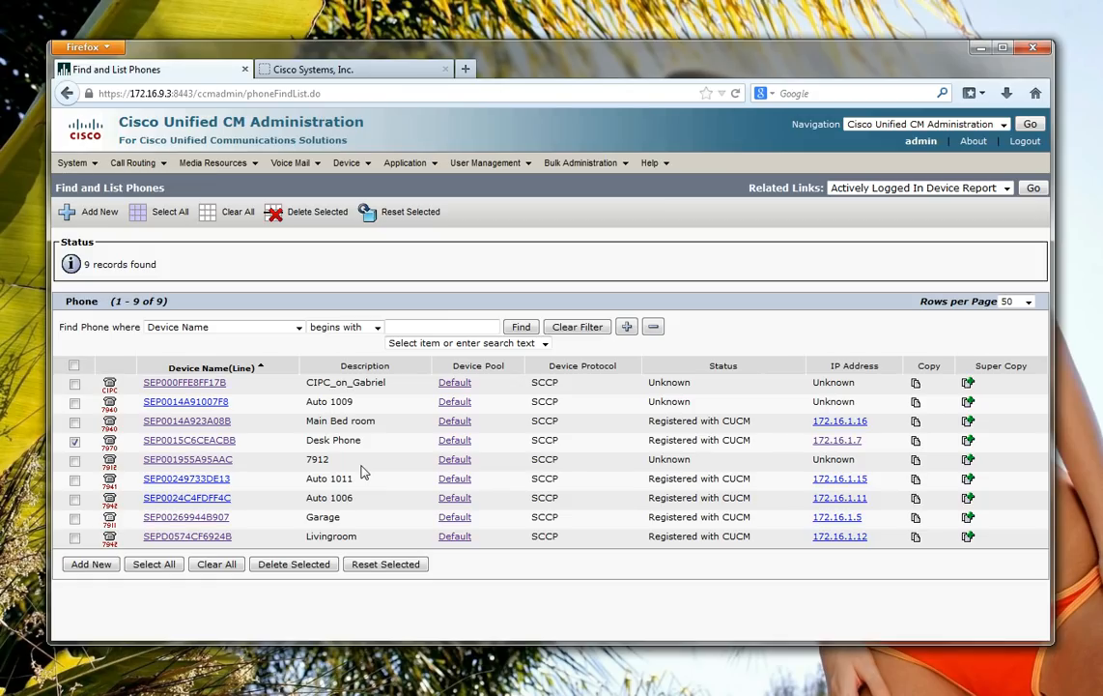
pyautogui.moveTo(859, 662)
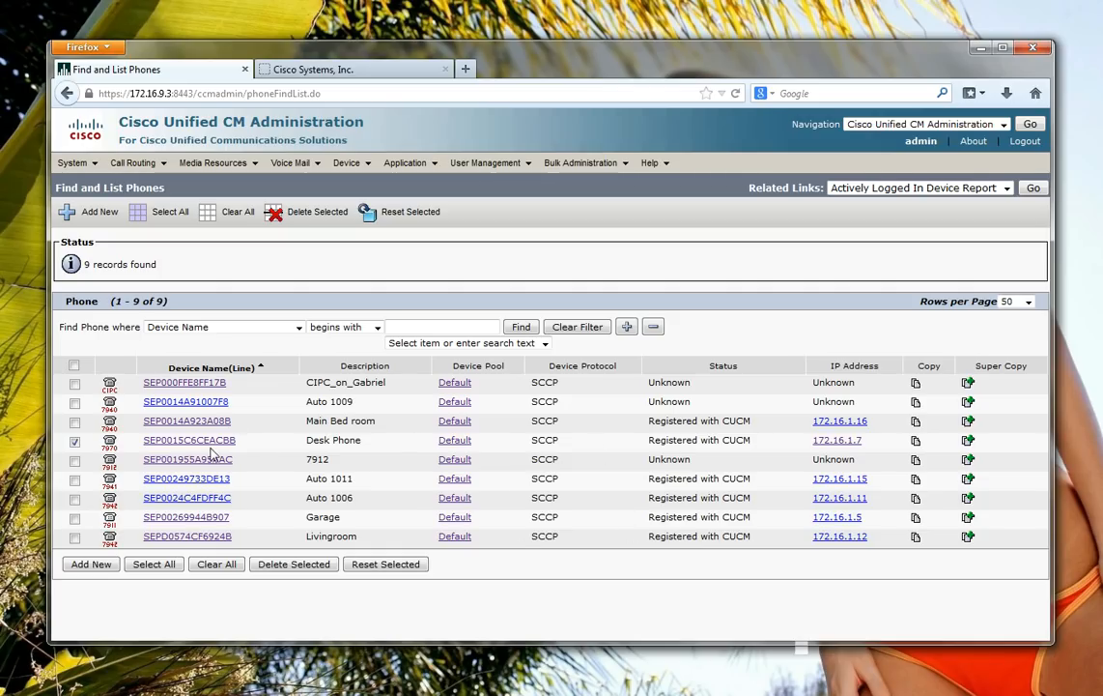
# - Reopen SEP0015C6CEACBB and its IP address web page showing SCCP70.9-3-1SR4-1S
pyautogui.click(189, 440)
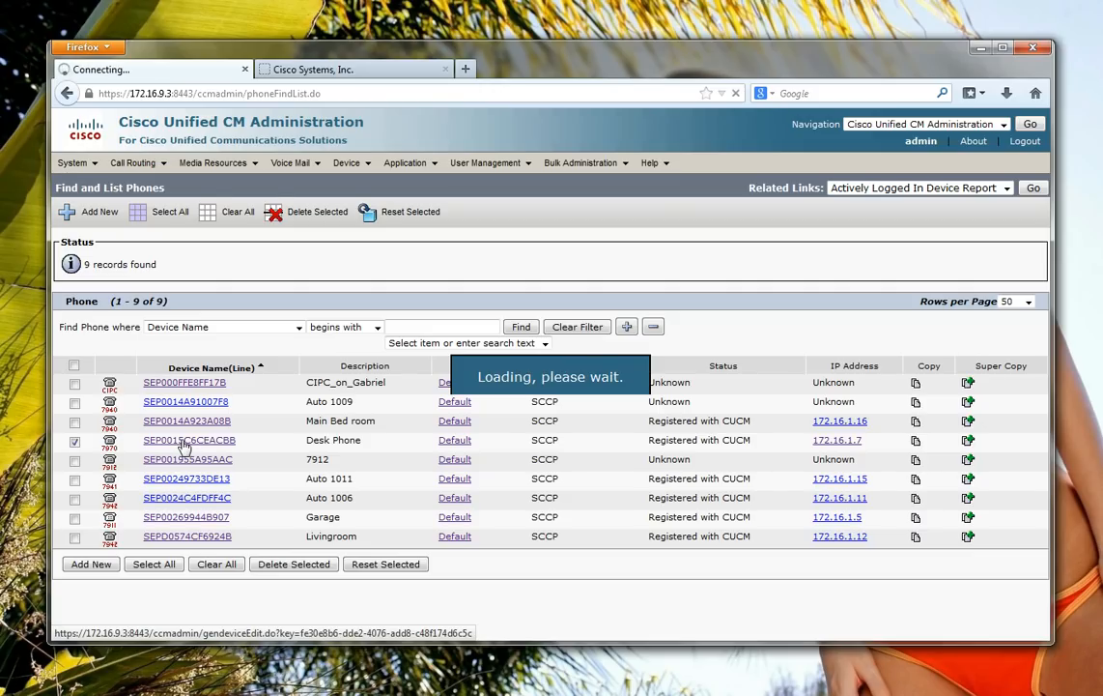
pyautogui.click(189, 439)
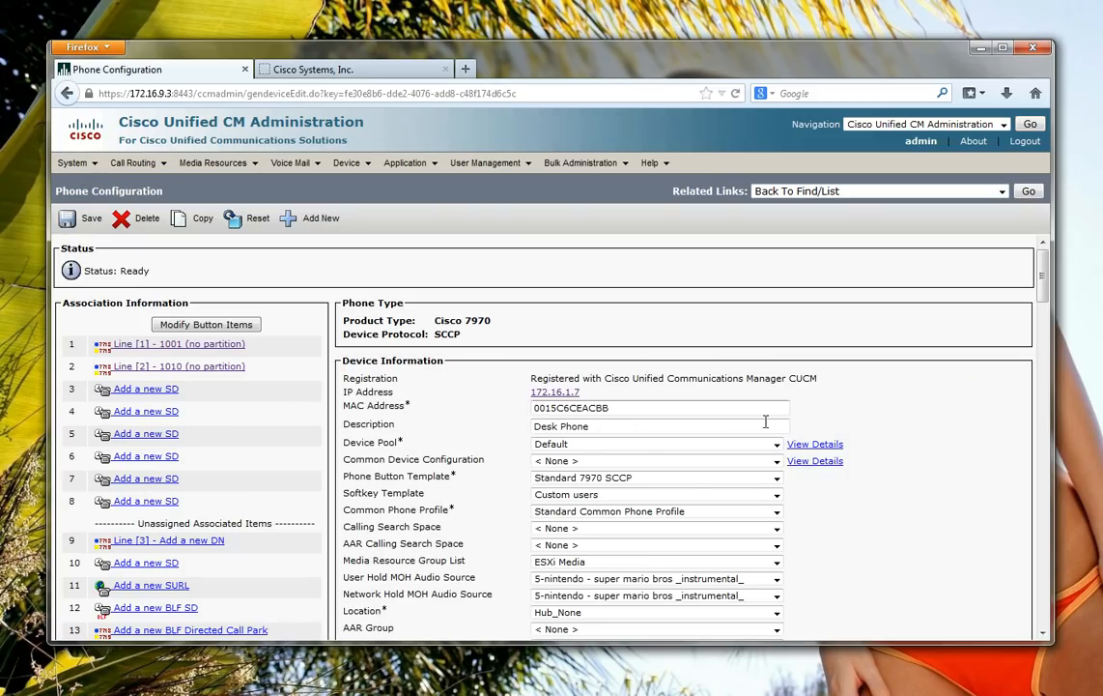
pyautogui.click(555, 391)
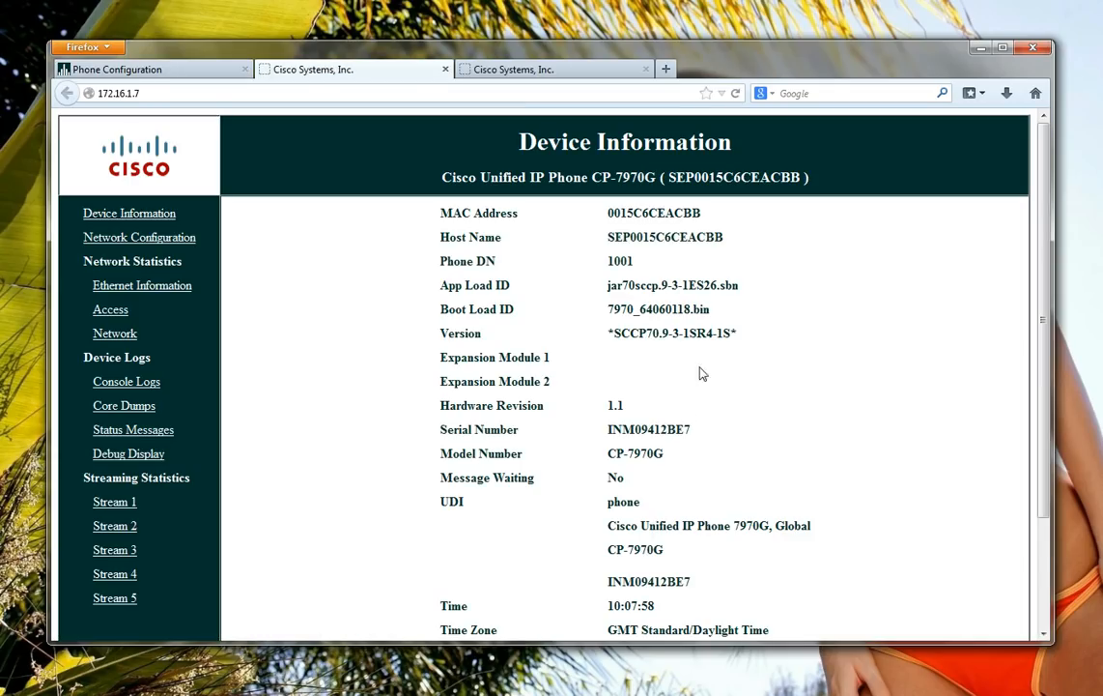
pyautogui.moveTo(718, 333)
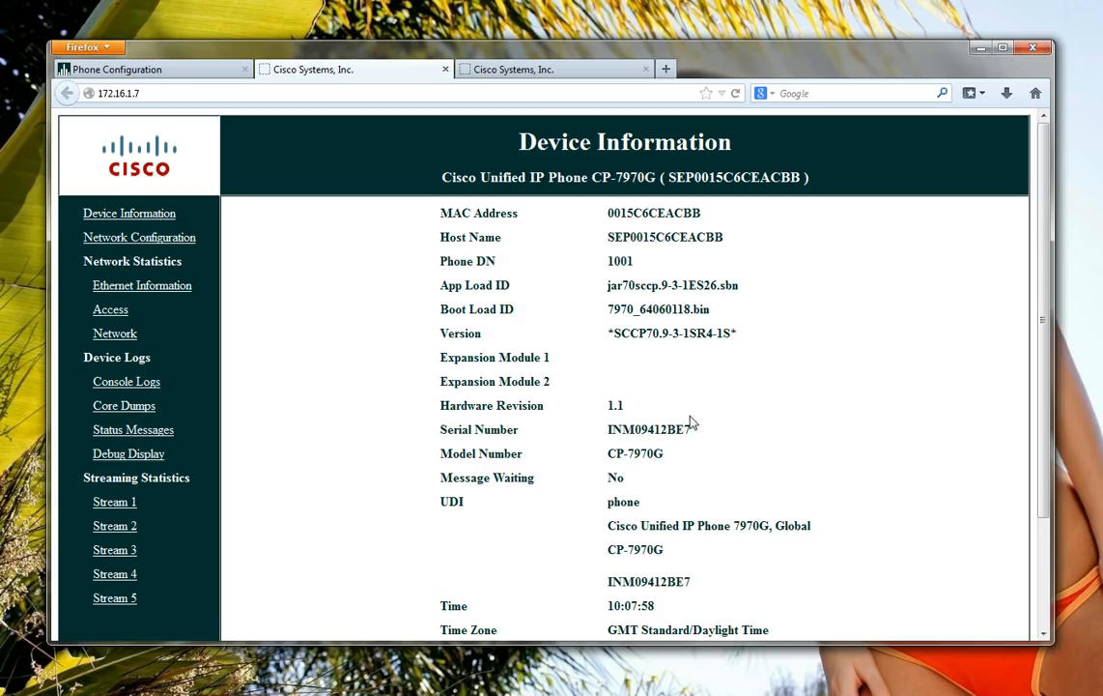
pyautogui.moveTo(232, 330)
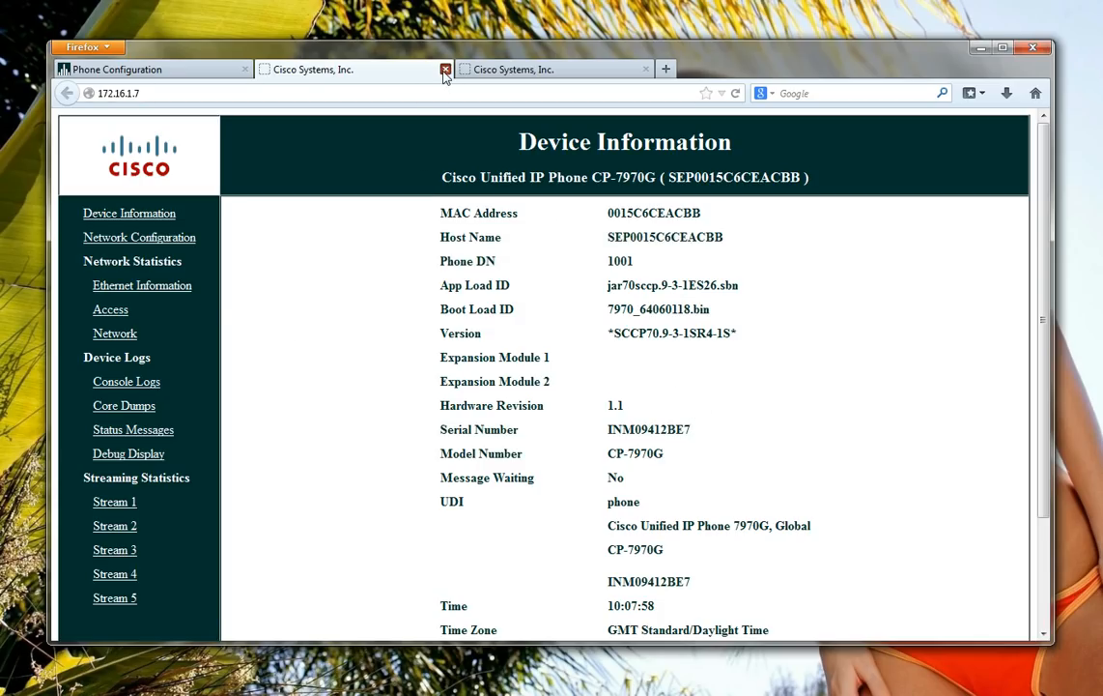
# - Close the phone's Cisco Systems web page tab
pyautogui.click(446, 69)
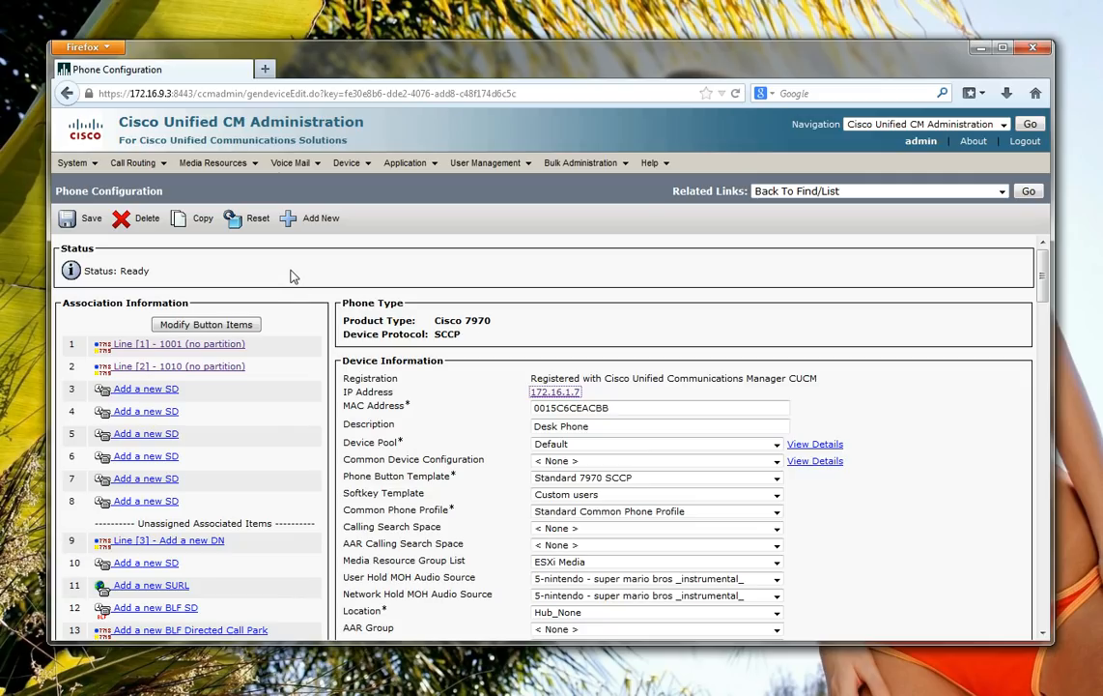
pyautogui.moveTo(710, 311)
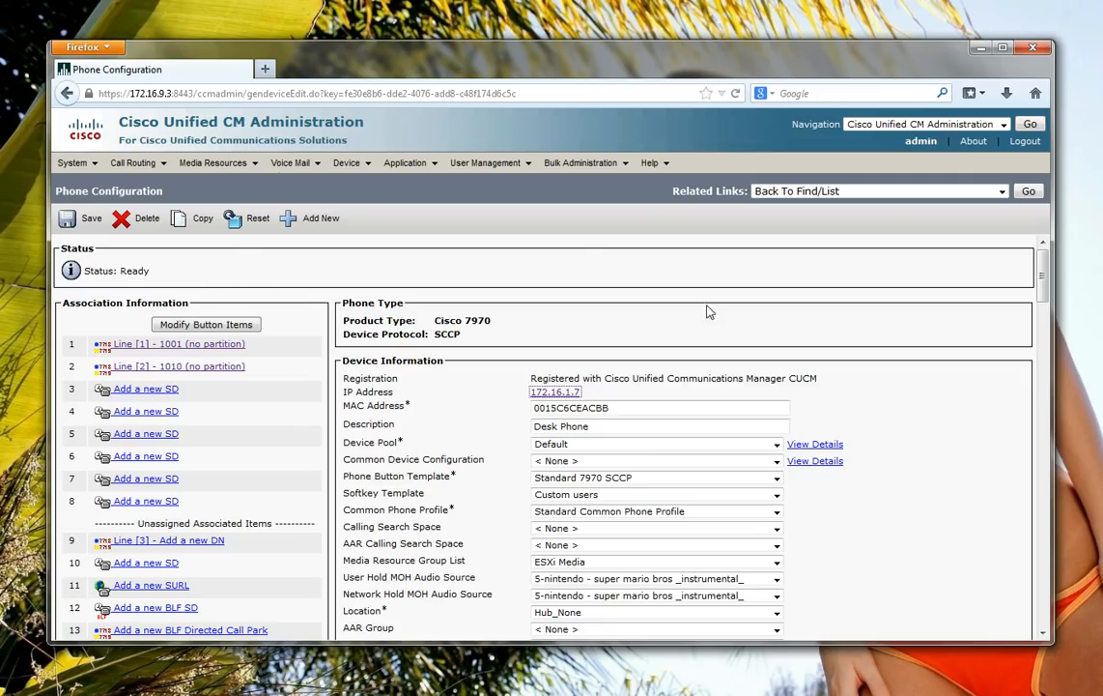